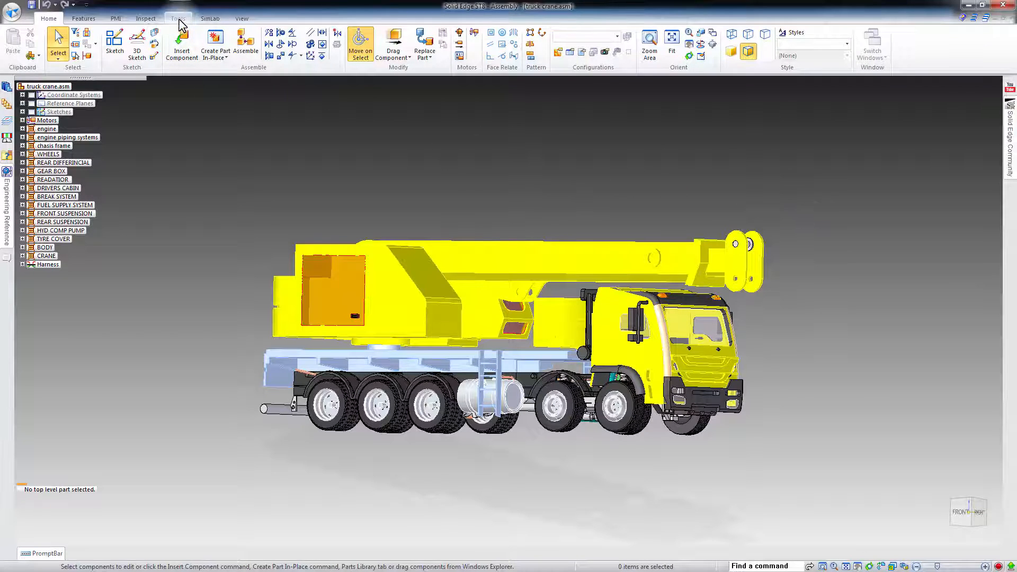
Step: Enter the Explode-Render-Animate environment for the truck crane via the Tools commands
{"action": "left_click", "coordinate": [178, 18]}
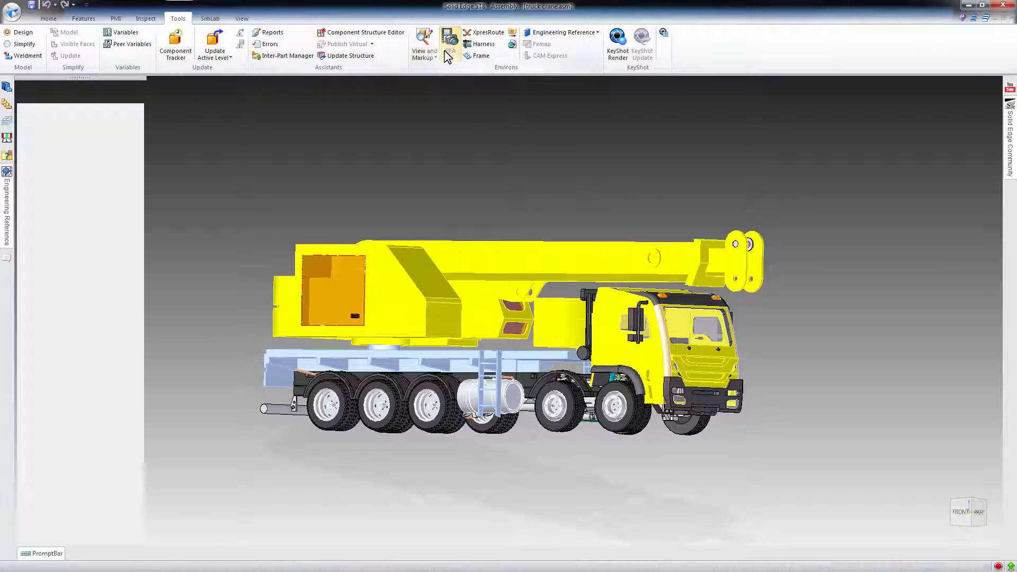
{"action": "left_click", "coordinate": [449, 49]}
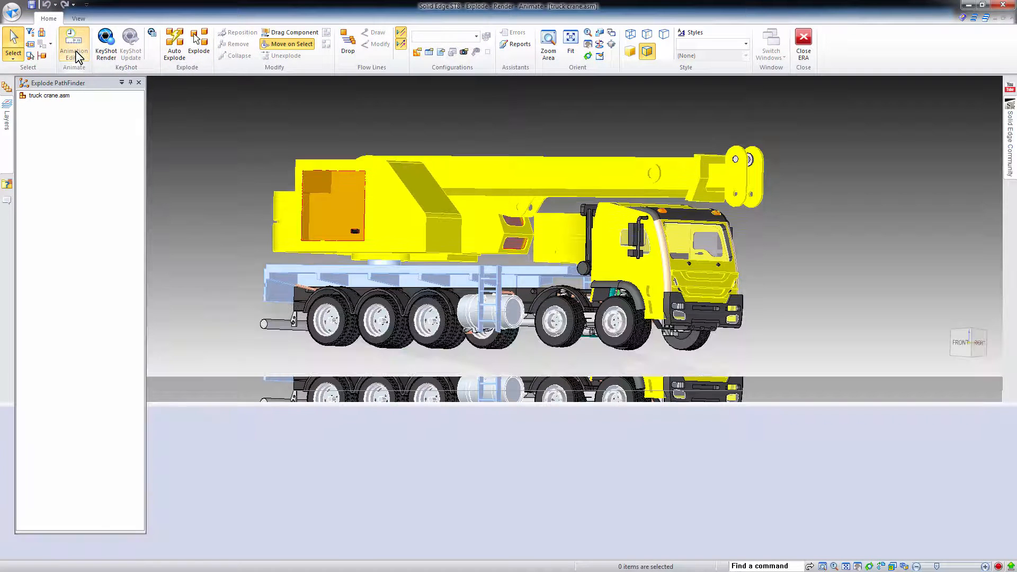
Step: Show the Animation Editor timeline and rewind the crane's motor animation to frame 0
{"action": "left_click", "coordinate": [73, 46]}
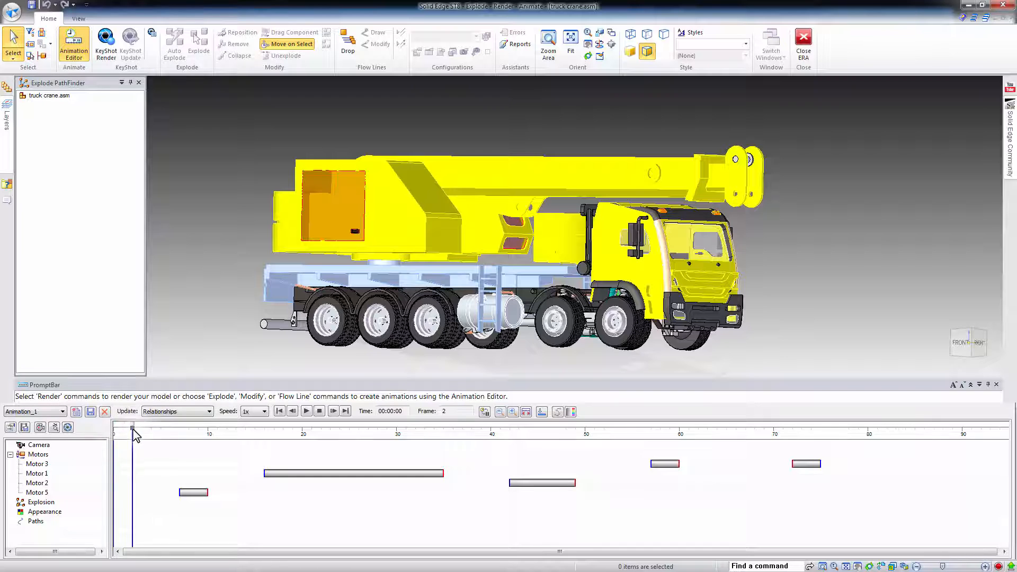
{"action": "left_click", "coordinate": [443, 427]}
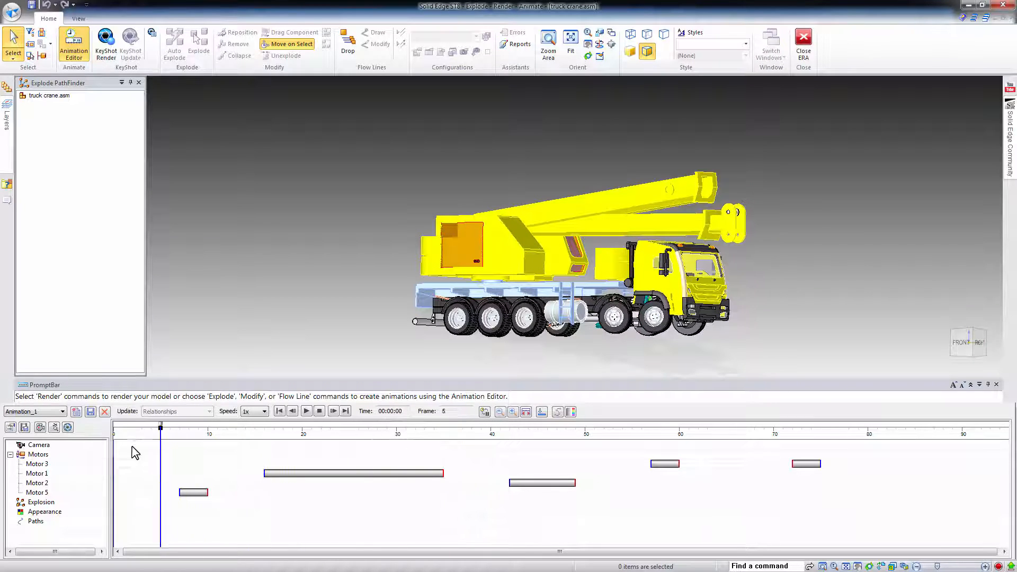
{"action": "left_click", "coordinate": [280, 411]}
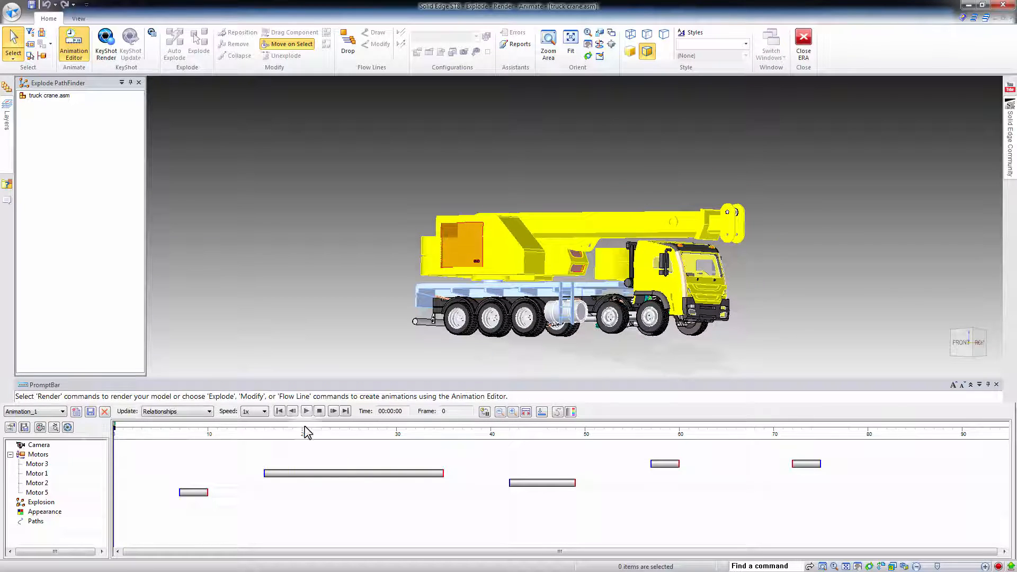
Step: Play the motor animation so the boom rises and extends
{"action": "left_click", "coordinate": [305, 411]}
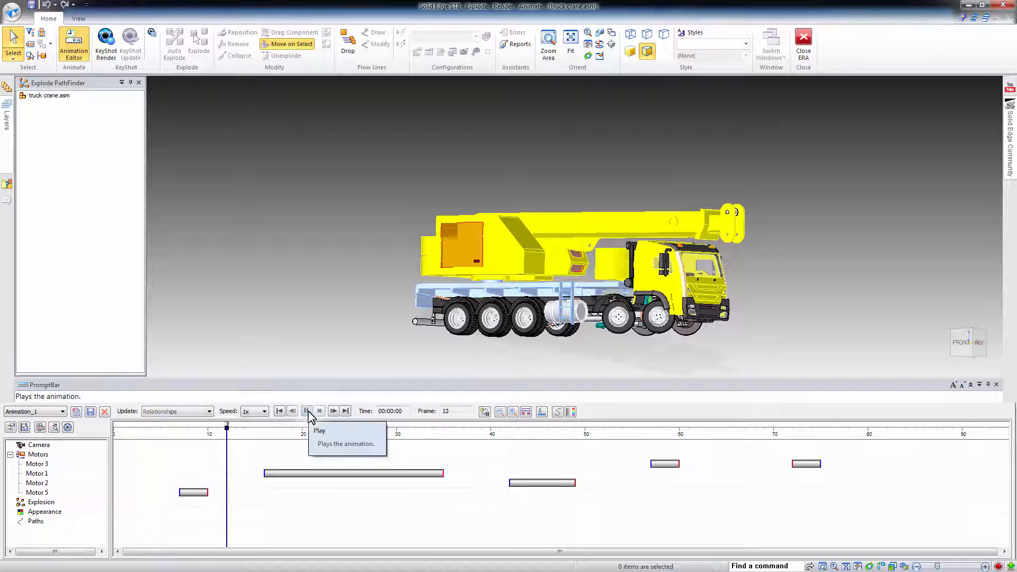
{"action": "left_click", "coordinate": [306, 411]}
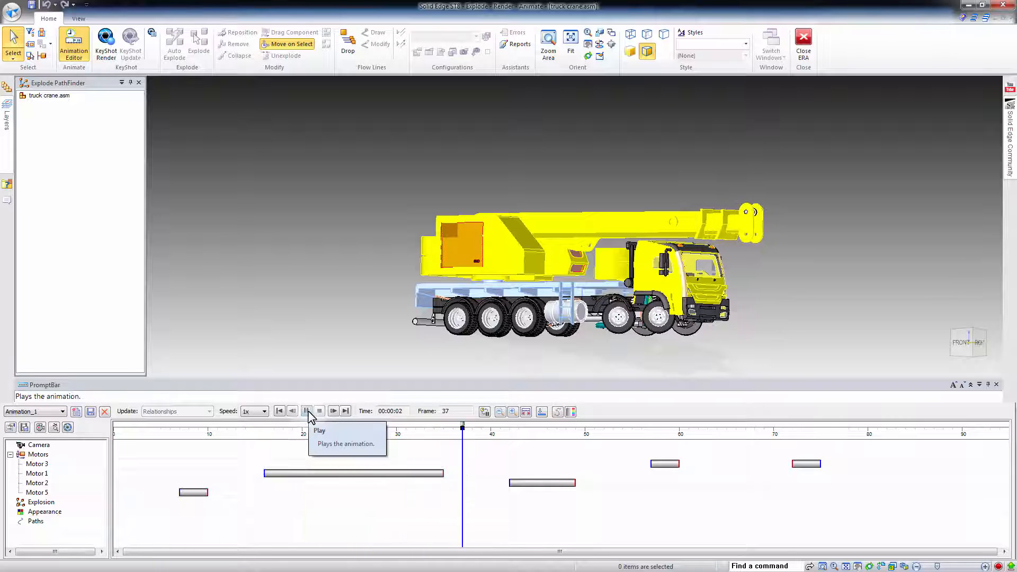
{"action": "left_click", "coordinate": [306, 410]}
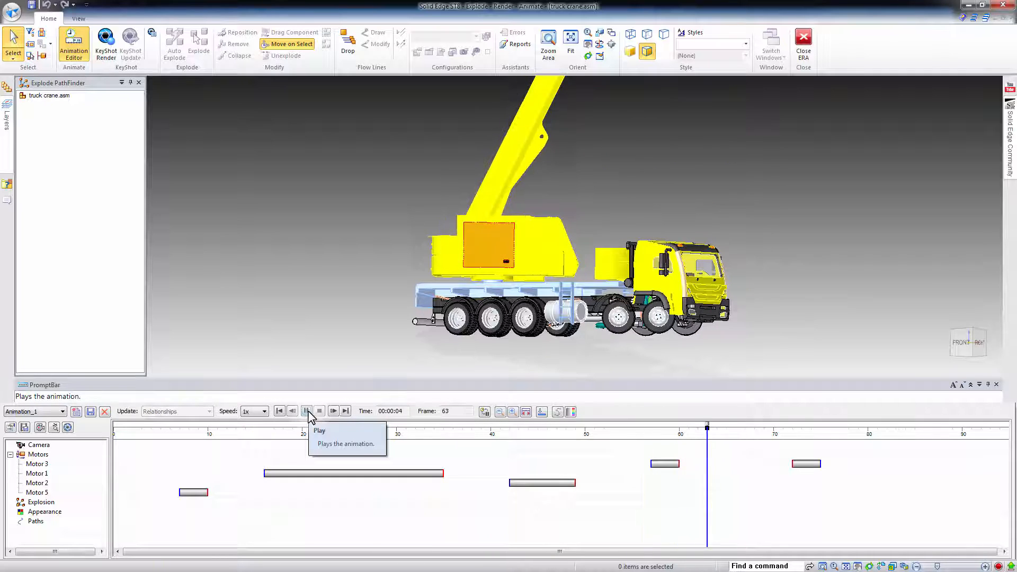
{"action": "left_click", "coordinate": [305, 411]}
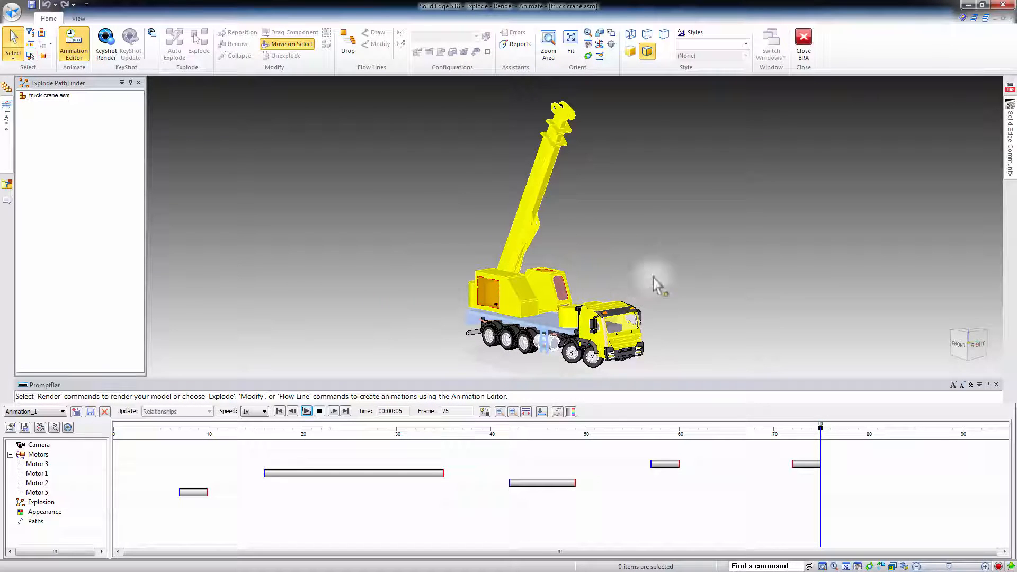
{"action": "mouse_move", "coordinate": [803, 42]}
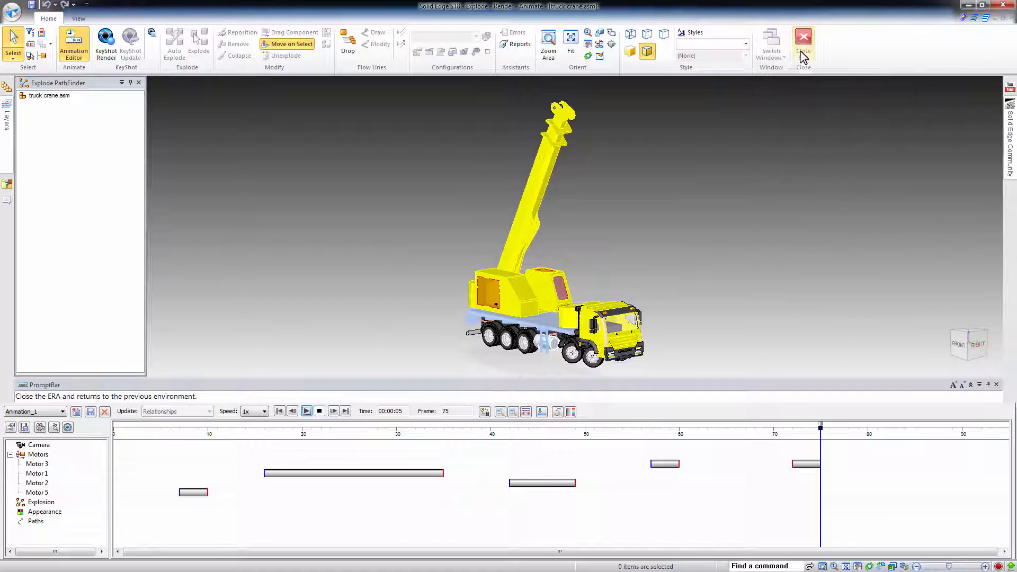
Step: Close ERA and link the truck crane model with SimLab Composer
{"action": "left_click", "coordinate": [802, 37]}
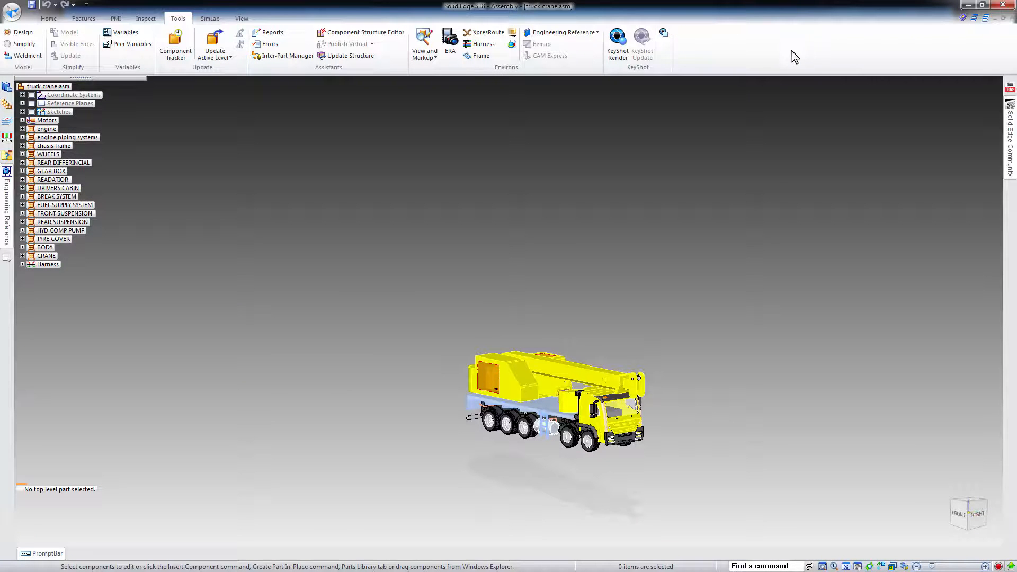
{"action": "left_click", "coordinate": [208, 18]}
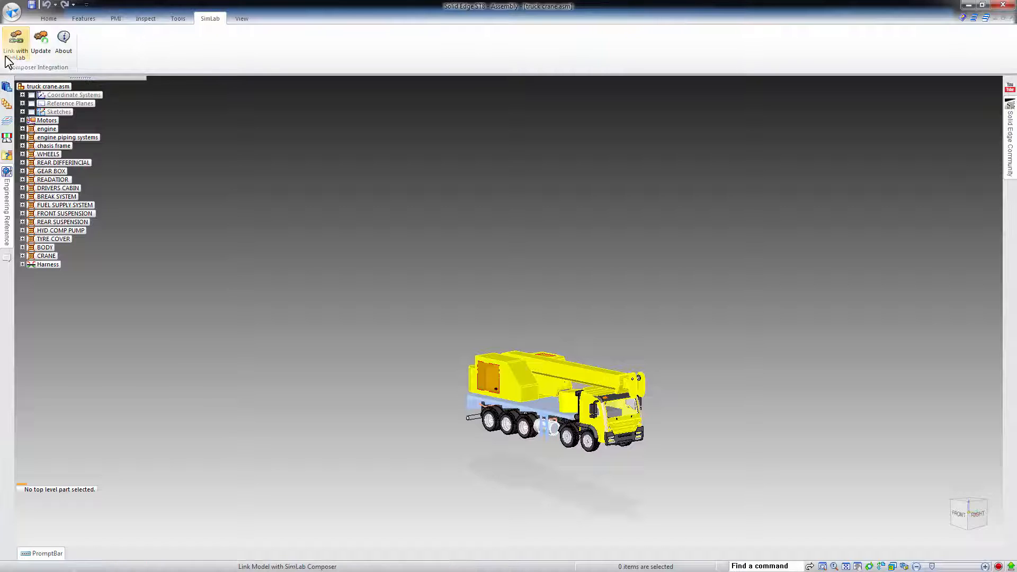
{"action": "mouse_move", "coordinate": [15, 42]}
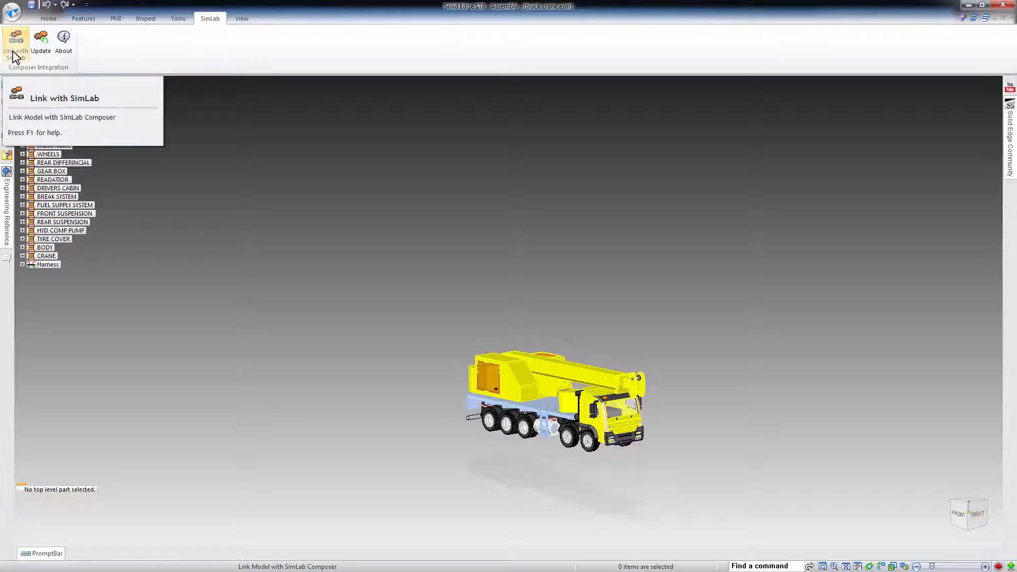
{"action": "left_click", "coordinate": [16, 40]}
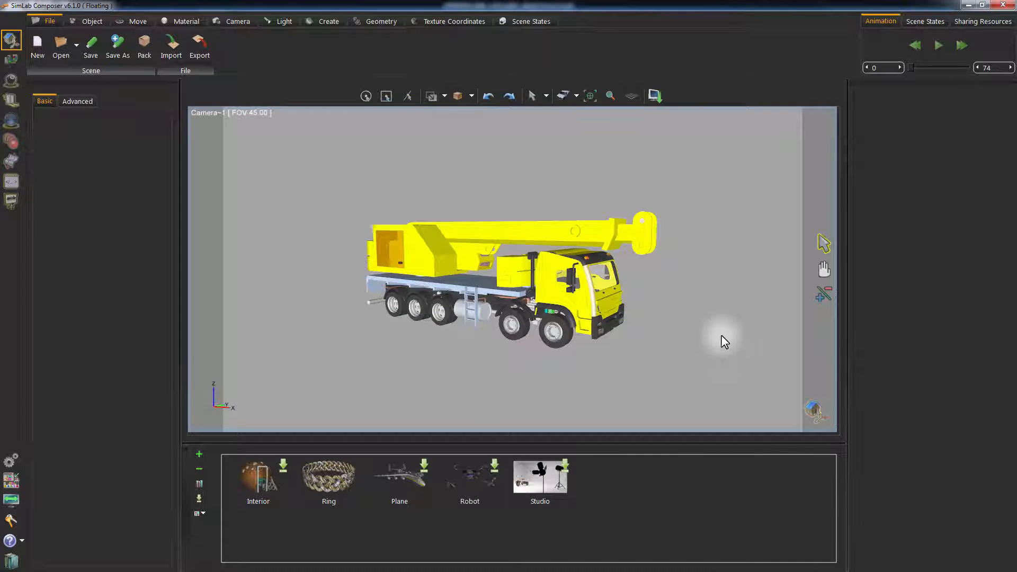
{"action": "mouse_move", "coordinate": [665, 354]}
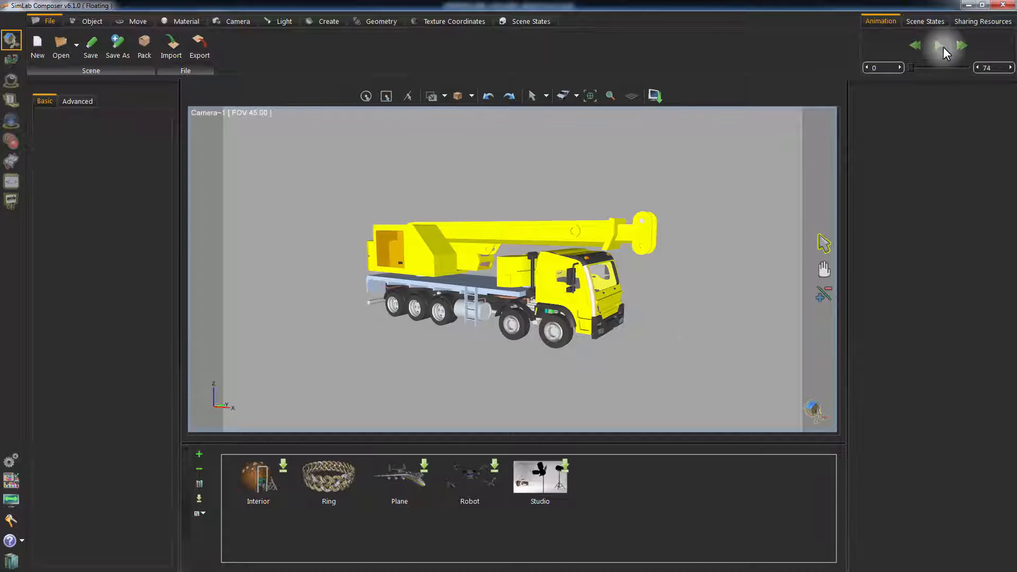
{"action": "left_click", "coordinate": [938, 46]}
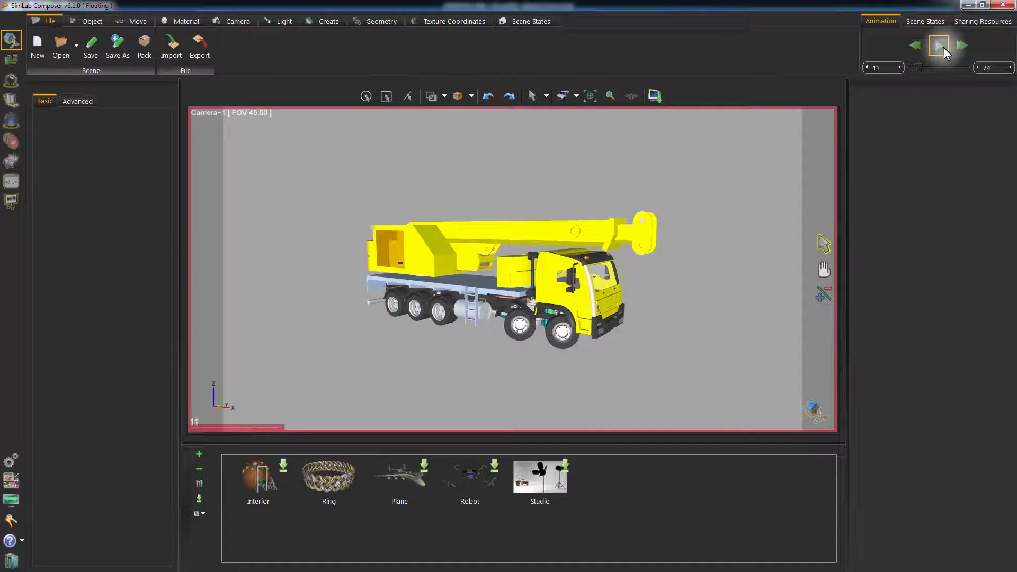
{"action": "left_click", "coordinate": [937, 44]}
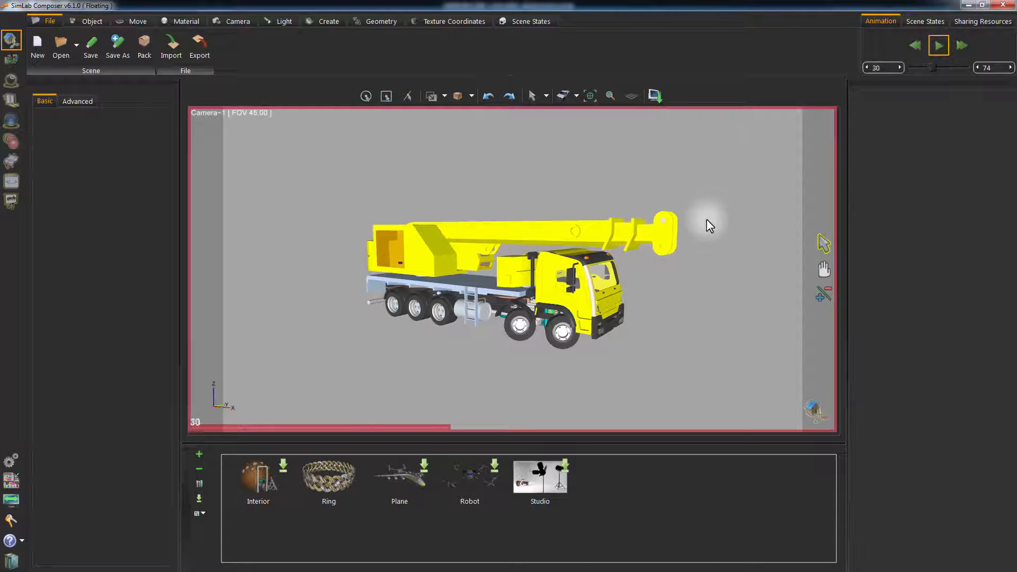
{"action": "left_click", "coordinate": [937, 45]}
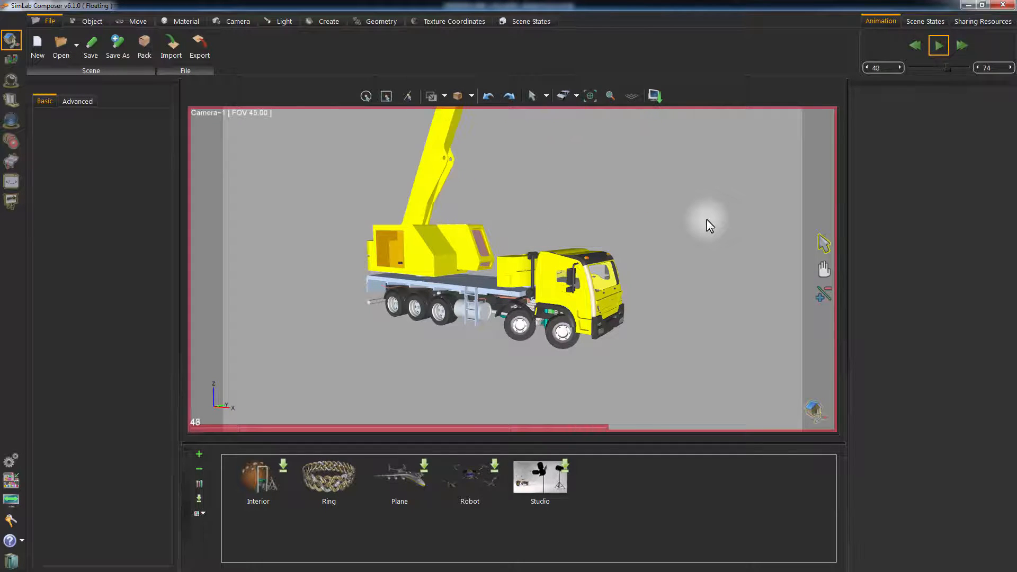
{"action": "left_click", "coordinate": [938, 45]}
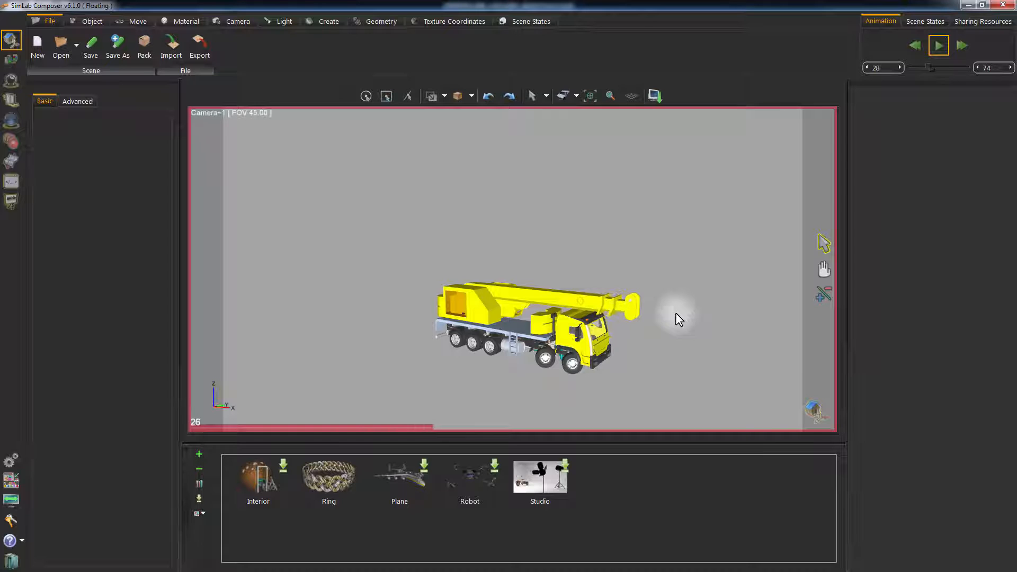
{"action": "left_click", "coordinate": [937, 44]}
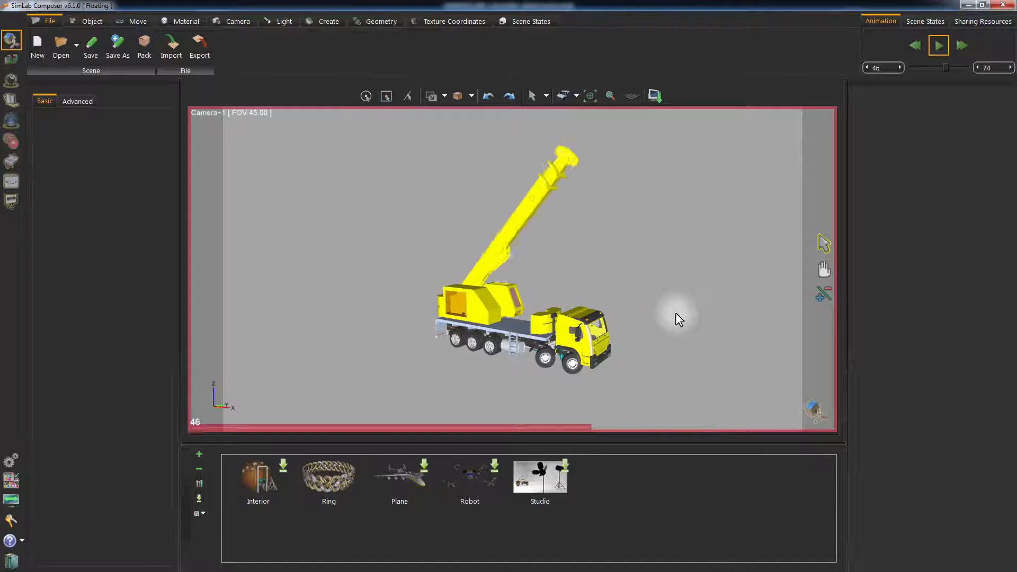
{"action": "left_click", "coordinate": [937, 44]}
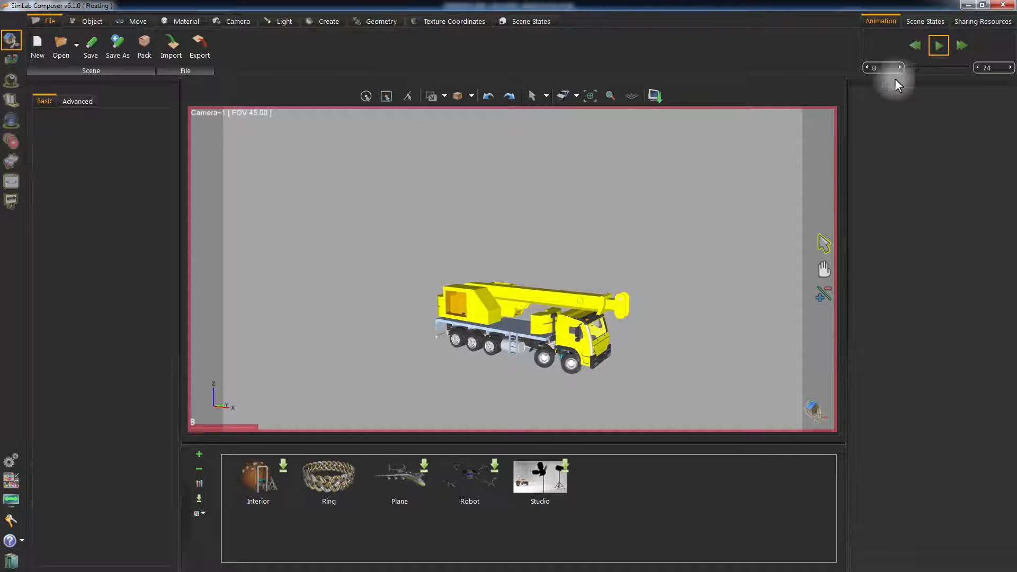
{"action": "left_click", "coordinate": [937, 44]}
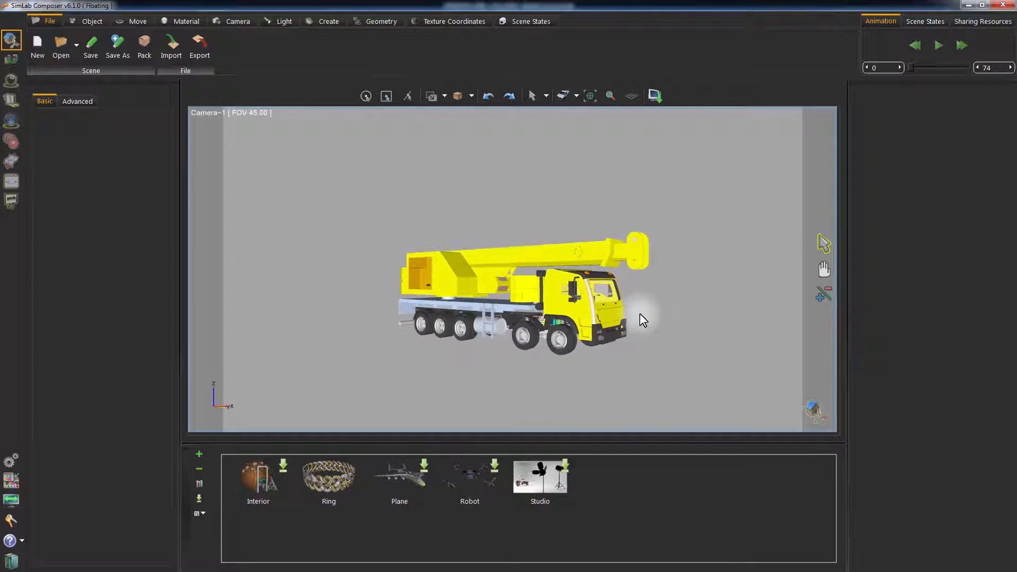
Step: Capture the angled camera as scene state Scene1 and select it to rename it Perspective
{"action": "left_click", "coordinate": [529, 21]}
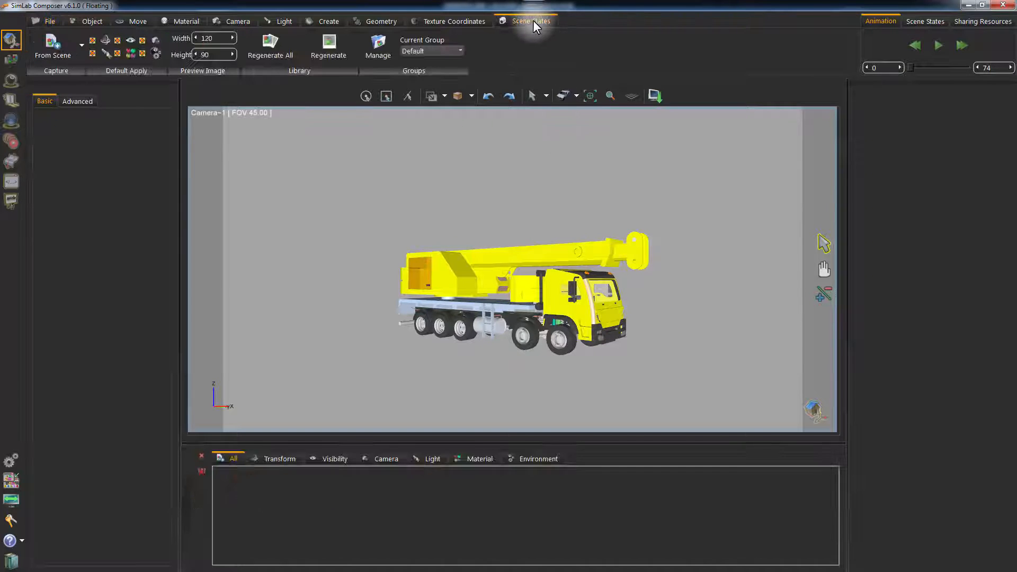
{"action": "mouse_move", "coordinate": [710, 223]}
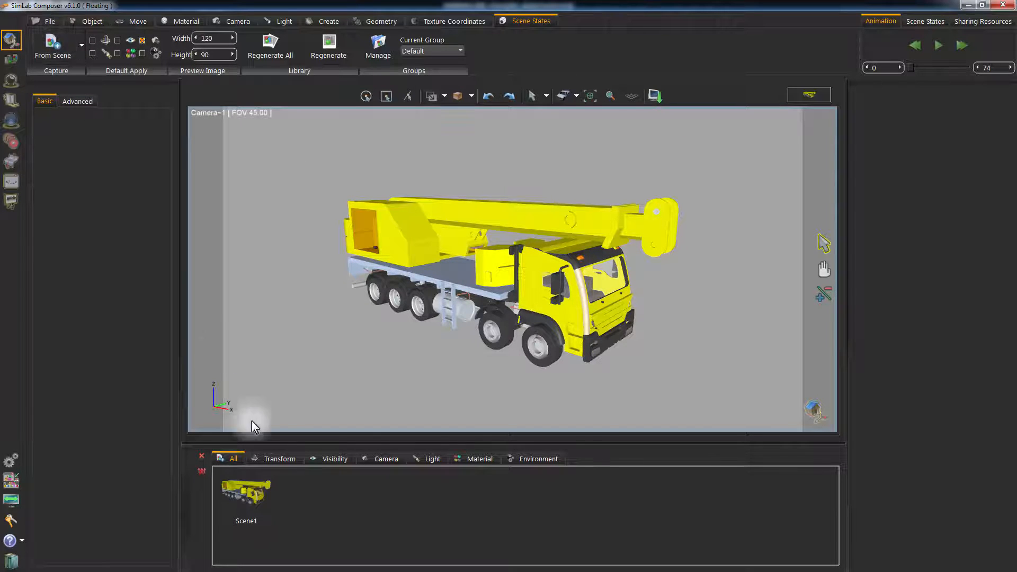
{"action": "left_click", "coordinate": [246, 493]}
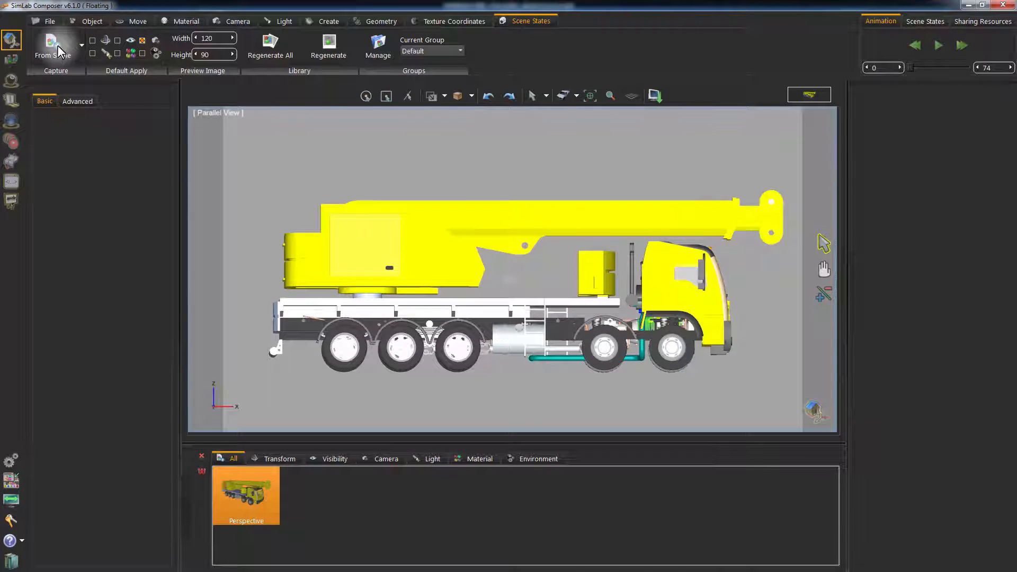
Step: Capture the flat side view with From Scene and name the state Sideview
{"action": "left_click", "coordinate": [52, 46]}
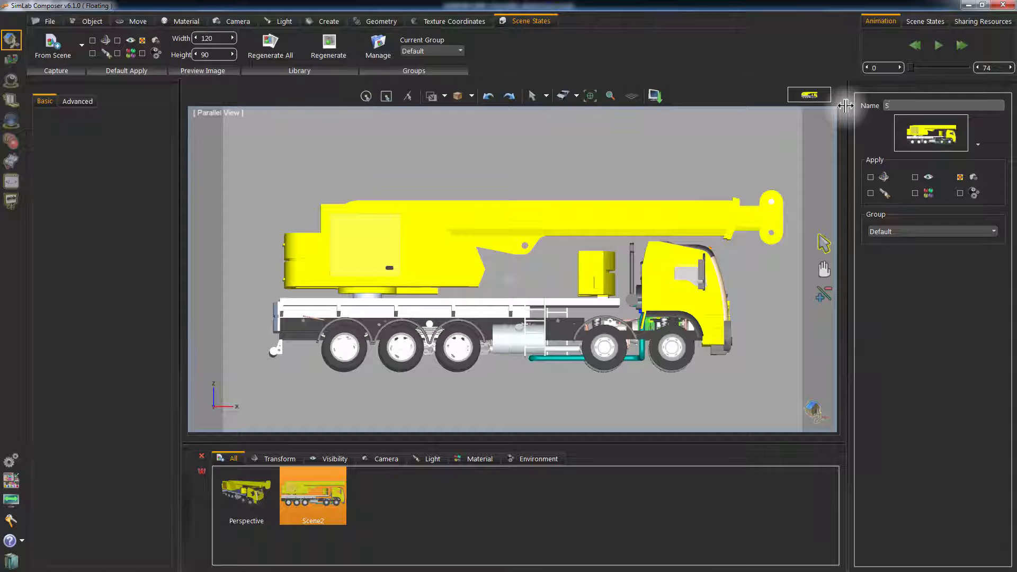
{"action": "type", "text": "ide"}
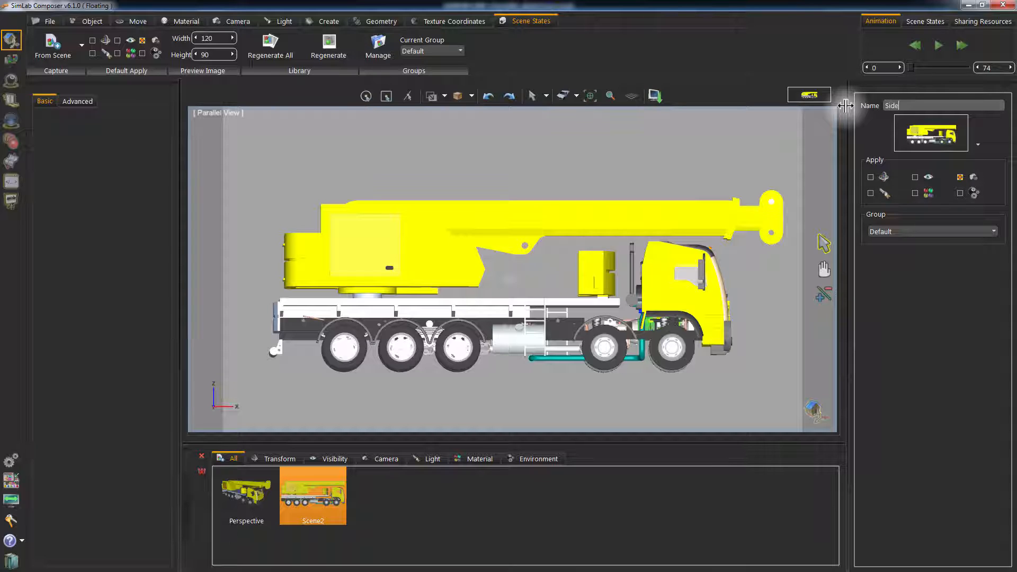
{"action": "type", "text": "view"}
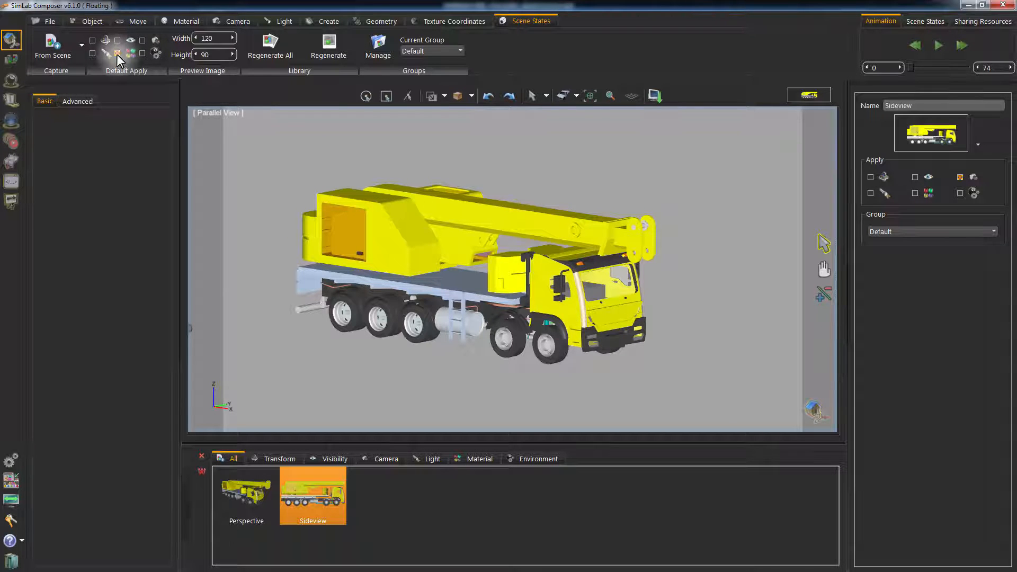
{"action": "mouse_move", "coordinate": [118, 54]}
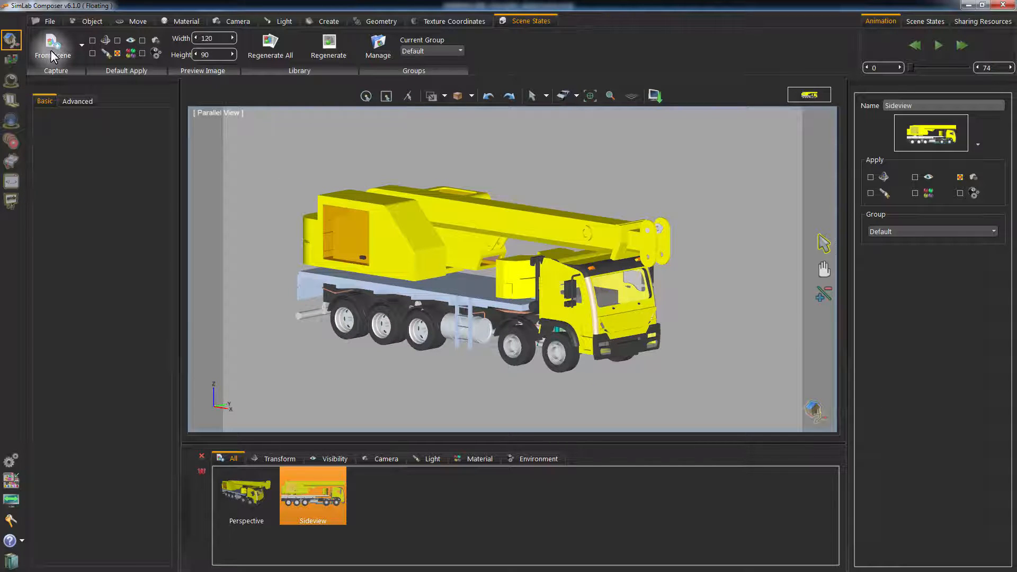
Step: Capture the yellow truck as a new scene state and name it Yellow
{"action": "left_click", "coordinate": [53, 49]}
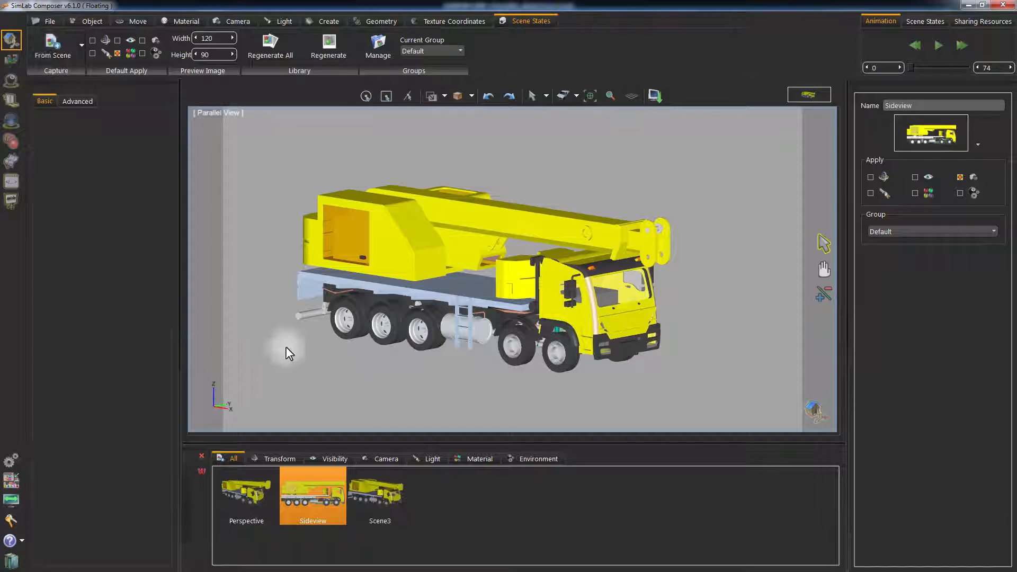
{"action": "left_click", "coordinate": [379, 494]}
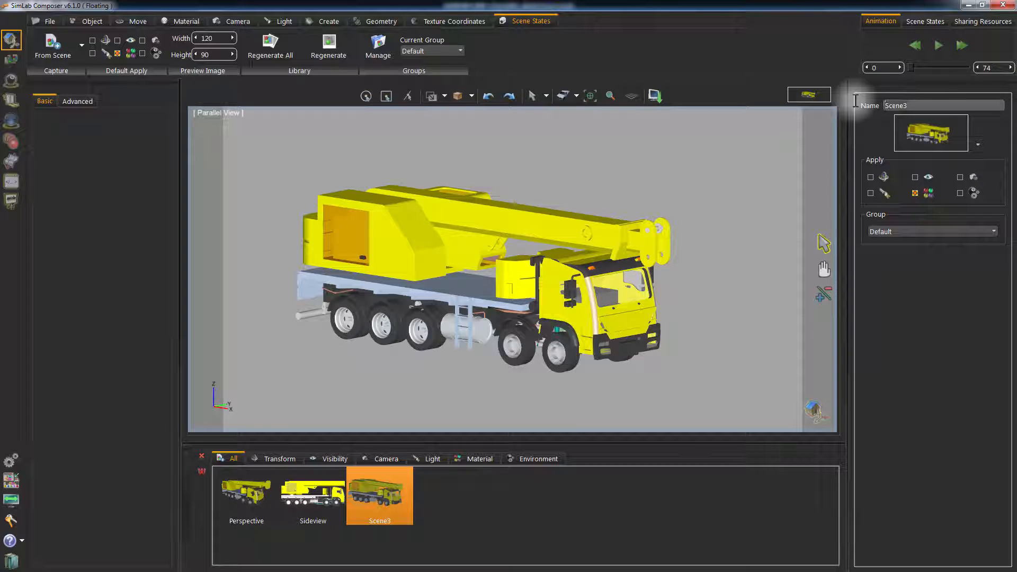
{"action": "type", "text": "Yell"}
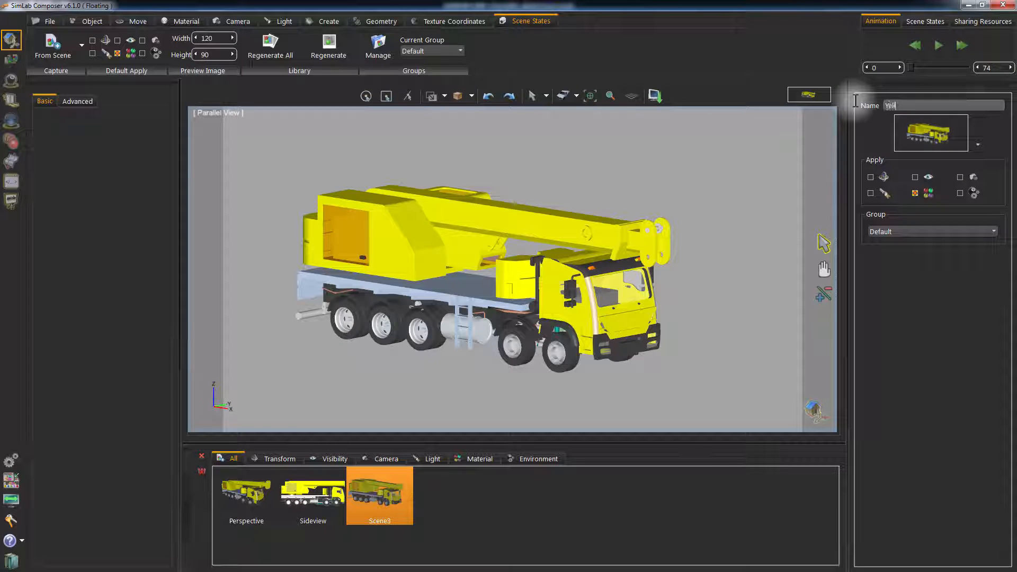
{"action": "type", "text": "ow"}
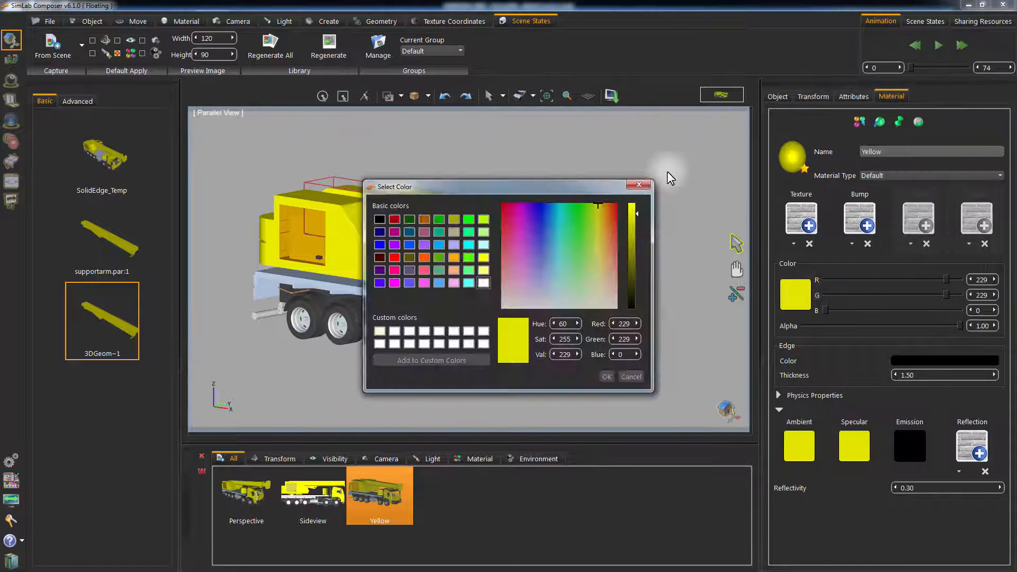
Step: Recolour the truck's Yellow material to an orange shade in Select Color
{"action": "left_click", "coordinate": [613, 202]}
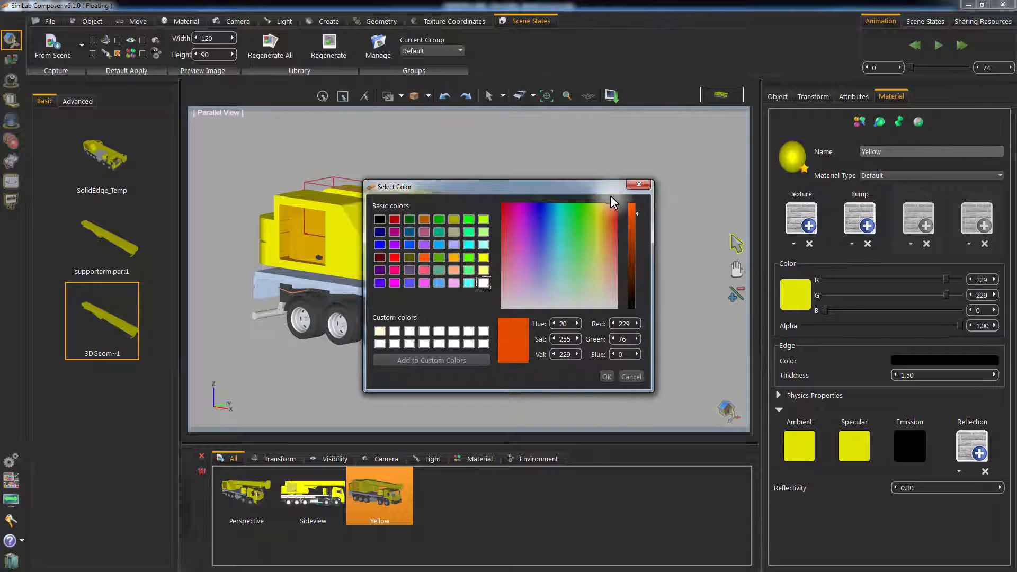
{"action": "left_click", "coordinate": [606, 377]}
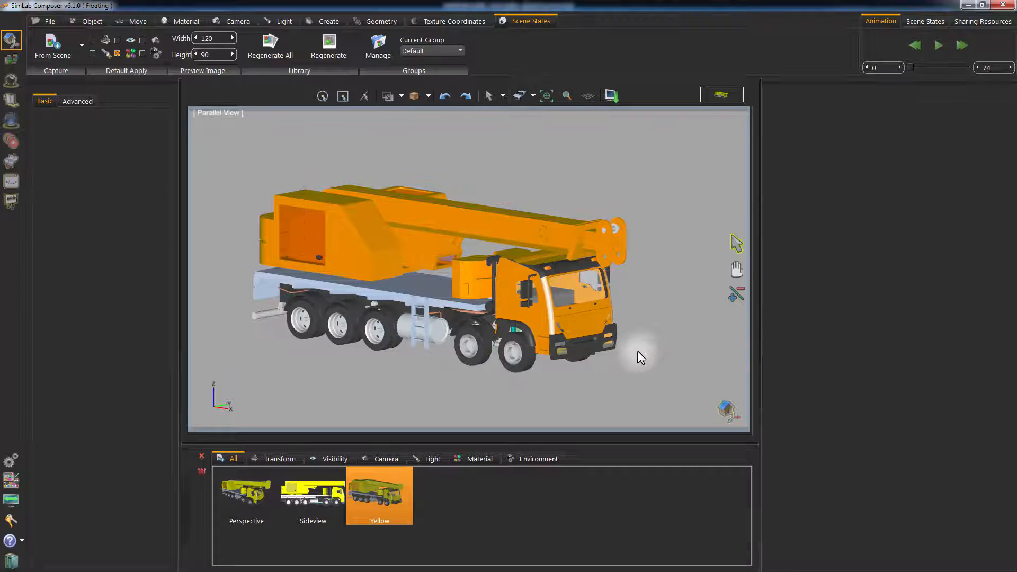
Step: Capture the orange truck as a fourth scene state named Orange and select it
{"action": "left_click", "coordinate": [52, 50]}
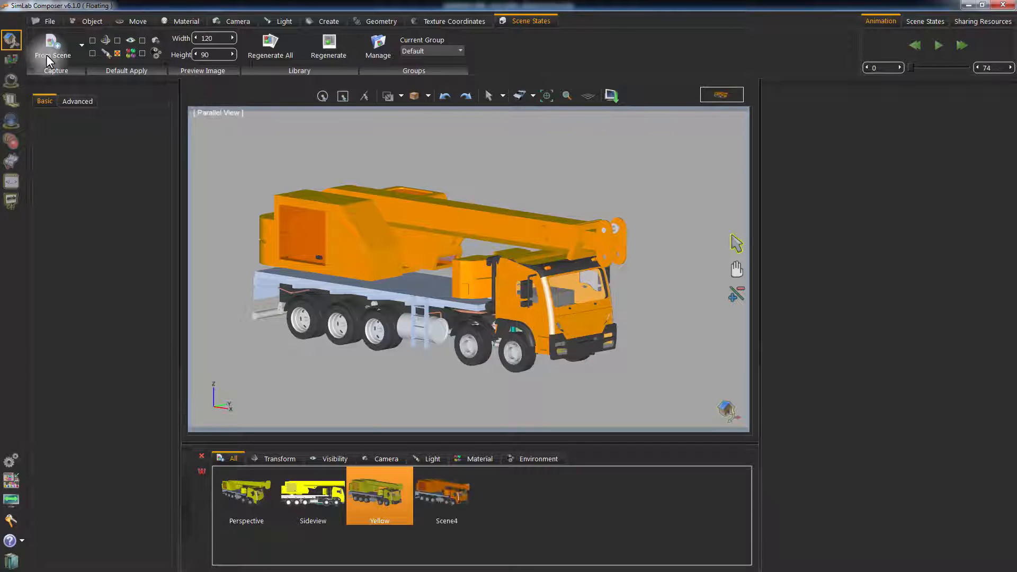
{"action": "left_click", "coordinate": [446, 495]}
{"action": "type", "text": "O"}
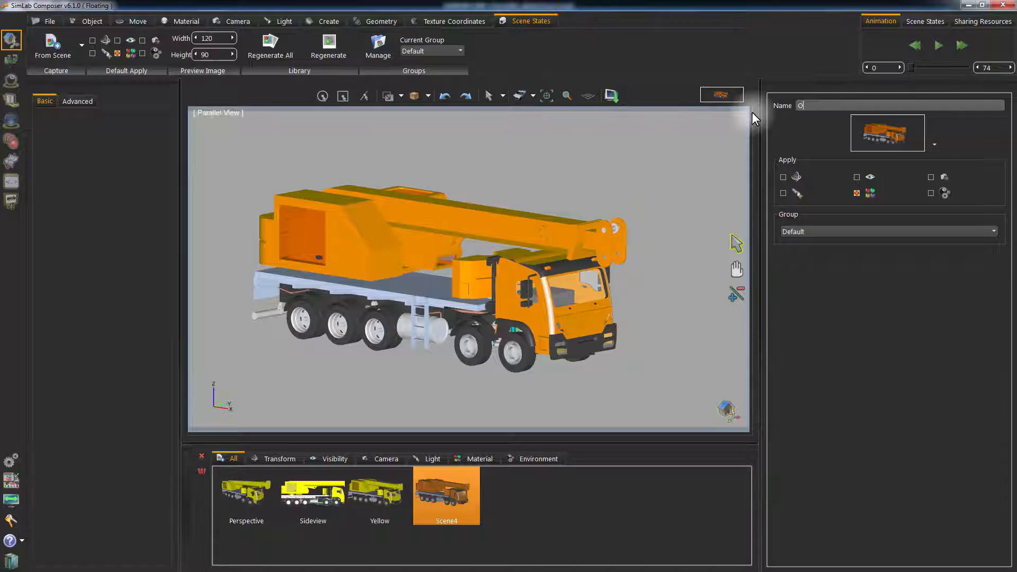
{"action": "type", "text": "range"}
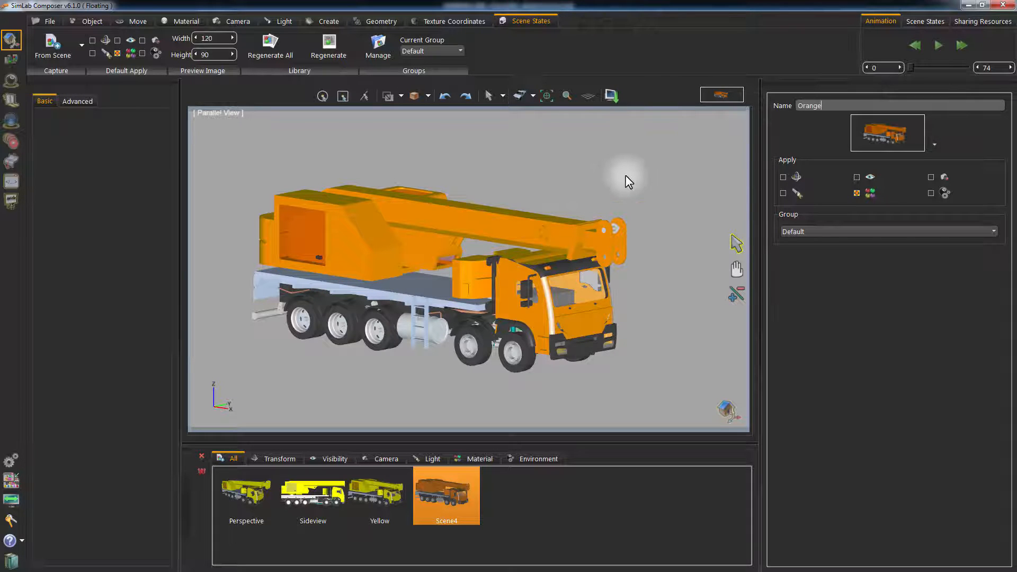
{"action": "left_click", "coordinate": [446, 494]}
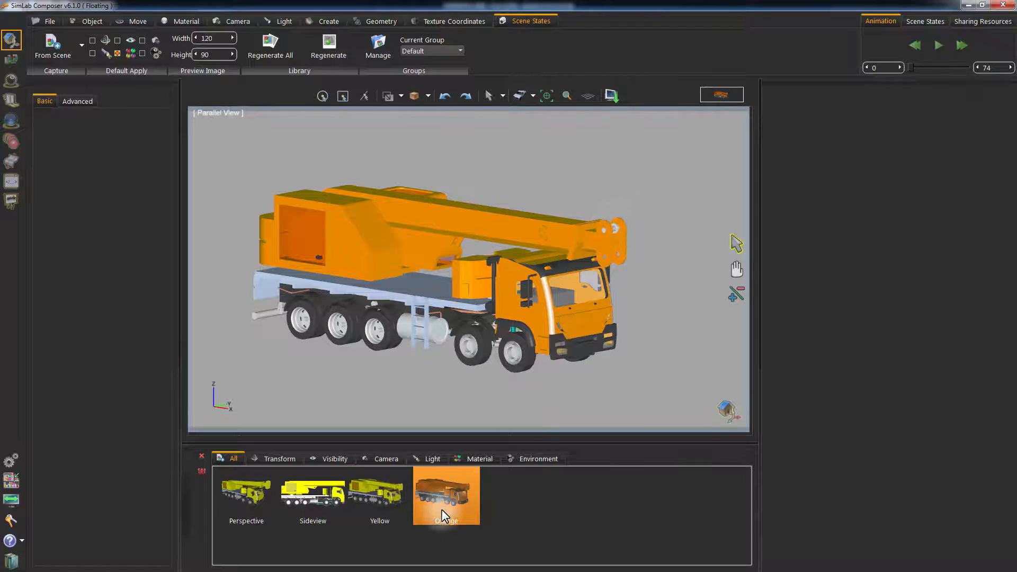
{"action": "left_click", "coordinate": [445, 494]}
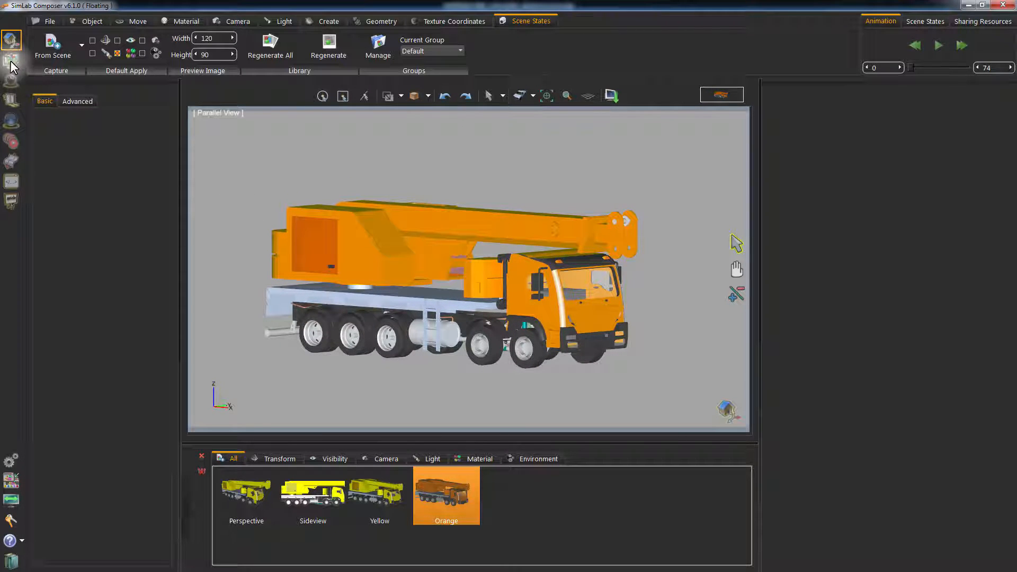
Step: Review the PDF export Settings template gallery and start a New template
{"action": "left_click", "coordinate": [11, 57]}
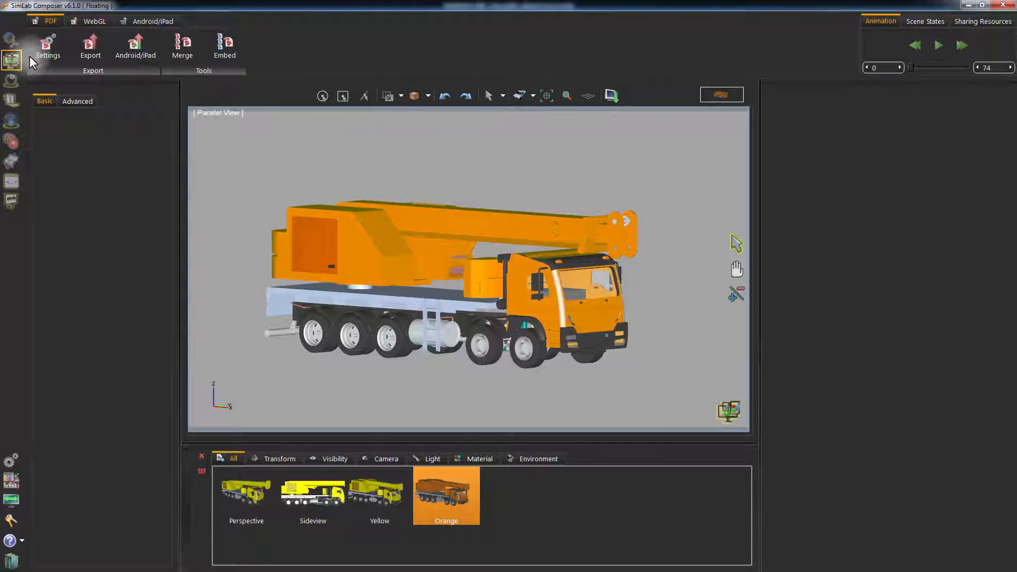
{"action": "mouse_move", "coordinate": [48, 47]}
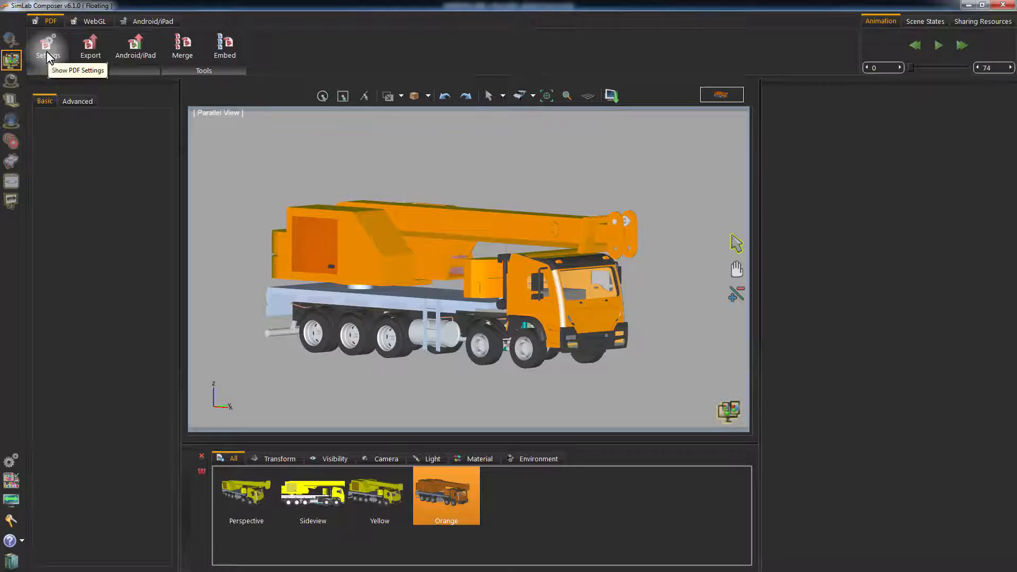
{"action": "left_click", "coordinate": [48, 47]}
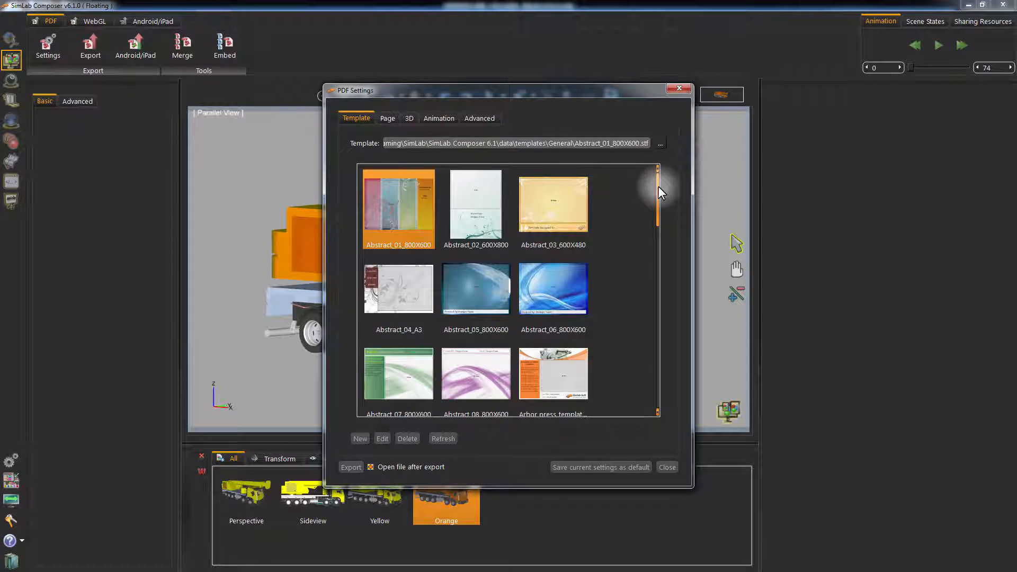
{"action": "scroll", "scroll_direction": "down", "scroll_amount": 3}
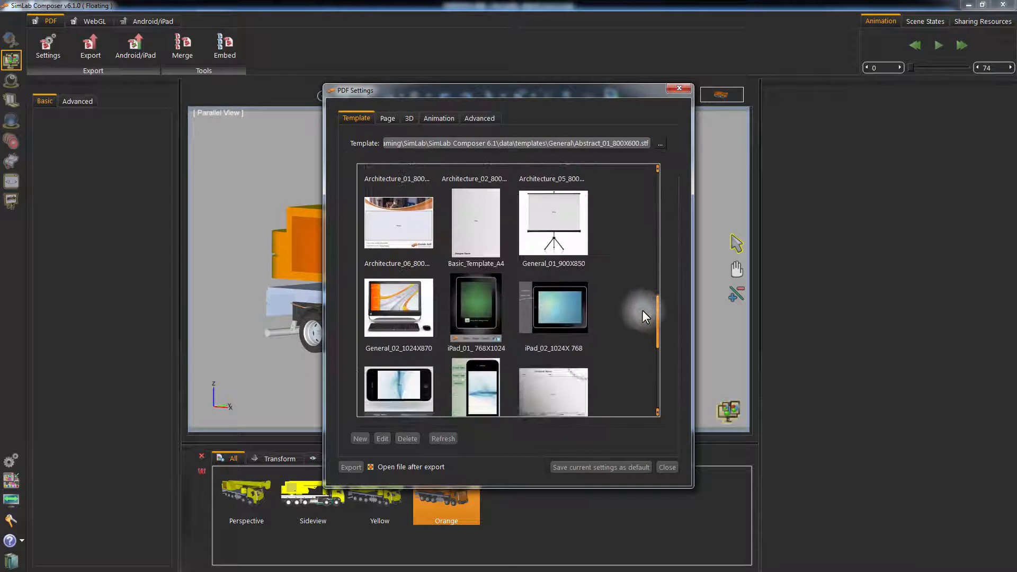
{"action": "scroll", "scroll_direction": "down", "scroll_amount": 3}
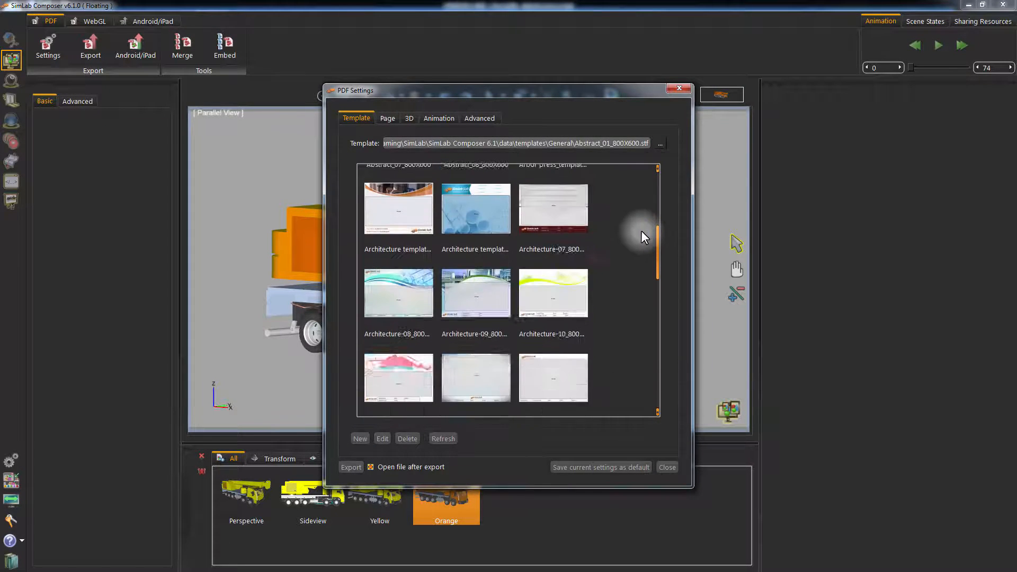
{"action": "scroll", "scroll_direction": "up", "scroll_amount": 3}
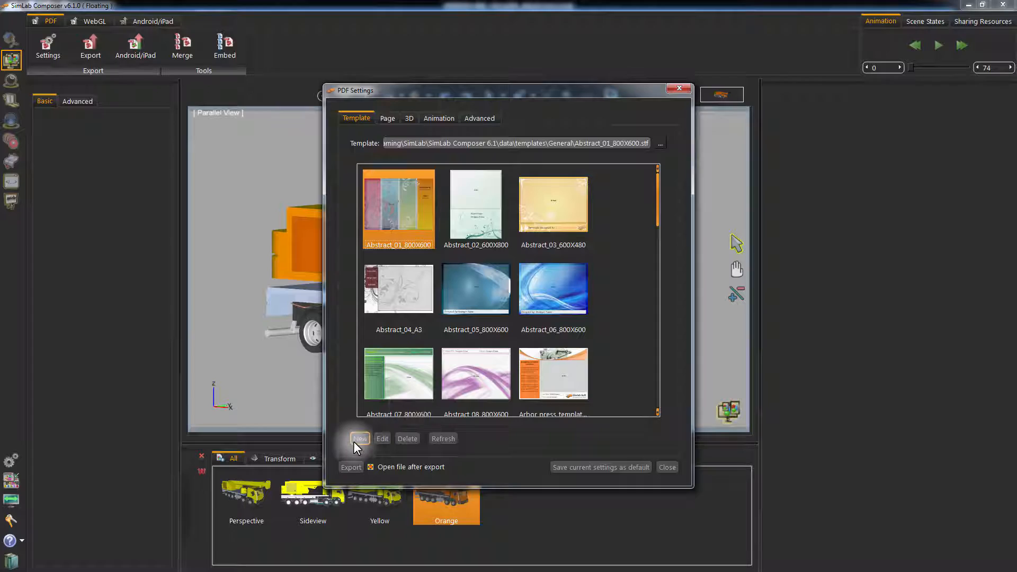
{"action": "left_click", "coordinate": [360, 439]}
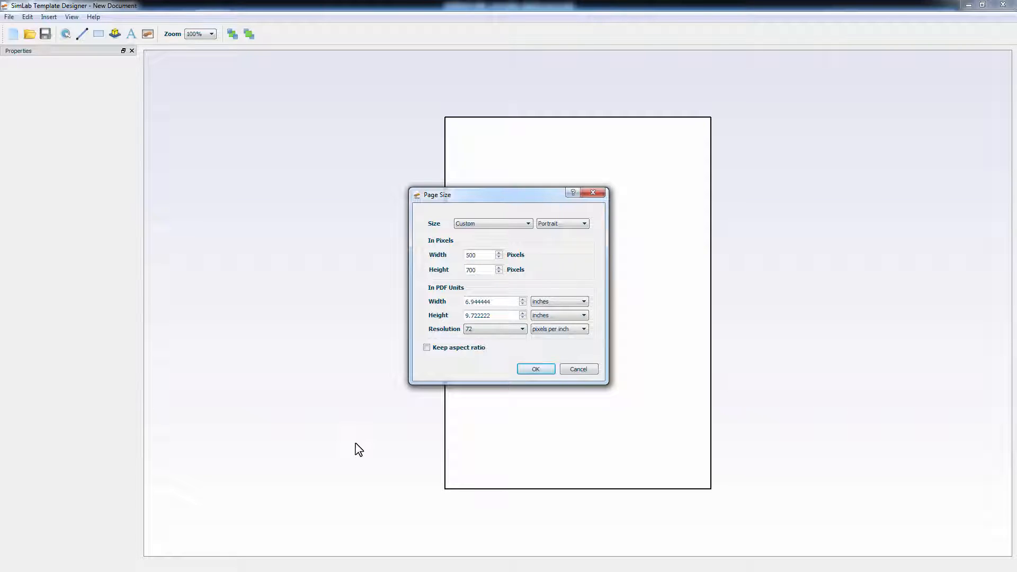
{"action": "mouse_move", "coordinate": [568, 281]}
{"action": "type", "text": "1920"}
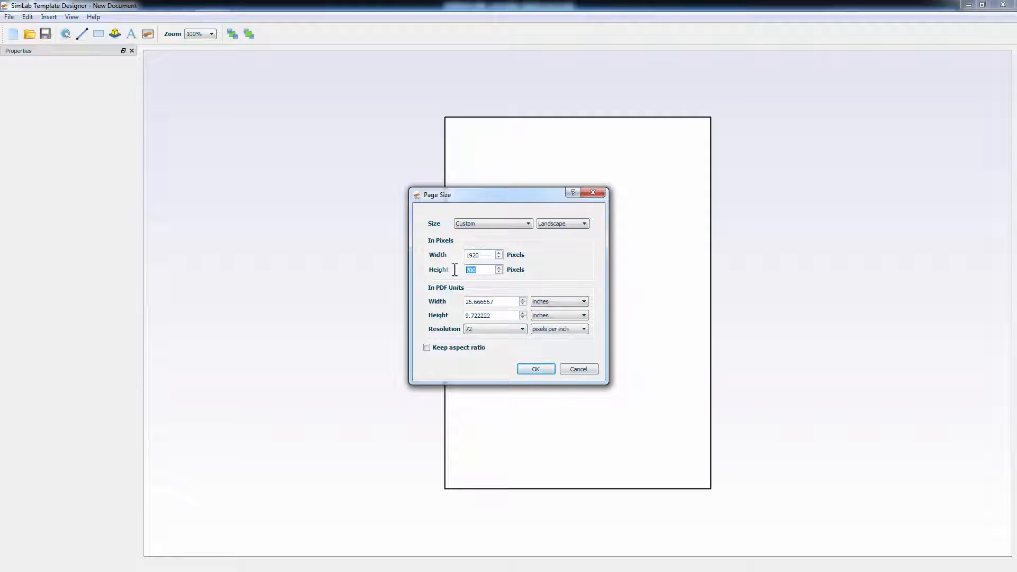
Step: Apply a Landscape page size 1920 pixels wide in the Page Size dialog
{"action": "left_click", "coordinate": [535, 368]}
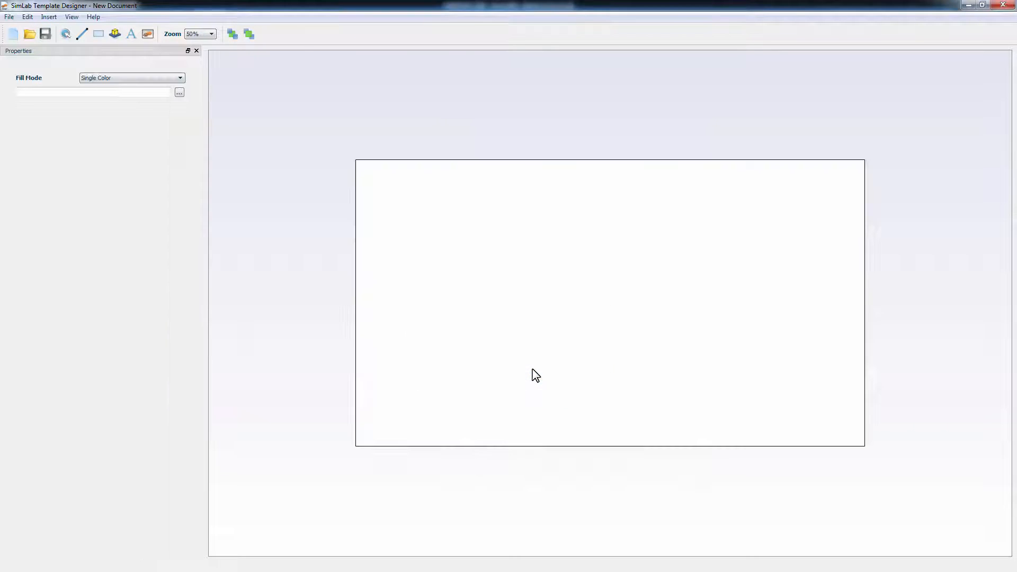
{"action": "mouse_move", "coordinate": [518, 357]}
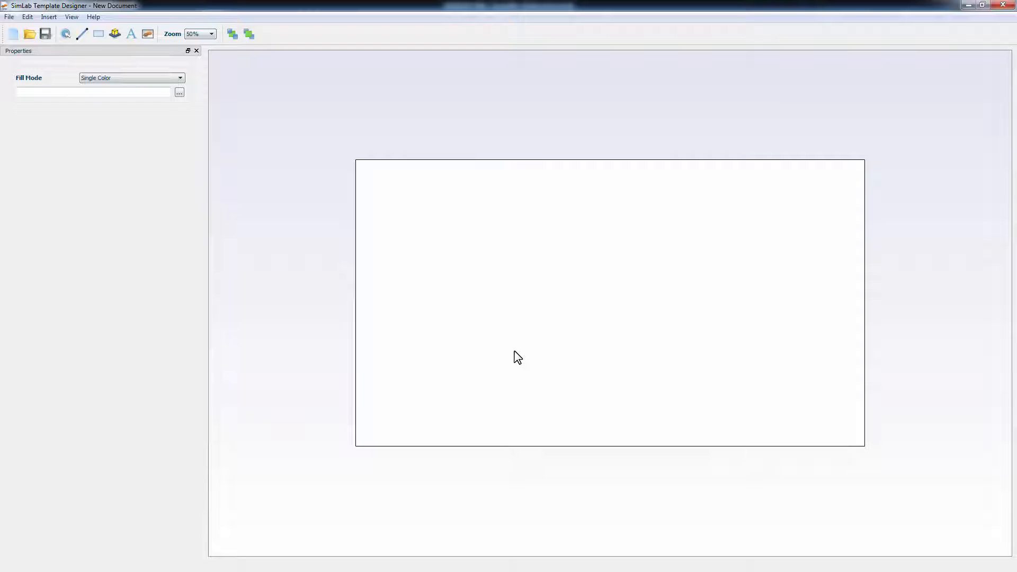
{"action": "mouse_move", "coordinate": [228, 203]}
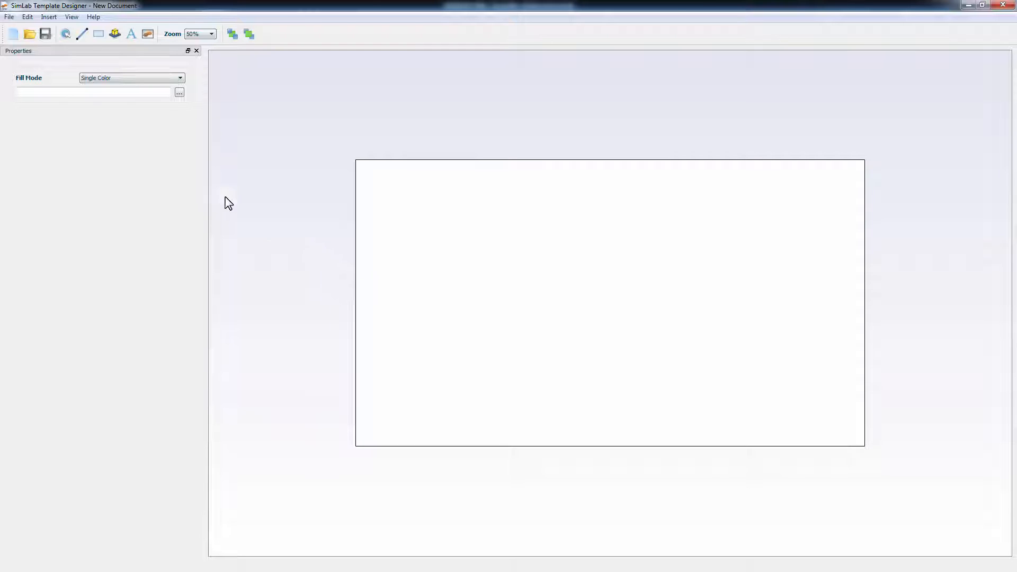
Step: Set the page Fill Mode to Image from file and browse for the background image
{"action": "left_click", "coordinate": [180, 78]}
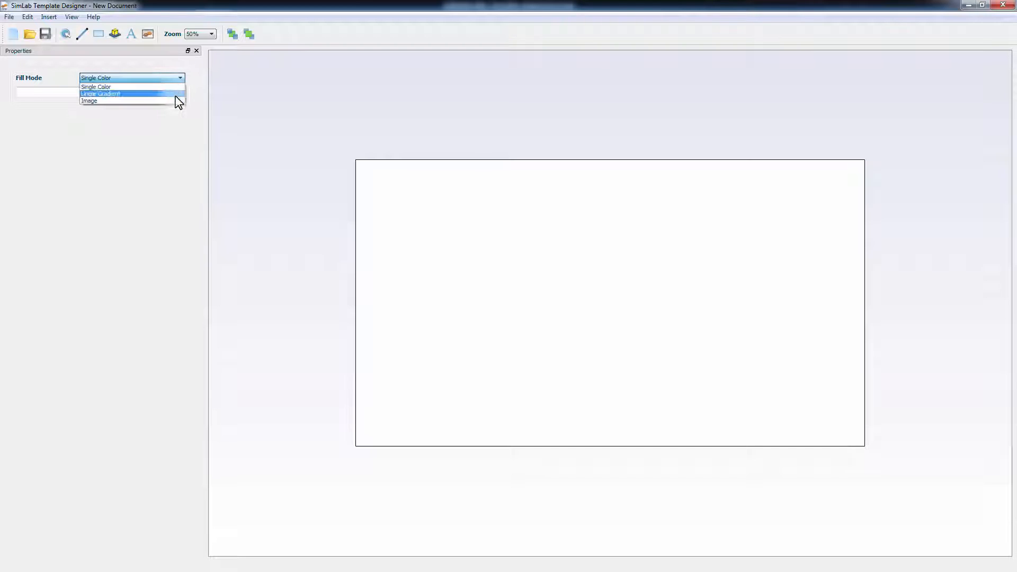
{"action": "left_click", "coordinate": [89, 102]}
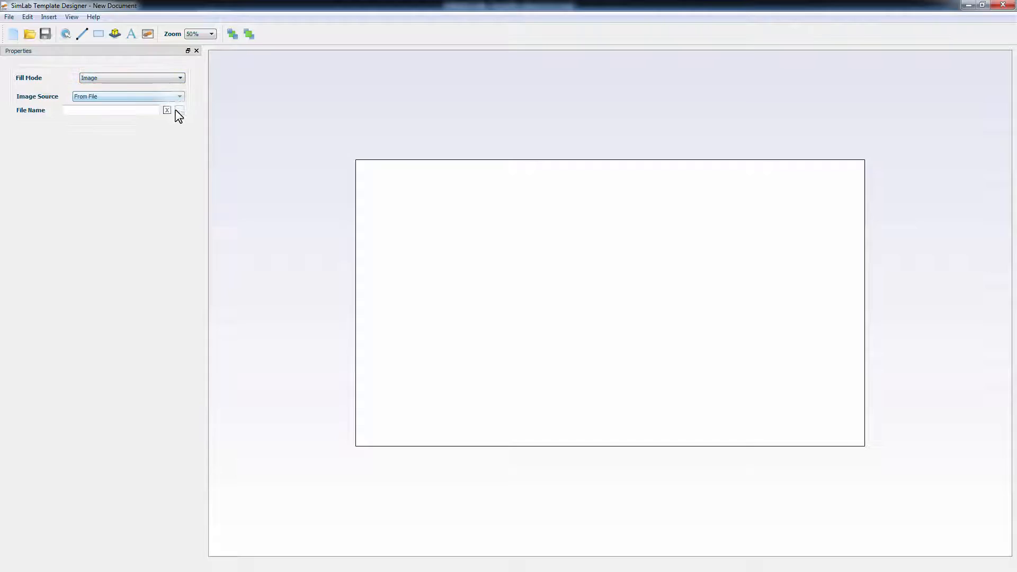
{"action": "left_click", "coordinate": [179, 110]}
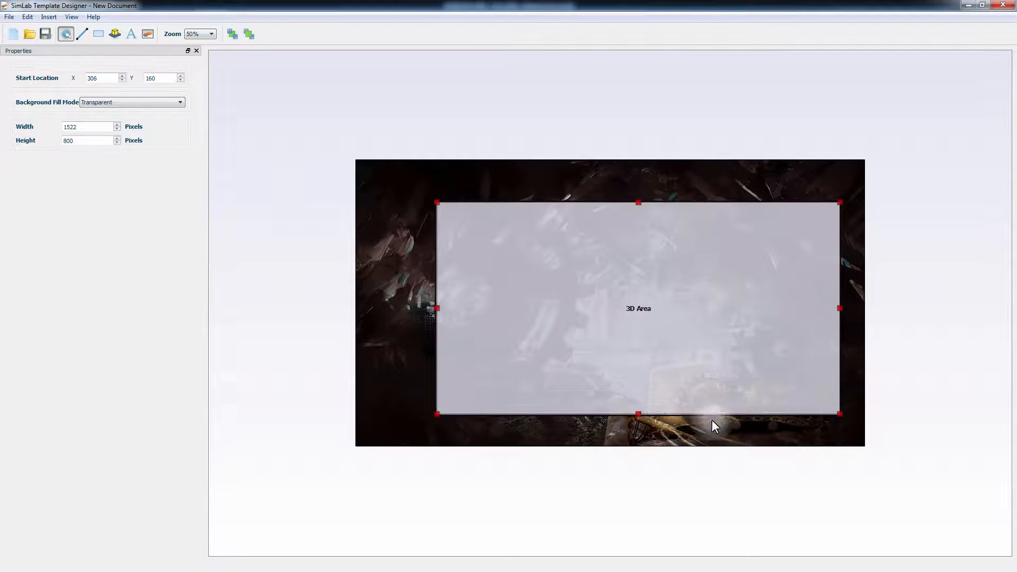
Step: Adjust the 3D Area to about 1526 by 803 pixels and zoom to 50% to see the whole page
{"action": "left_click", "coordinate": [211, 34]}
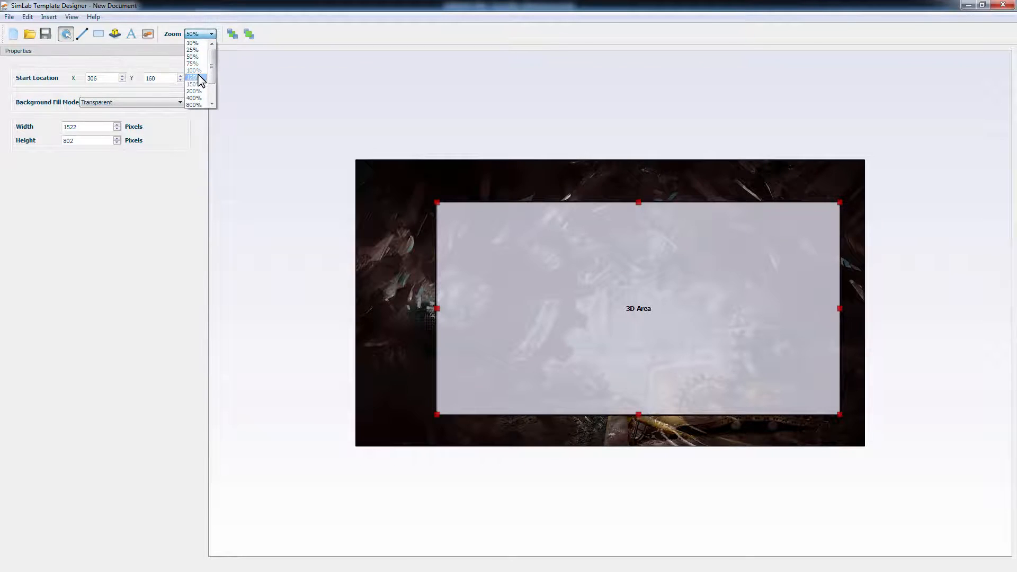
{"action": "left_click", "coordinate": [192, 77]}
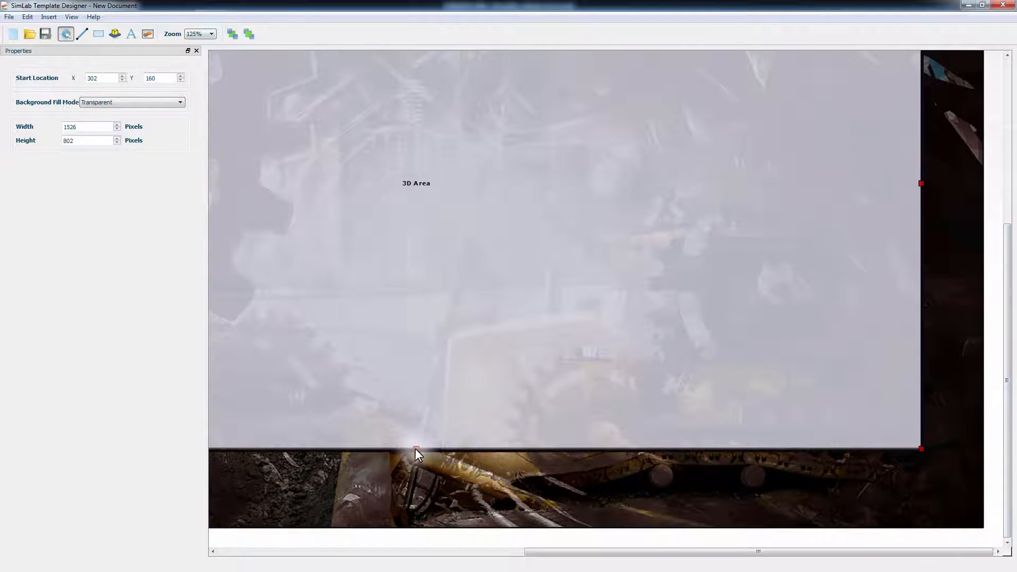
{"action": "left_click", "coordinate": [211, 34]}
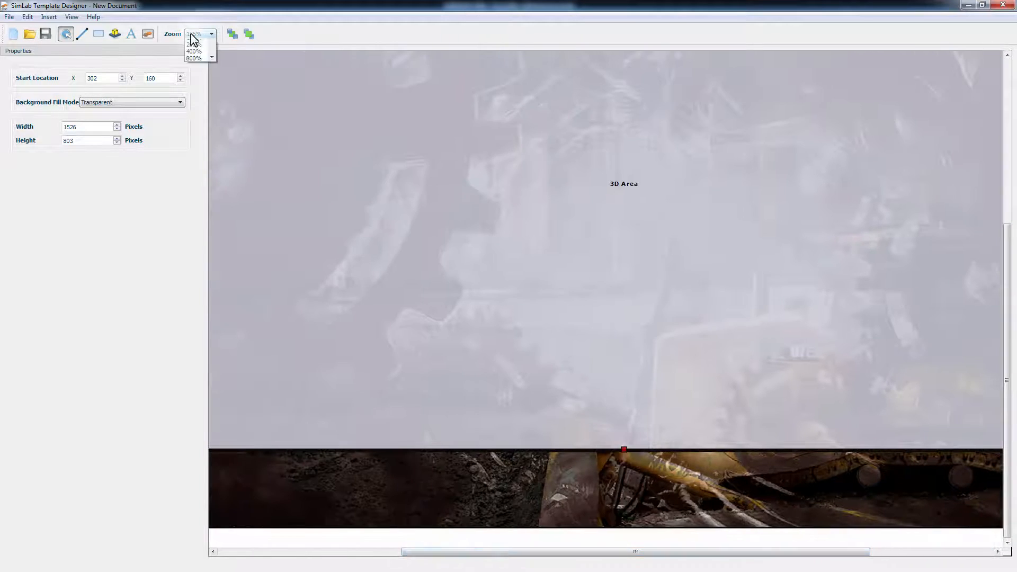
{"action": "left_click", "coordinate": [193, 45]}
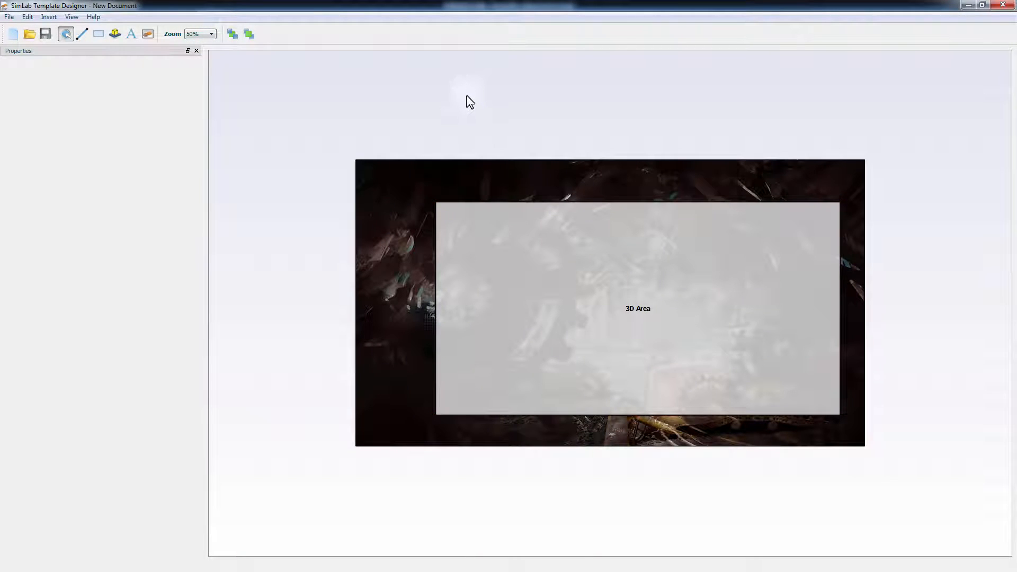
{"action": "mouse_move", "coordinate": [131, 34]}
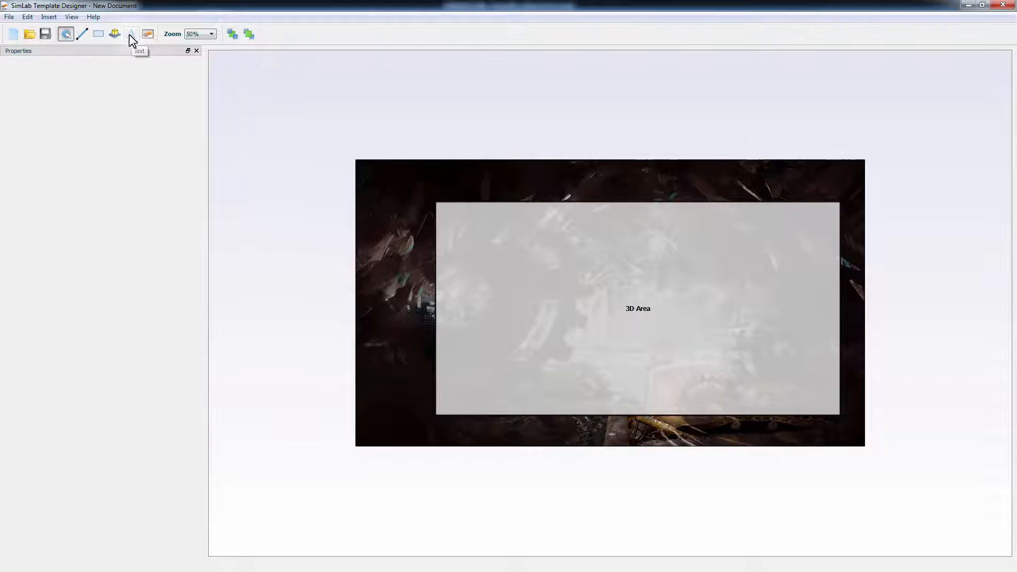
Step: Add a white MyriadPro-CondIt size 50 bold italic 'Crane Truck' title centred above the 3D Area
{"action": "left_click", "coordinate": [132, 34]}
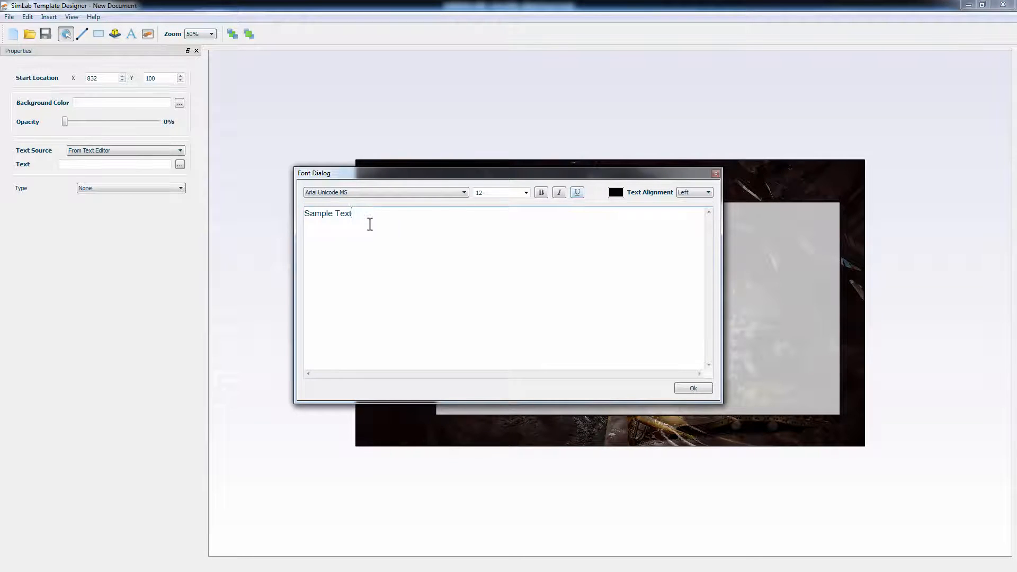
{"action": "type", "text": "Crane T"}
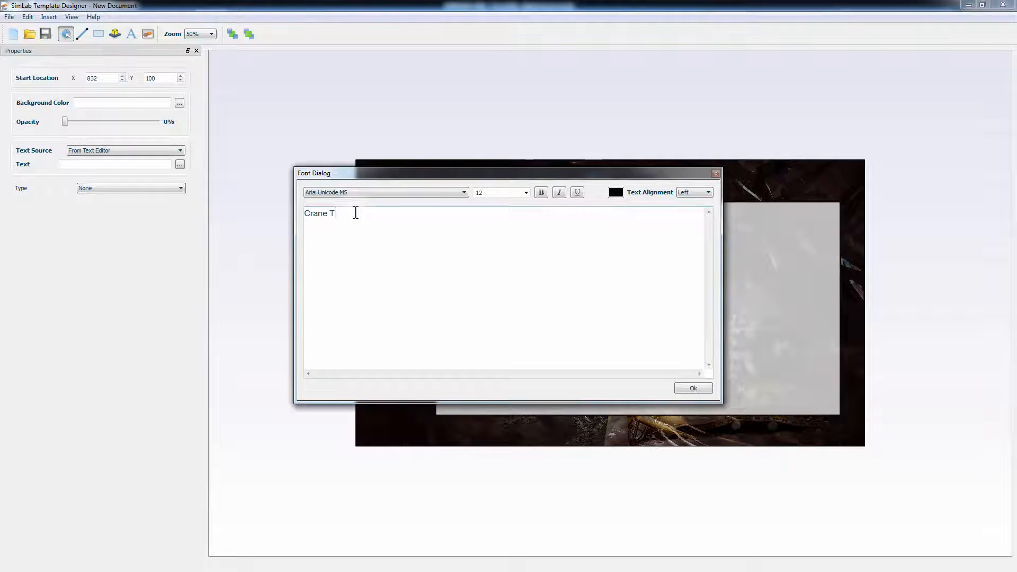
{"action": "left_click", "coordinate": [462, 192]}
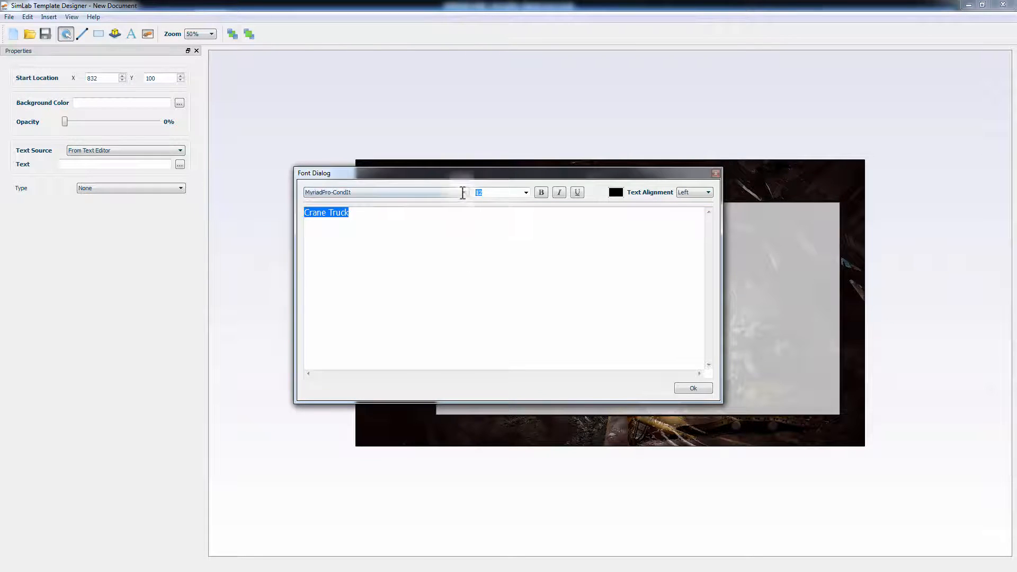
{"action": "type", "text": "50"}
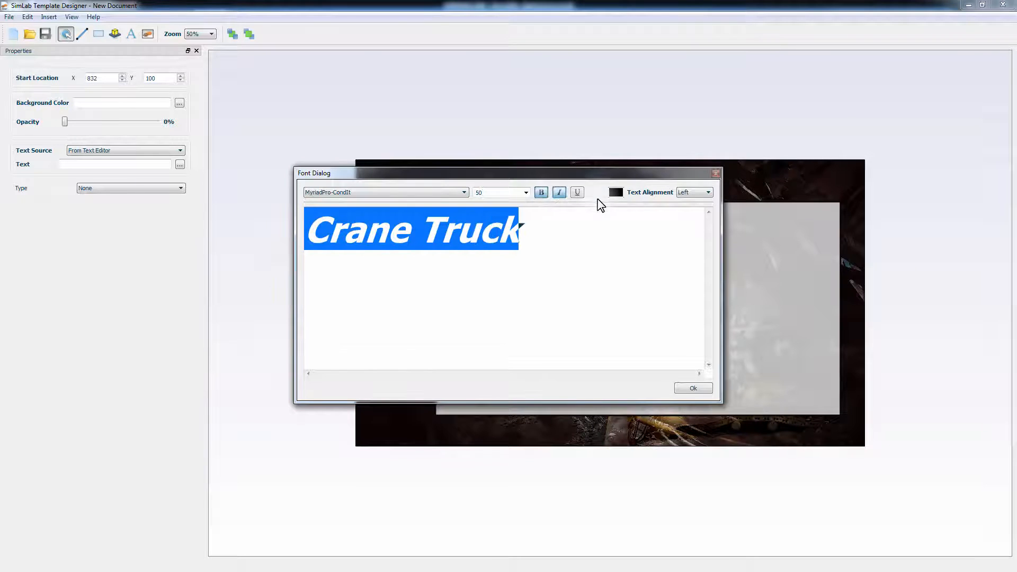
{"action": "left_click", "coordinate": [614, 192]}
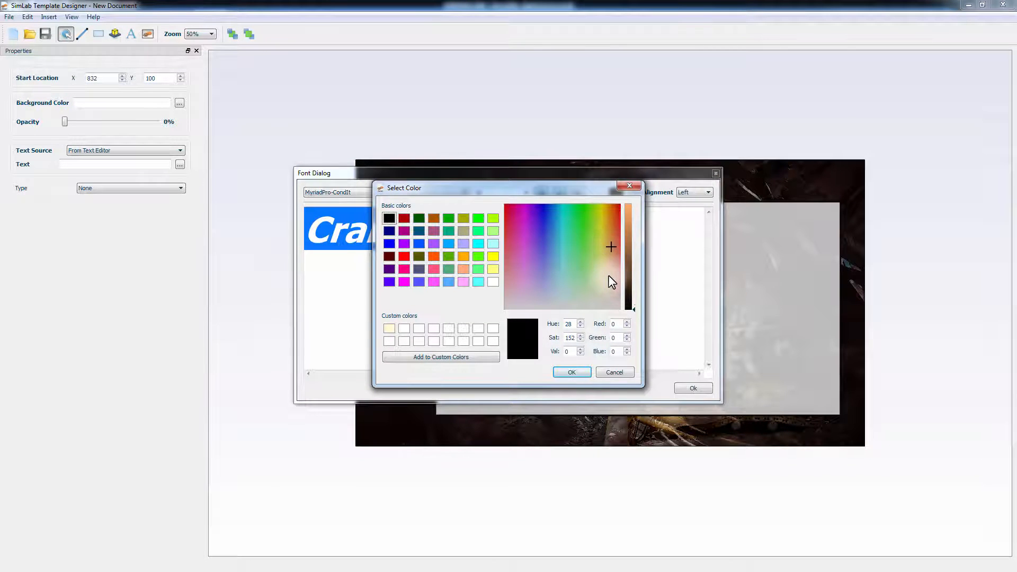
{"action": "left_click", "coordinate": [611, 292]}
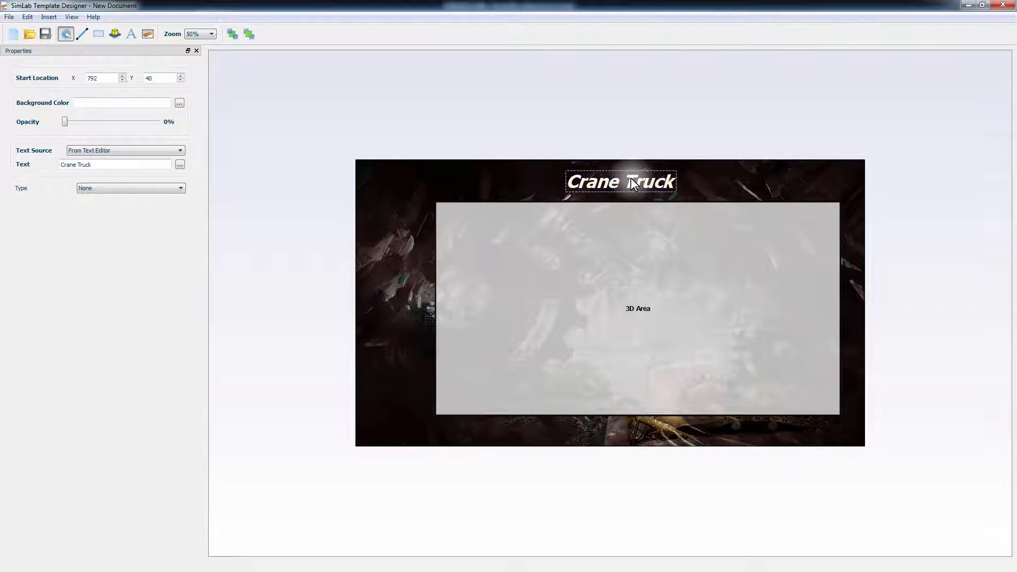
{"action": "left_click", "coordinate": [463, 156]}
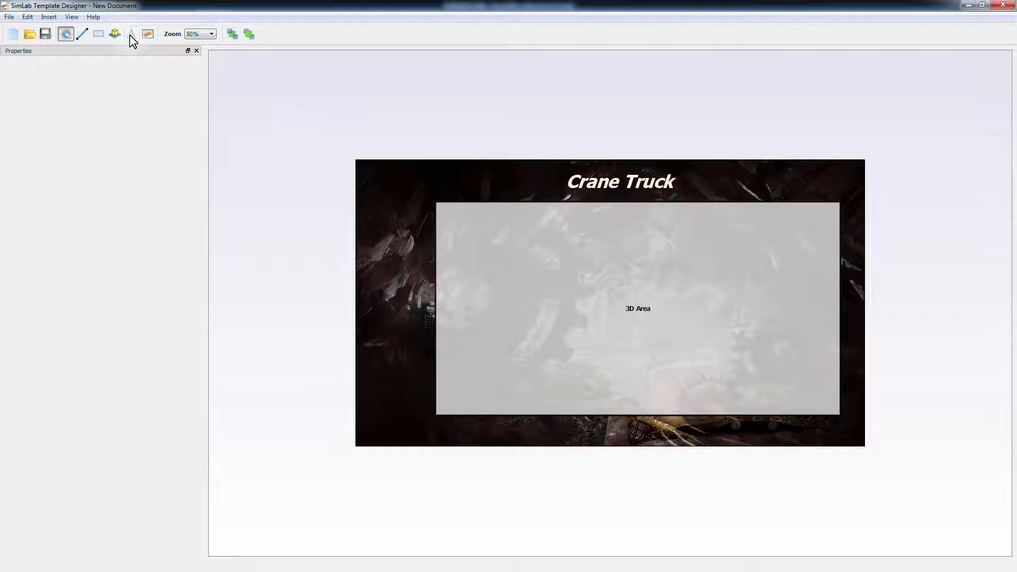
Step: Add a size 25 'Perspective' label with Button.png behind it, left of the 3D Area
{"action": "left_click", "coordinate": [131, 34]}
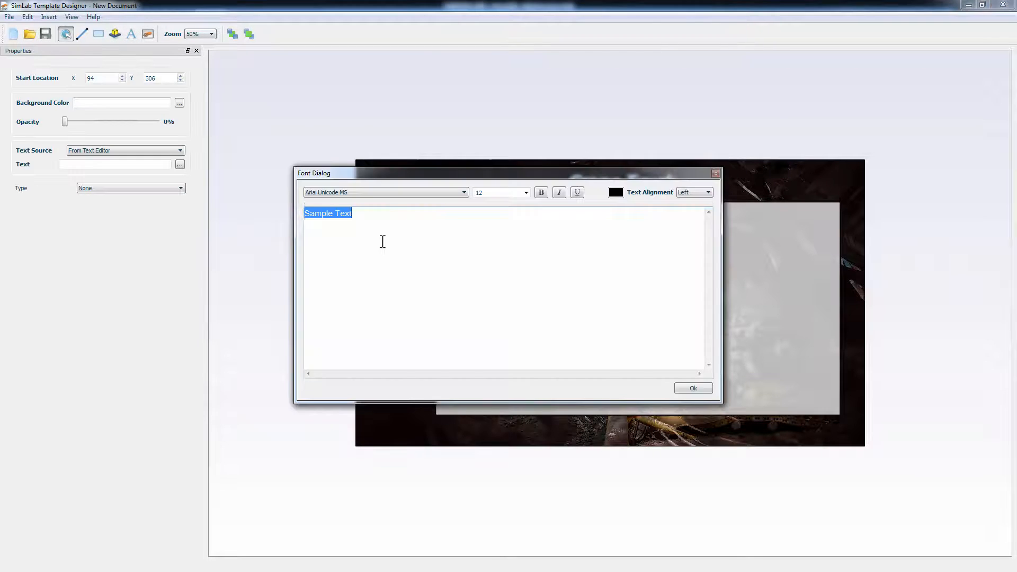
{"action": "type", "text": "Perspective"}
{"action": "left_click", "coordinate": [501, 192]}
{"action": "type", "text": "25"}
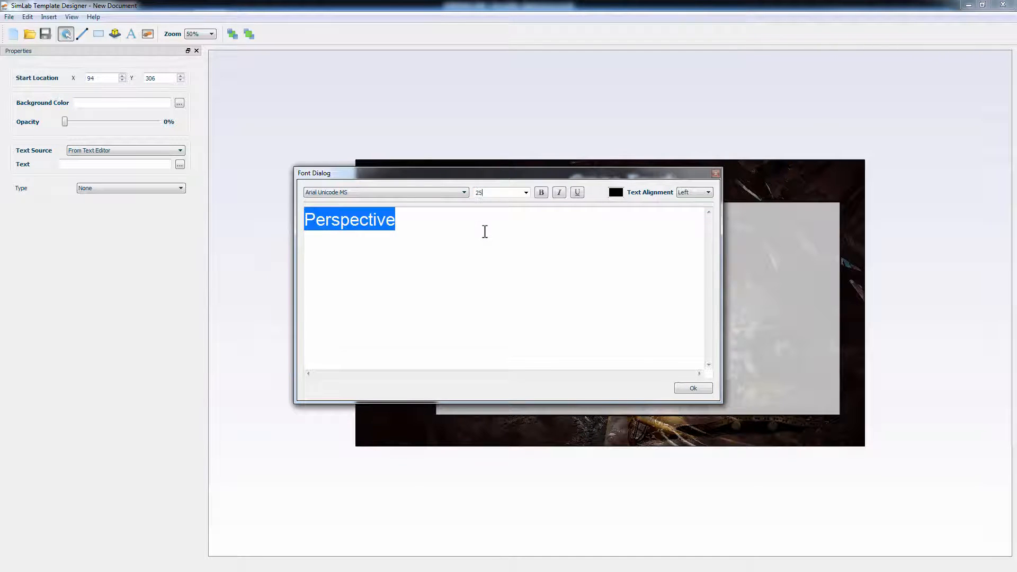
{"action": "left_click", "coordinate": [692, 388]}
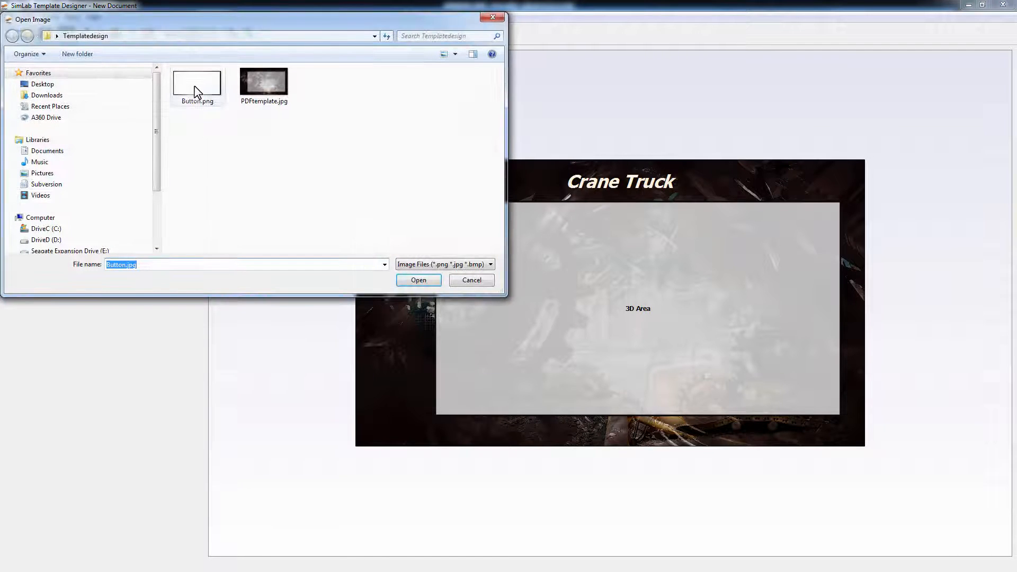
{"action": "left_click", "coordinate": [418, 280]}
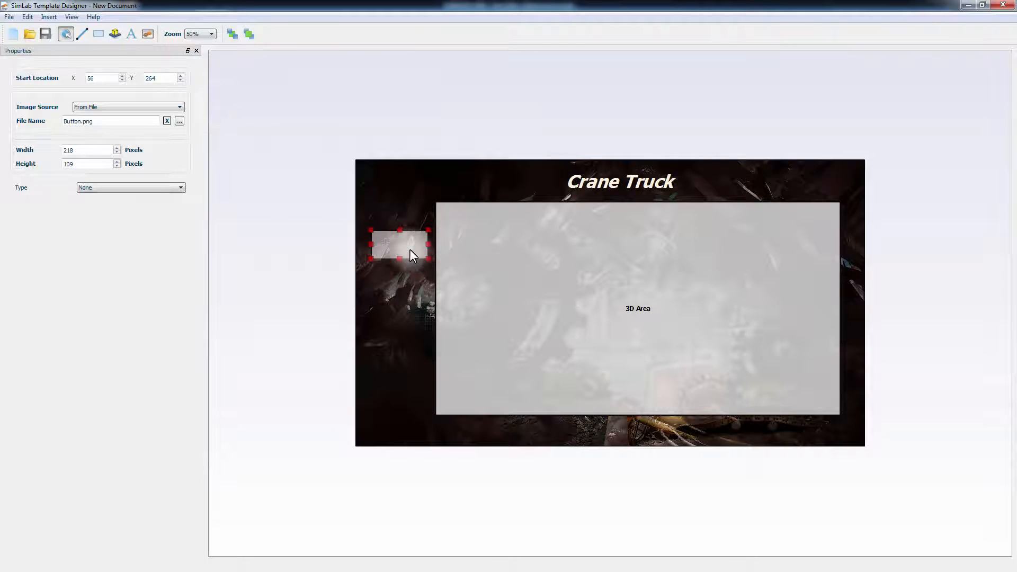
{"action": "right_click", "coordinate": [414, 255]}
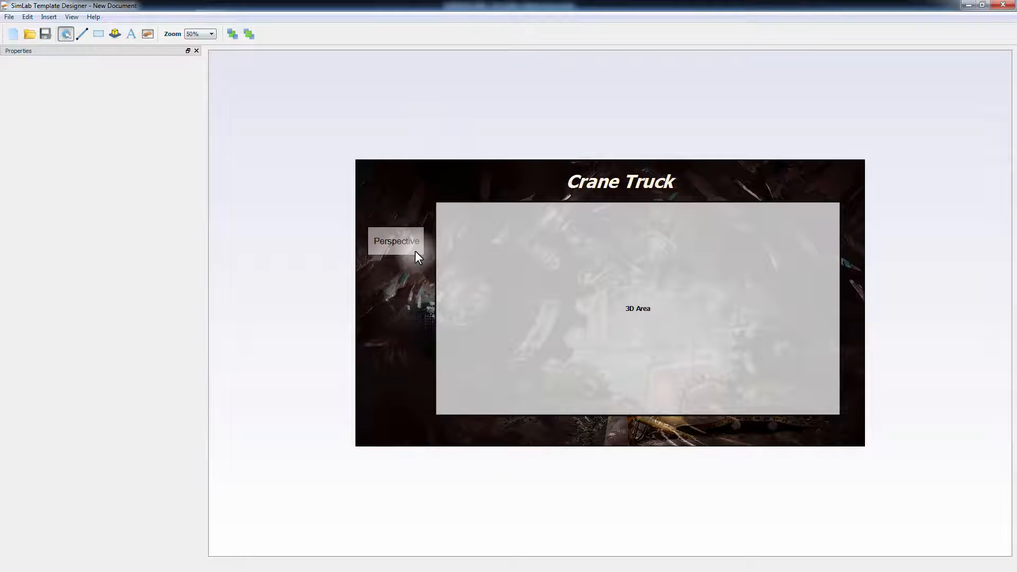
{"action": "mouse_move", "coordinate": [180, 73]}
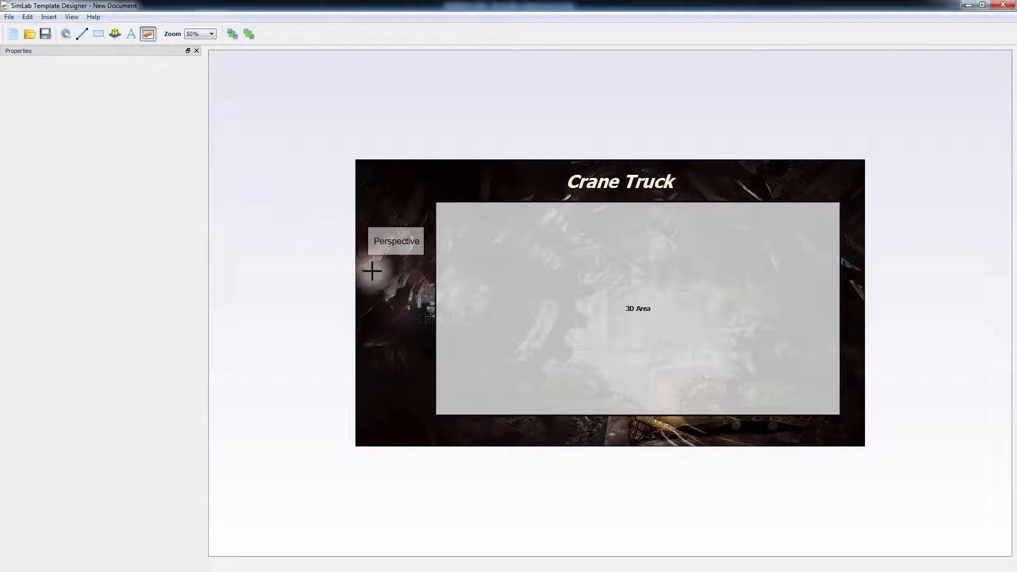
Step: Insert Button.png three more times stacked below the Perspective button
{"action": "left_click", "coordinate": [148, 34]}
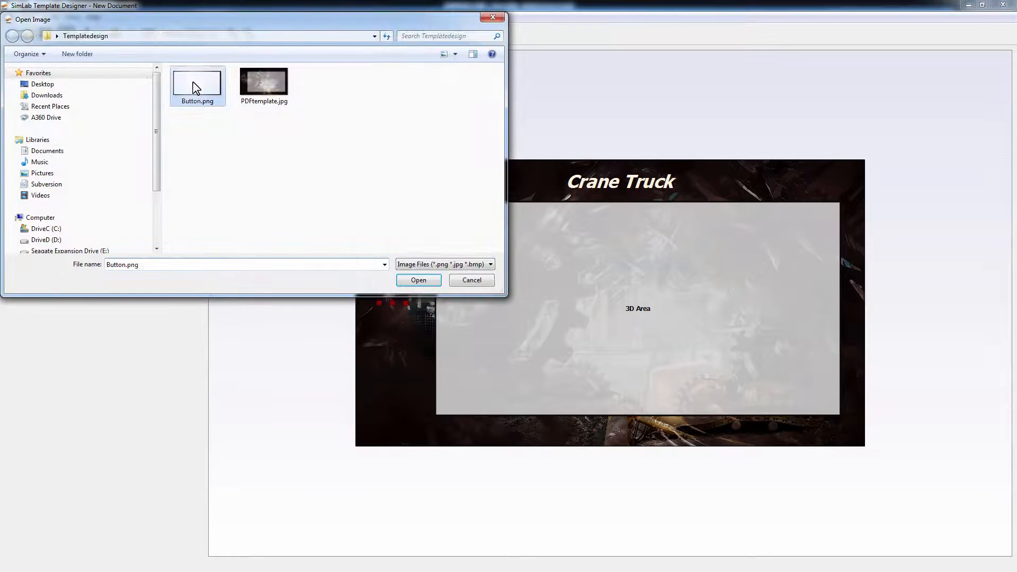
{"action": "left_click", "coordinate": [419, 279]}
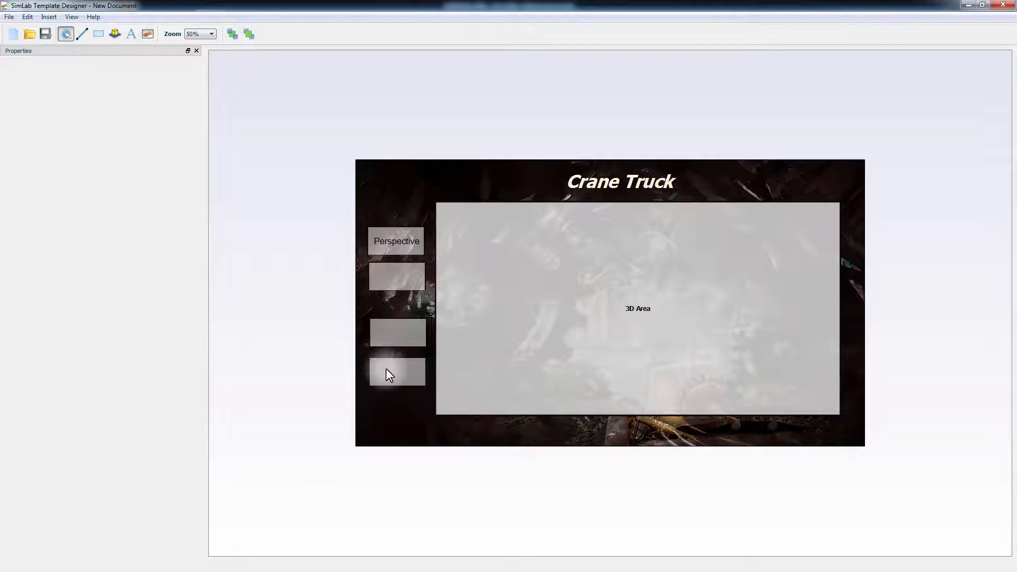
{"action": "left_click", "coordinate": [395, 371]}
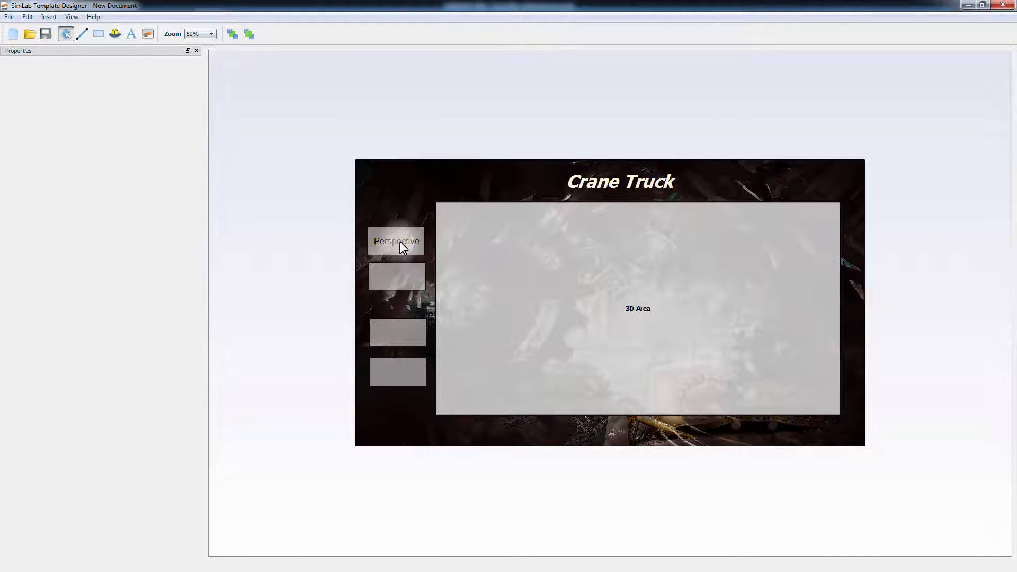
Step: Copy the Perspective label onto the second button and send its image behind the label
{"action": "left_click", "coordinate": [395, 240]}
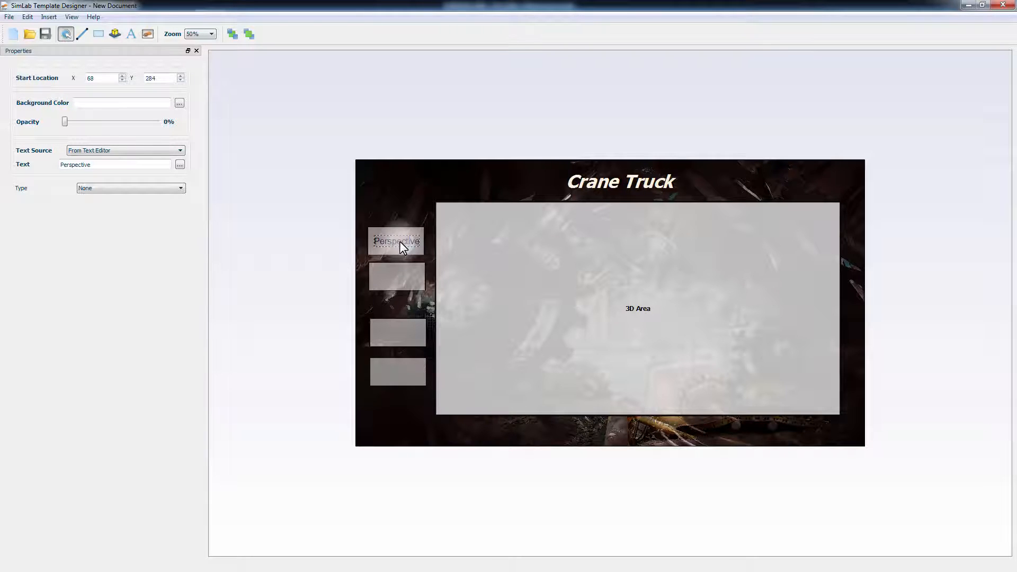
{"action": "left_click", "coordinate": [398, 277]}
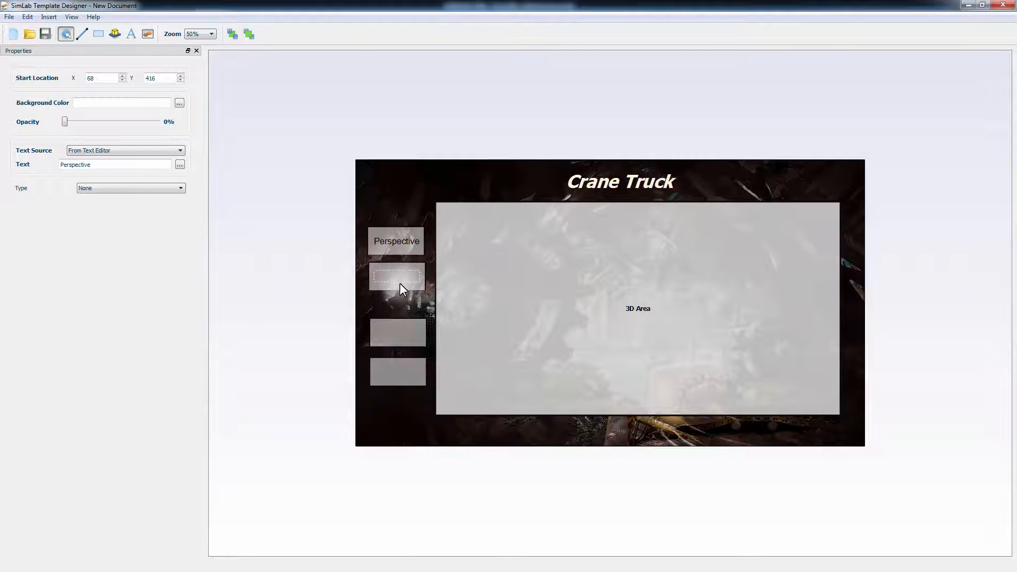
{"action": "right_click", "coordinate": [397, 278]}
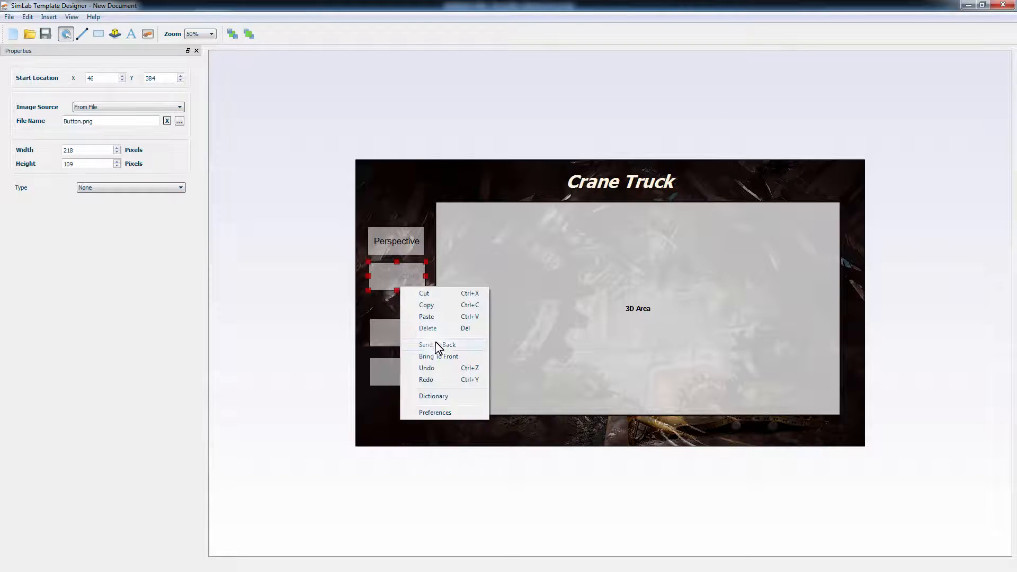
{"action": "left_click", "coordinate": [437, 355]}
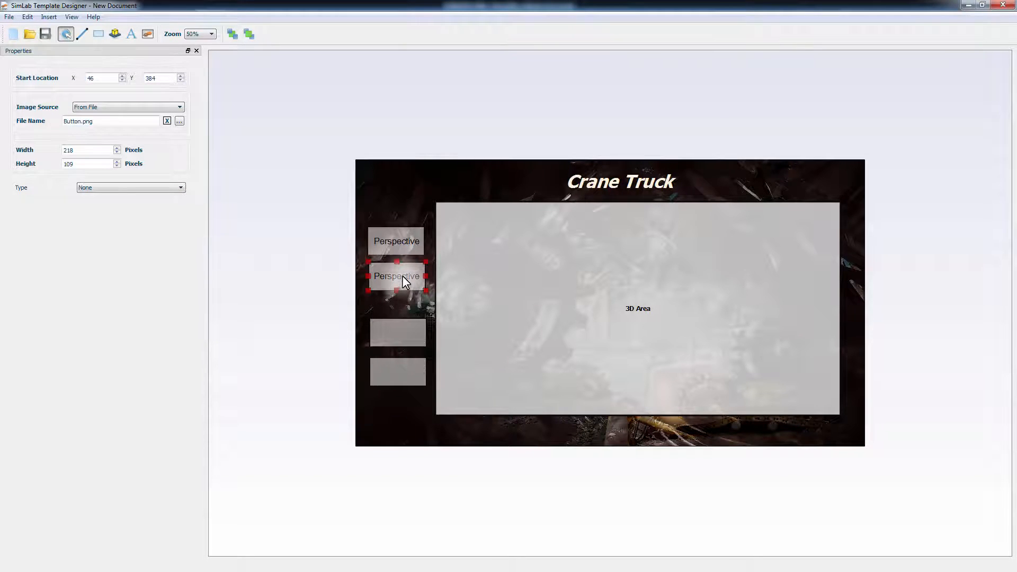
Step: Rename the lower button labels to Side View, Yellow and Orange
{"action": "left_click", "coordinate": [395, 276]}
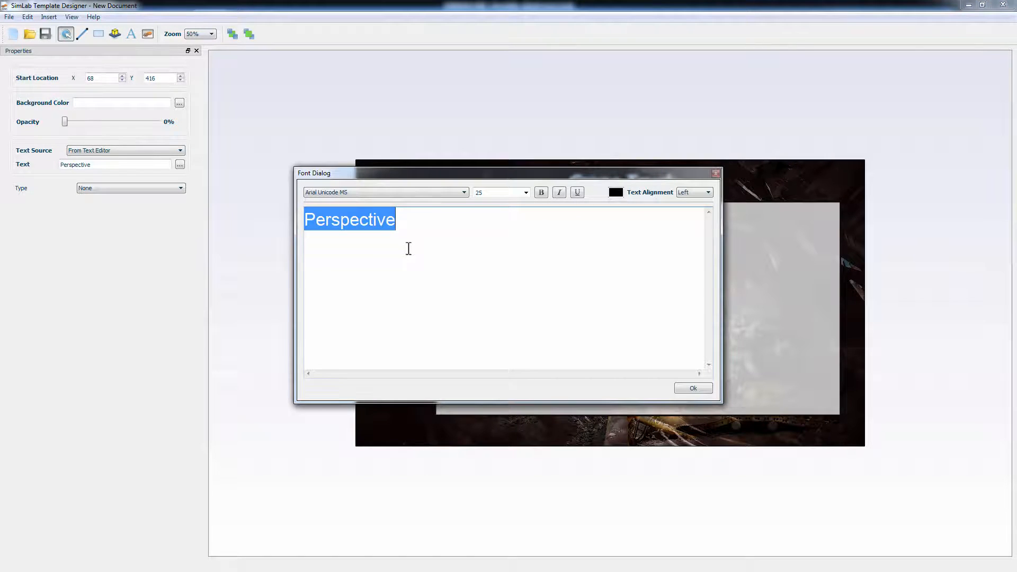
{"action": "type", "text": "Side"}
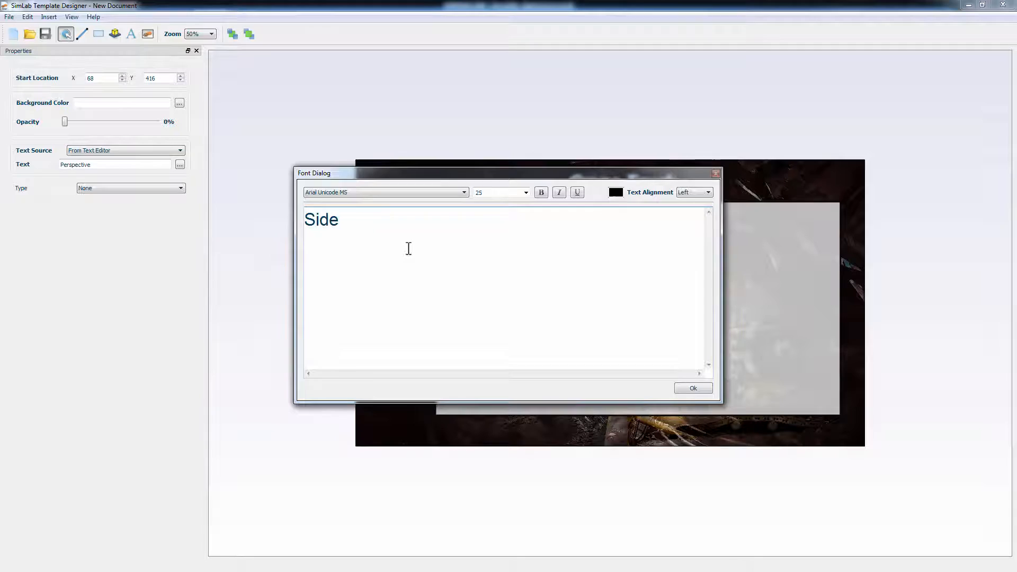
{"action": "type", "text": "View"}
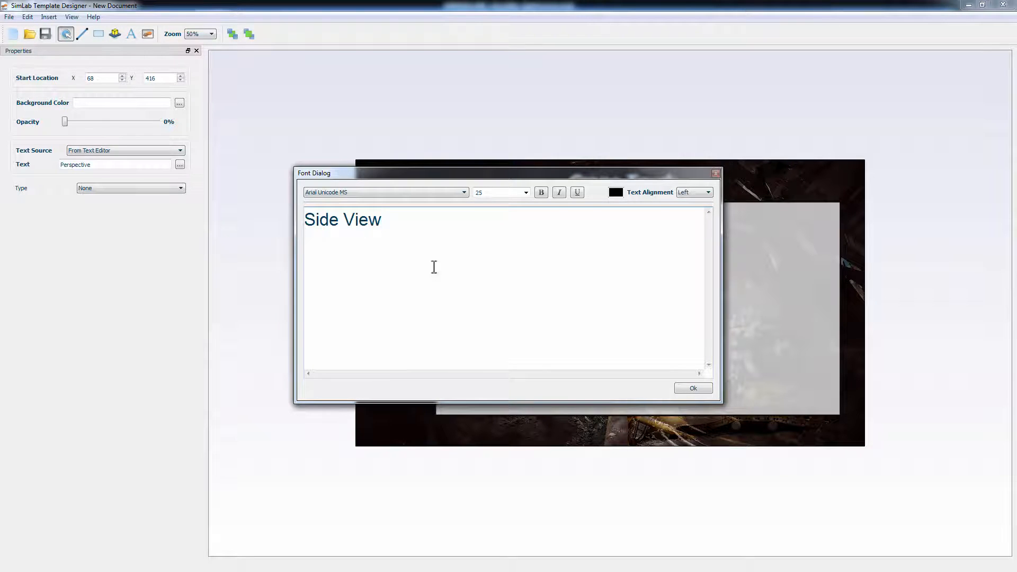
{"action": "left_click", "coordinate": [692, 388]}
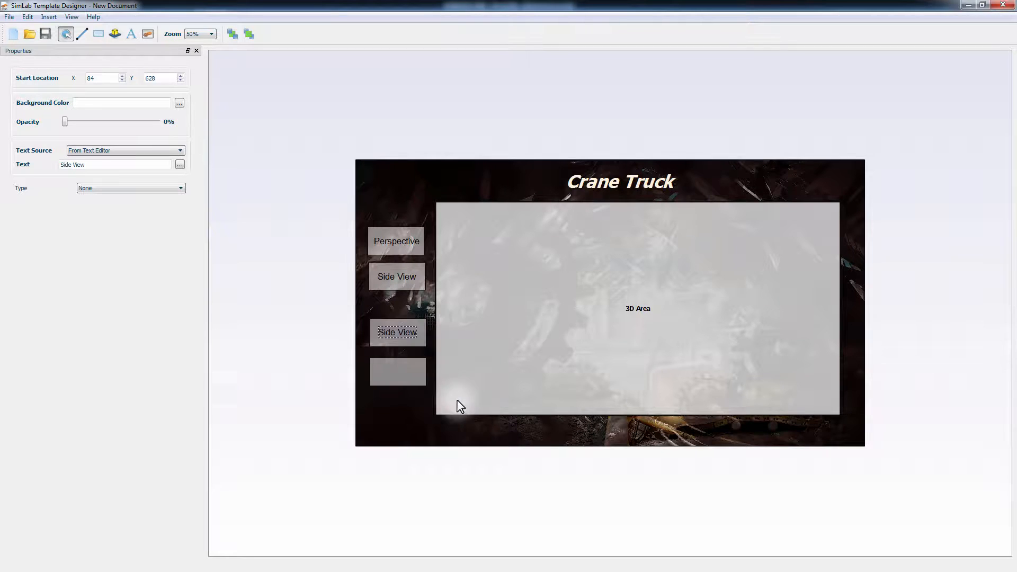
{"action": "left_click", "coordinate": [181, 164]}
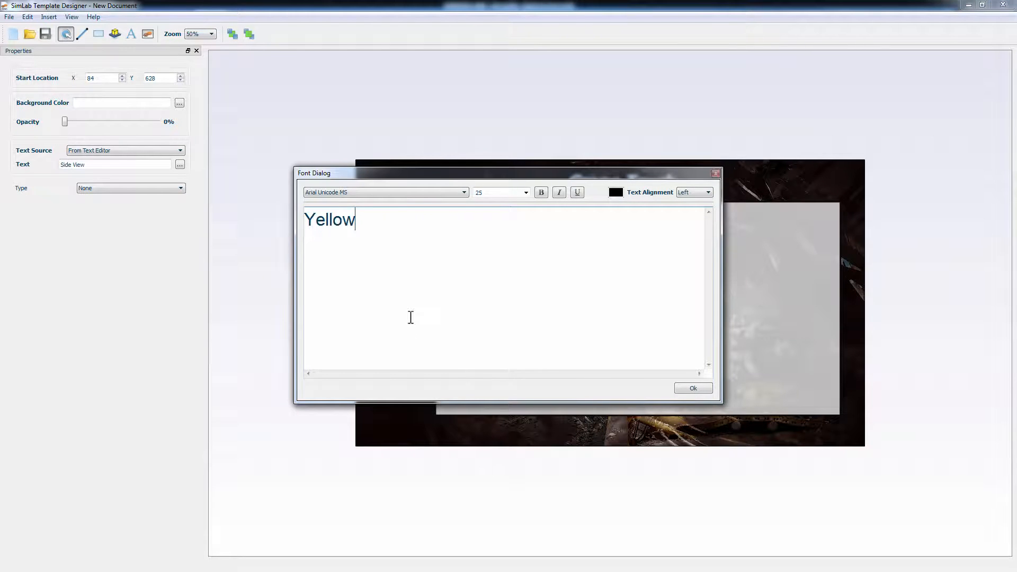
{"action": "left_click", "coordinate": [691, 388]}
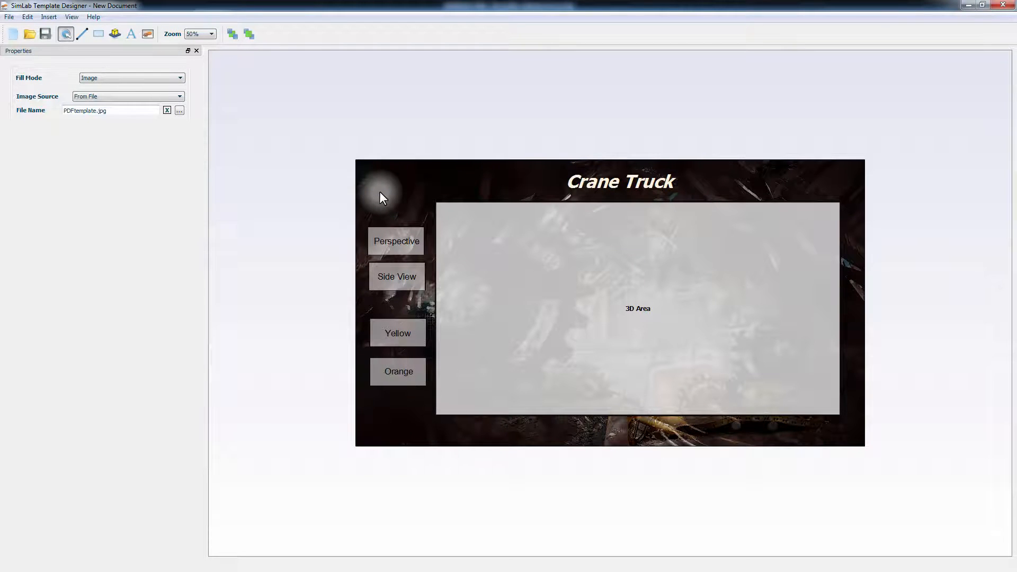
{"action": "mouse_move", "coordinate": [391, 234]}
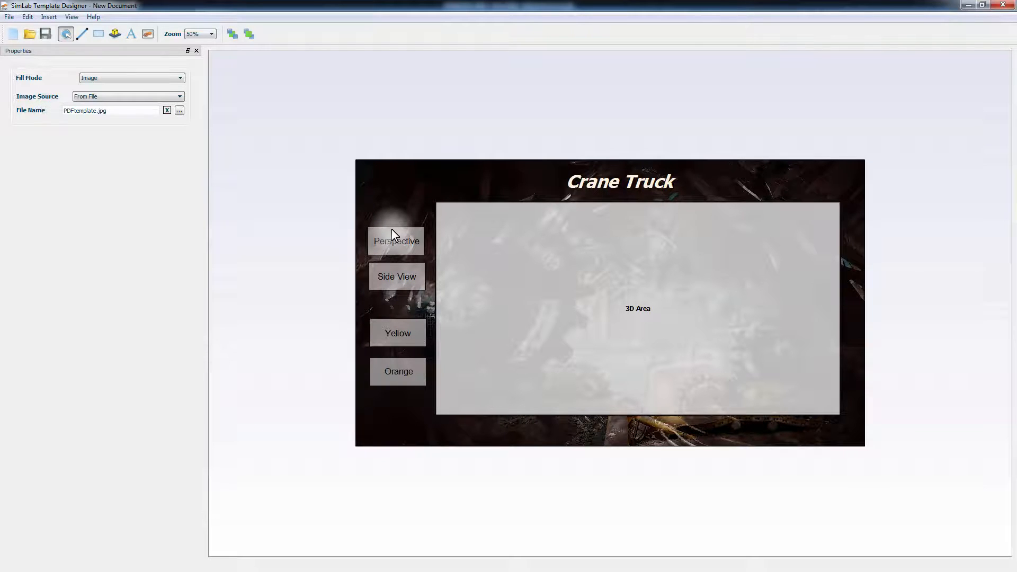
Step: Set the Perspective button to Scene State type triggering the Perspective scene state
{"action": "left_click", "coordinate": [395, 240]}
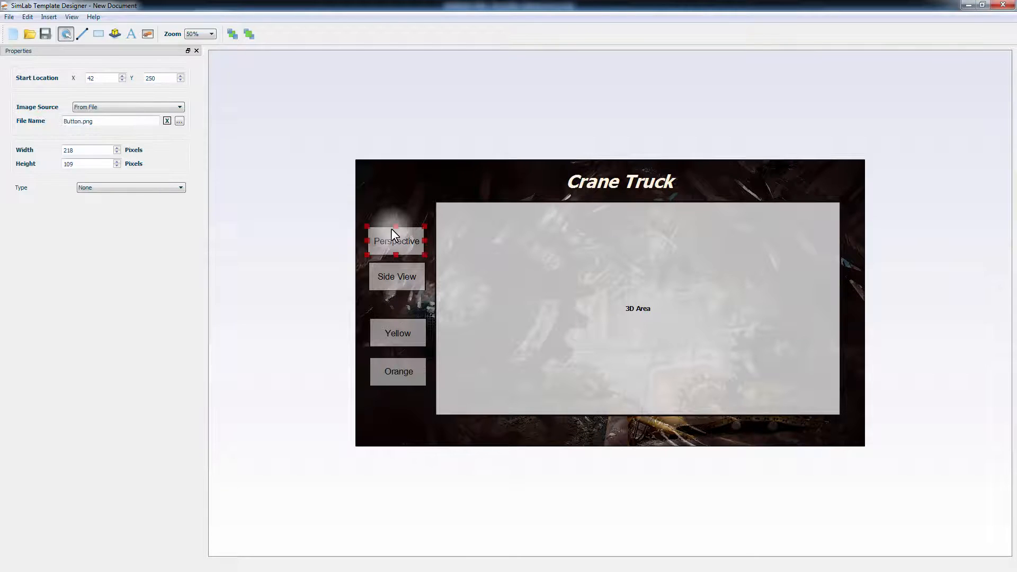
{"action": "mouse_move", "coordinate": [200, 207]}
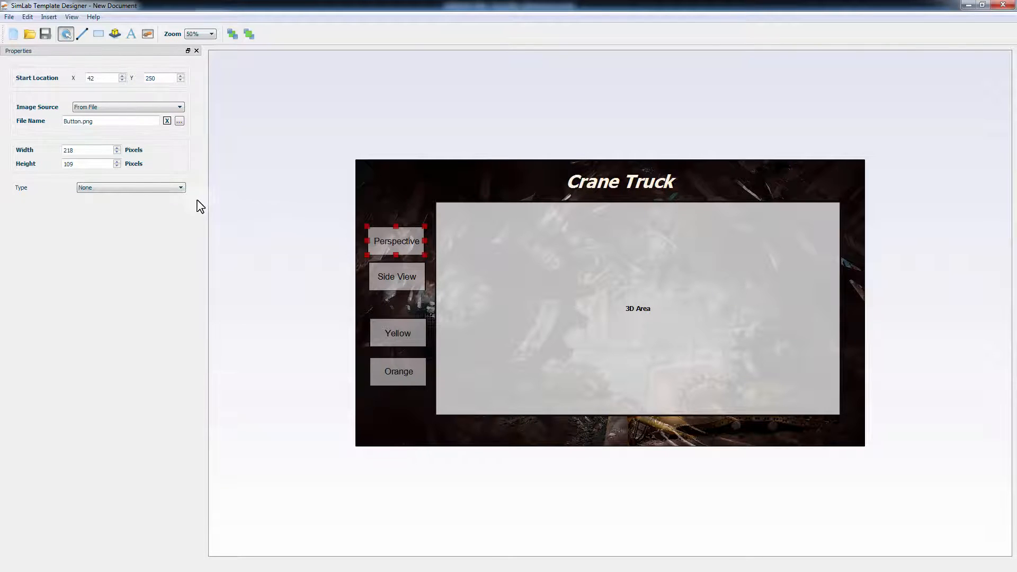
{"action": "left_click", "coordinate": [180, 188]}
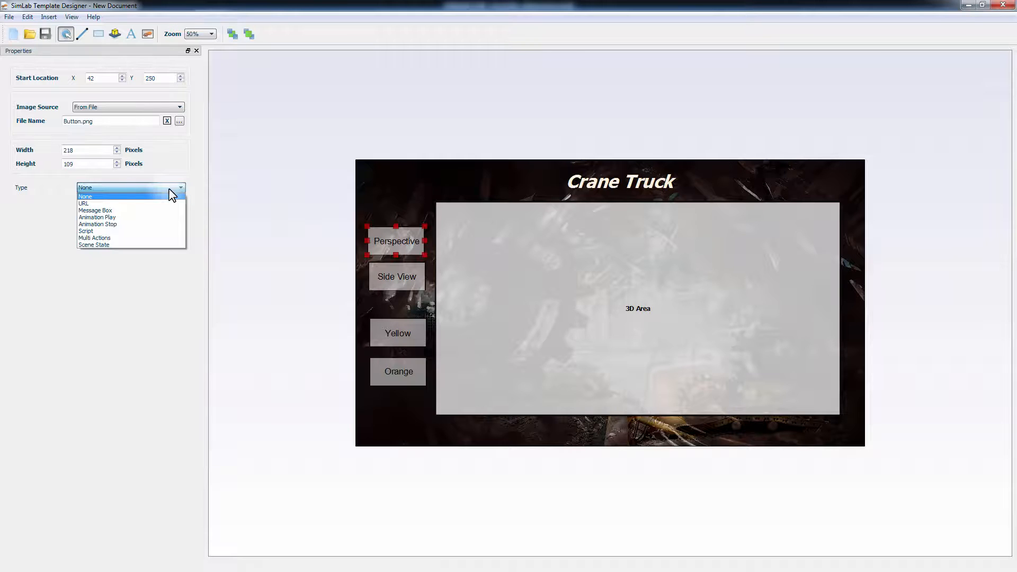
{"action": "mouse_move", "coordinate": [146, 216]}
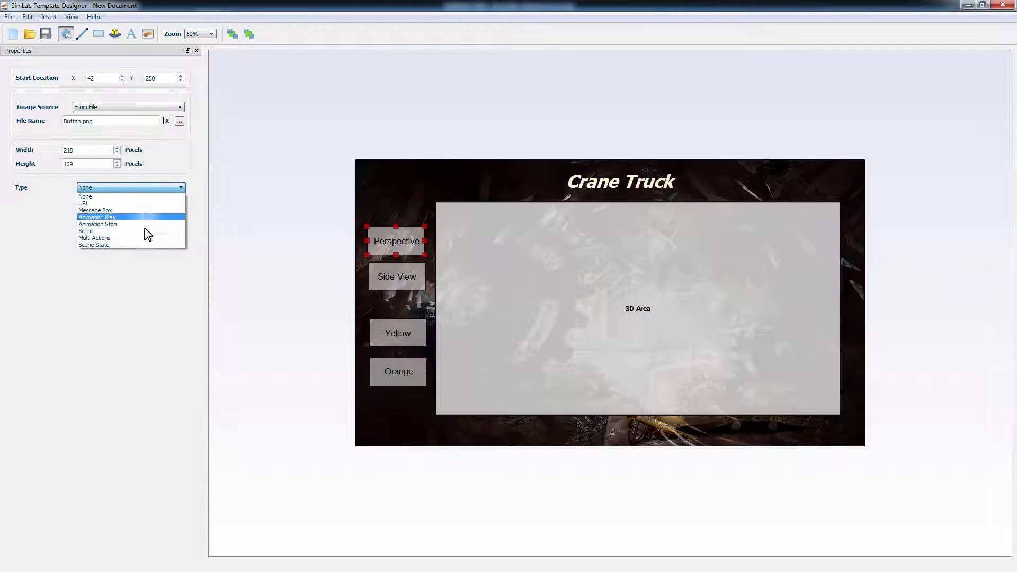
{"action": "mouse_move", "coordinate": [94, 245]}
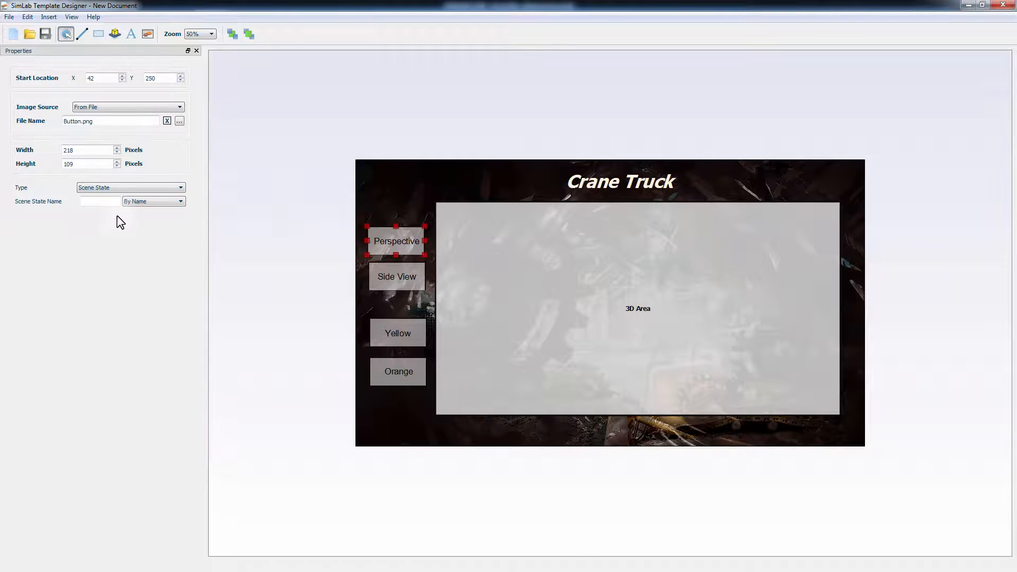
{"action": "left_click", "coordinate": [99, 202]}
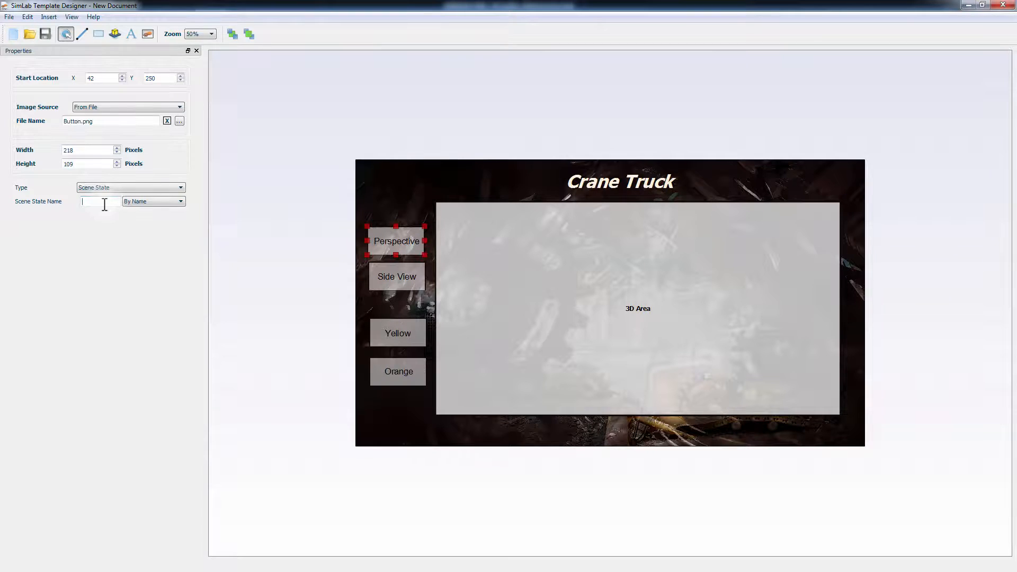
{"action": "type", "text": "P"}
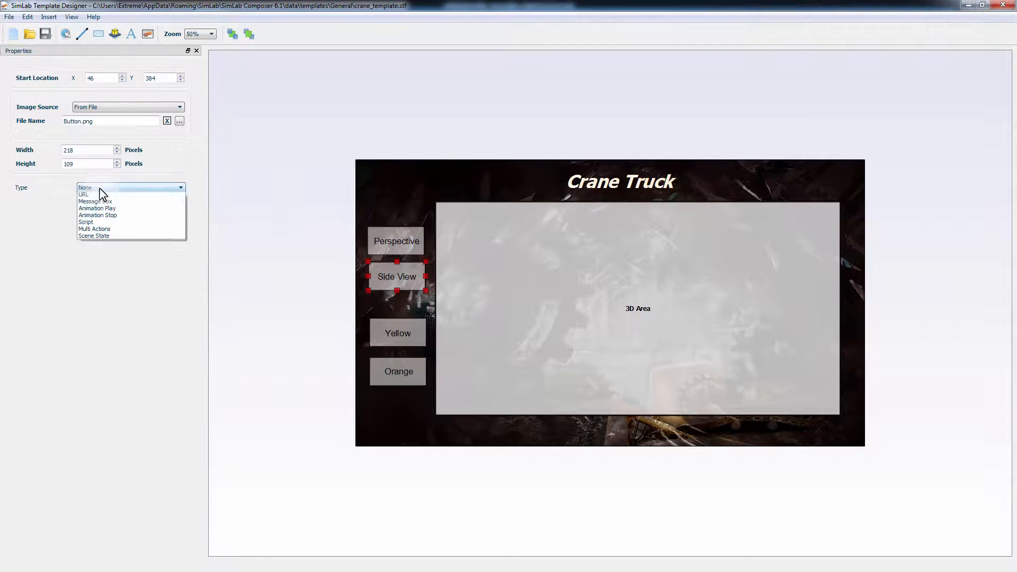
{"action": "mouse_move", "coordinate": [94, 245]}
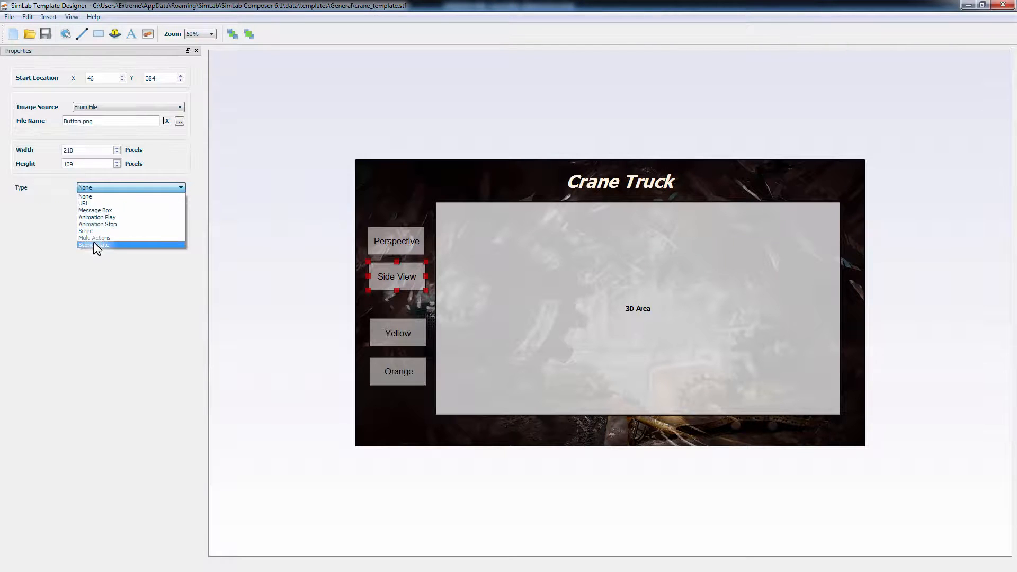
Step: Set the Side View, Yellow and Orange buttons to trigger their matching scene states
{"action": "left_click", "coordinate": [93, 245]}
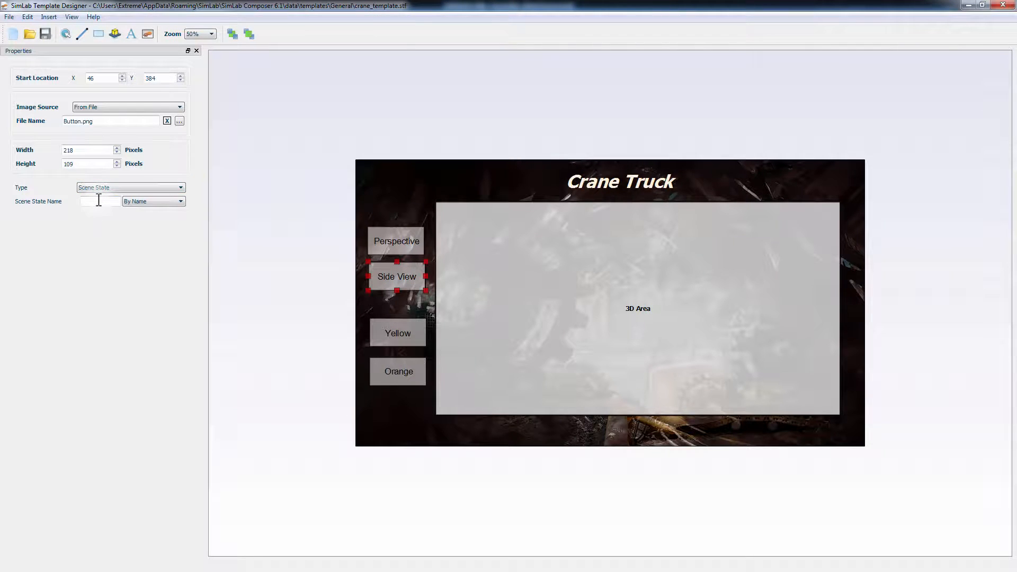
{"action": "type", "text": "Sideview"}
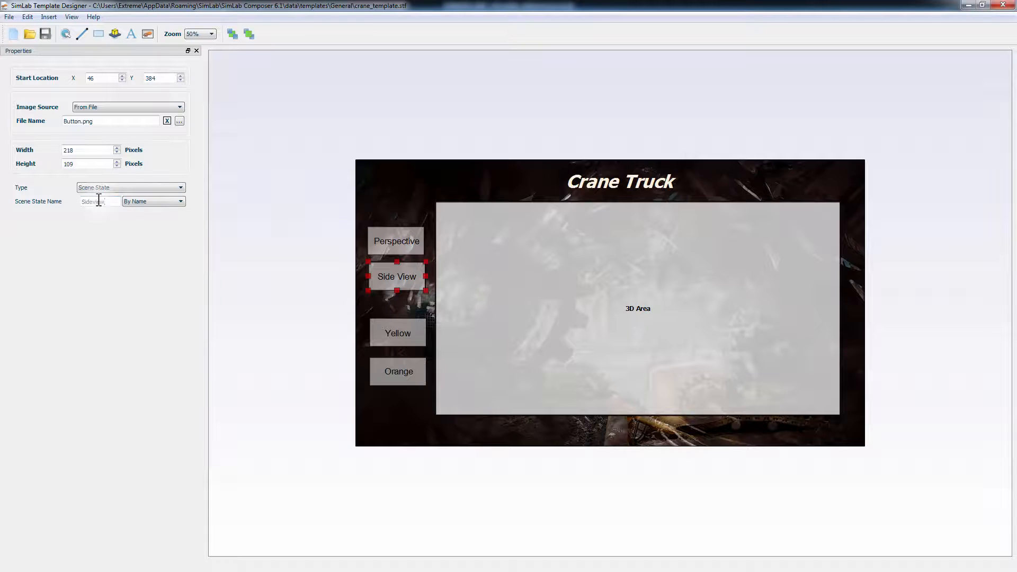
{"action": "left_click", "coordinate": [130, 188]}
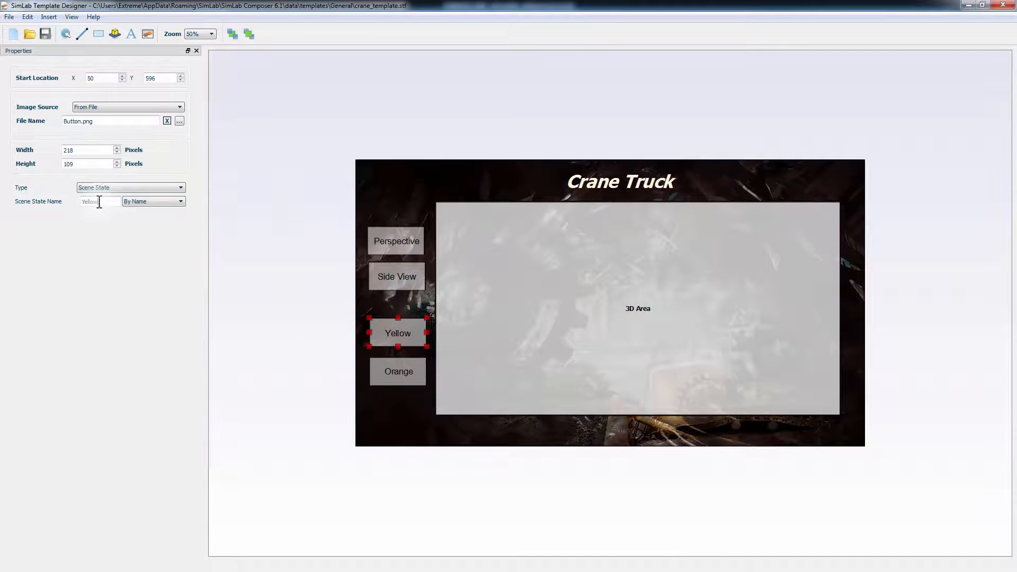
{"action": "left_click", "coordinate": [397, 371]}
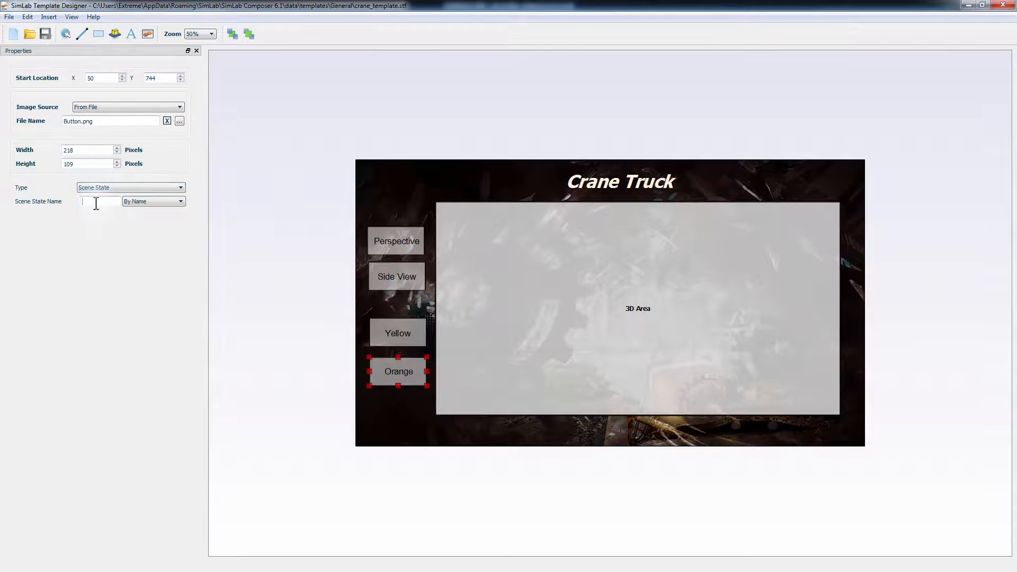
{"action": "type", "text": "Orange"}
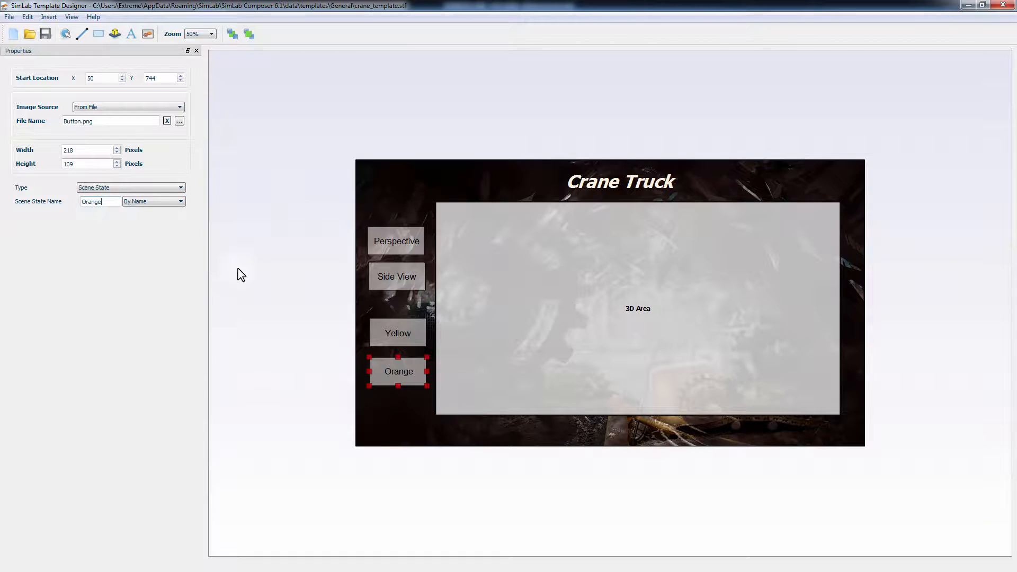
{"action": "left_click", "coordinate": [240, 273]}
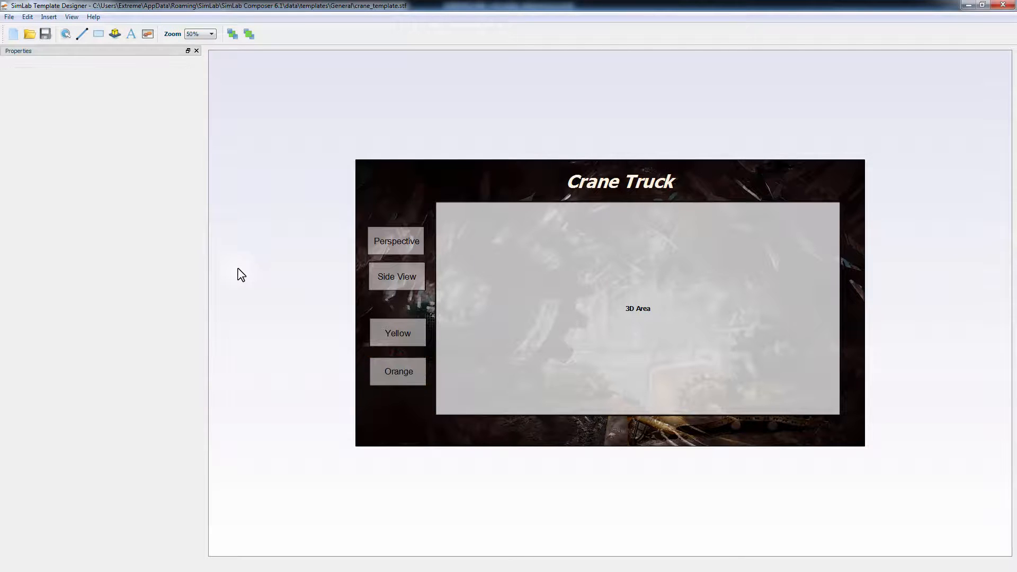
{"action": "left_click", "coordinate": [130, 34]}
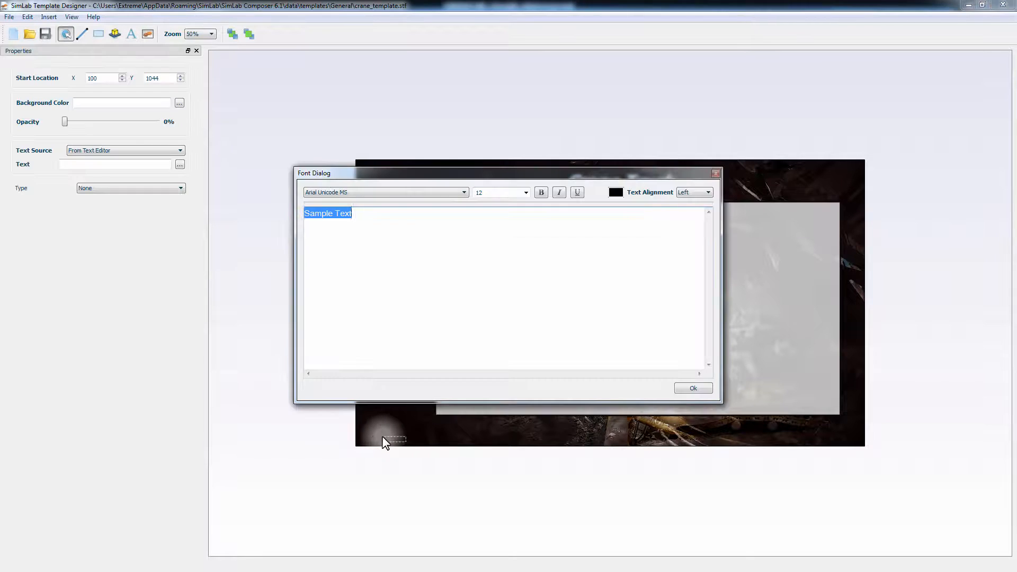
{"action": "type", "text": "www.simlab-soft.com"}
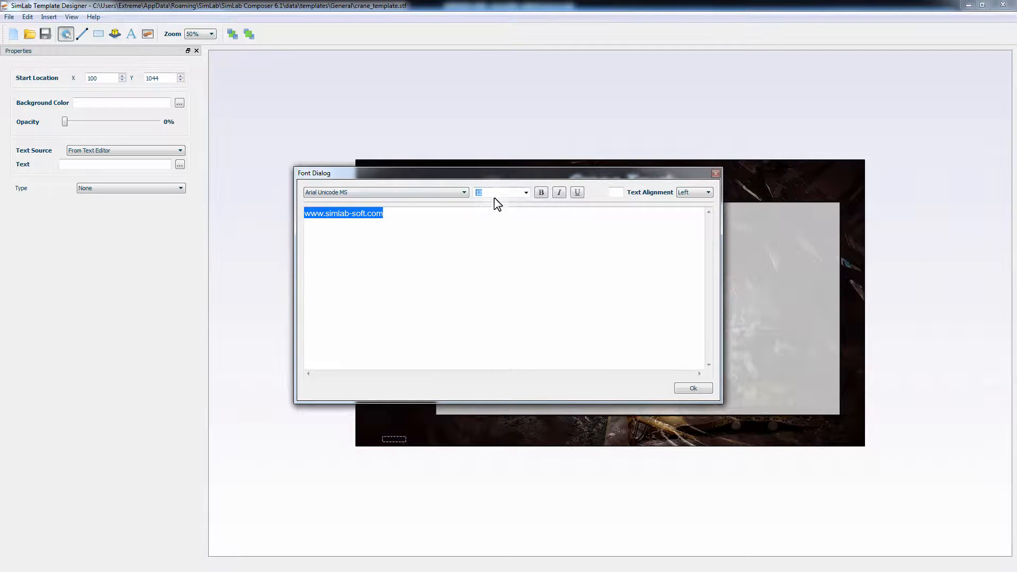
{"action": "left_click", "coordinate": [692, 387]}
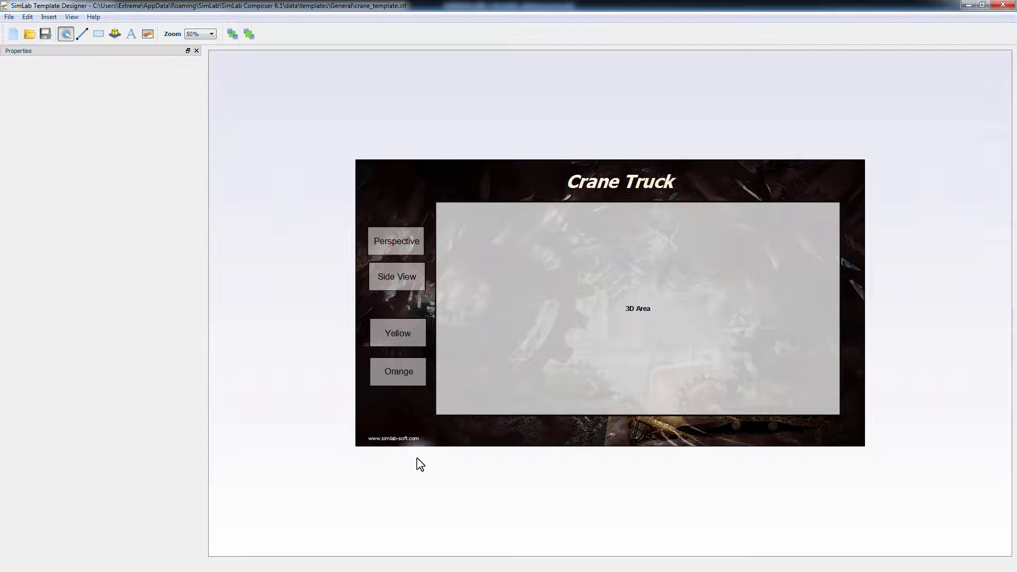
{"action": "left_click", "coordinate": [392, 437]}
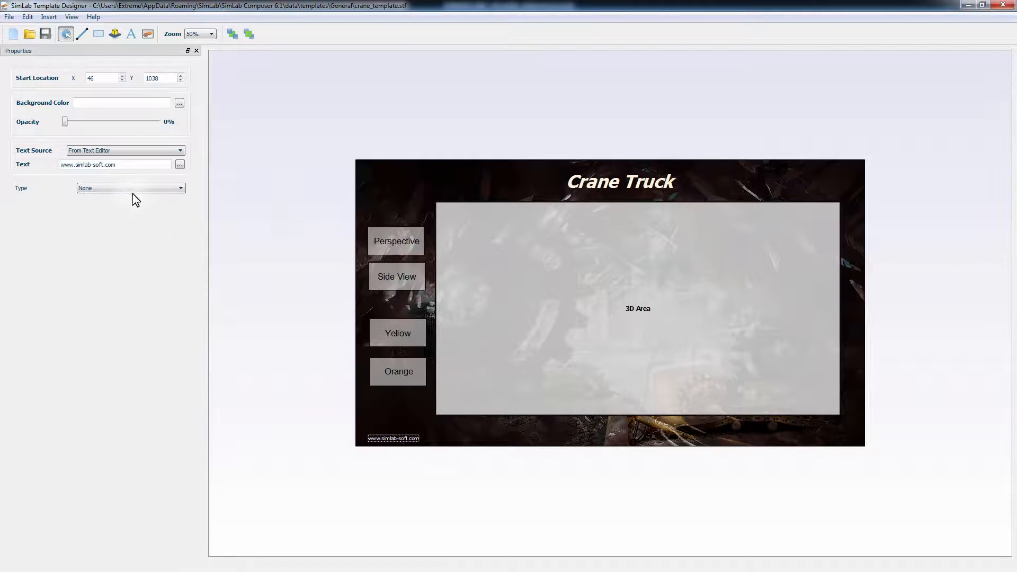
{"action": "left_click", "coordinate": [129, 188]}
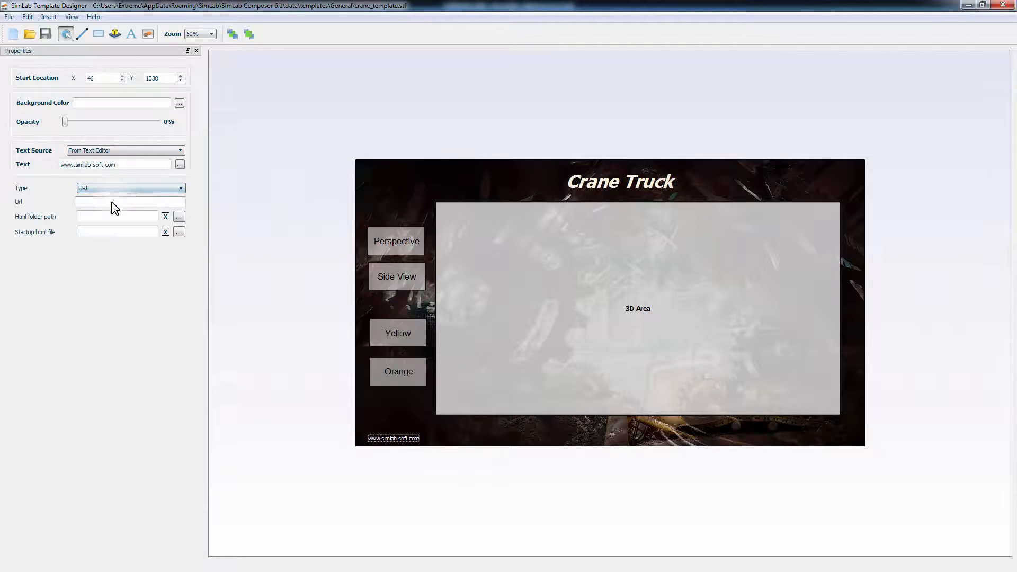
{"action": "type", "text": "ht"}
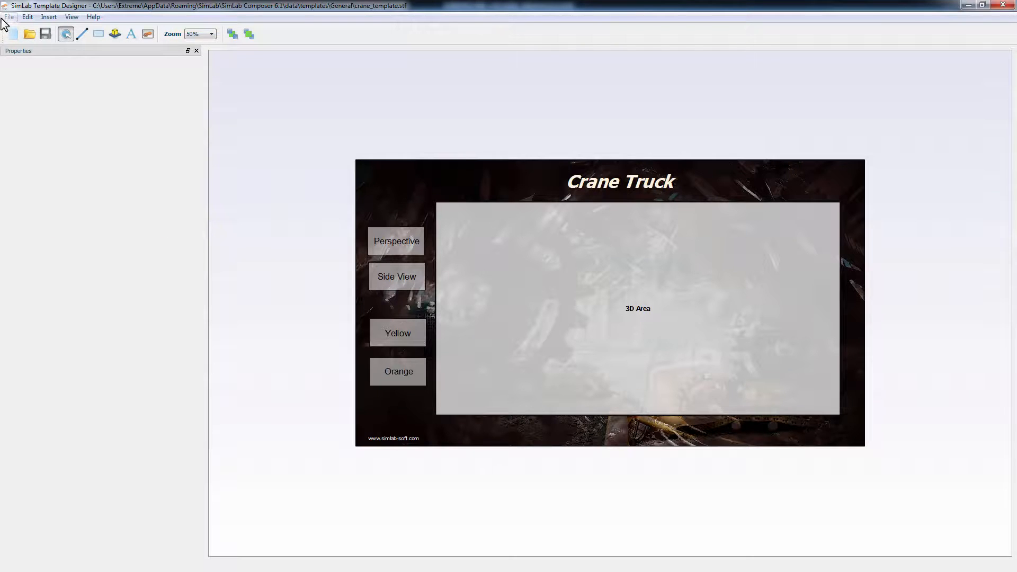
Step: Save the template under the new name Trucktemplate
{"action": "left_click", "coordinate": [8, 16]}
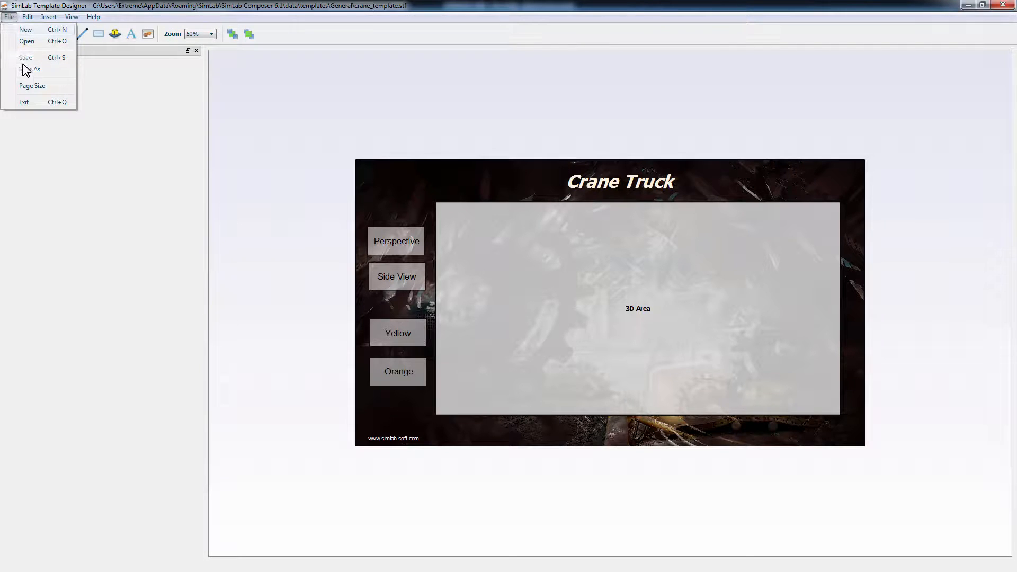
{"action": "left_click", "coordinate": [36, 70]}
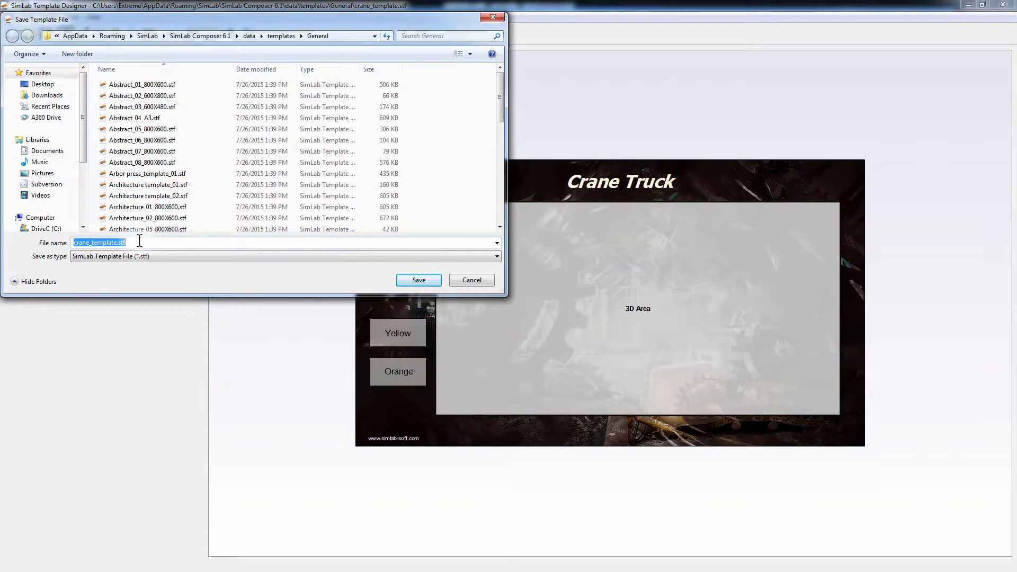
{"action": "type", "text": "Truck"}
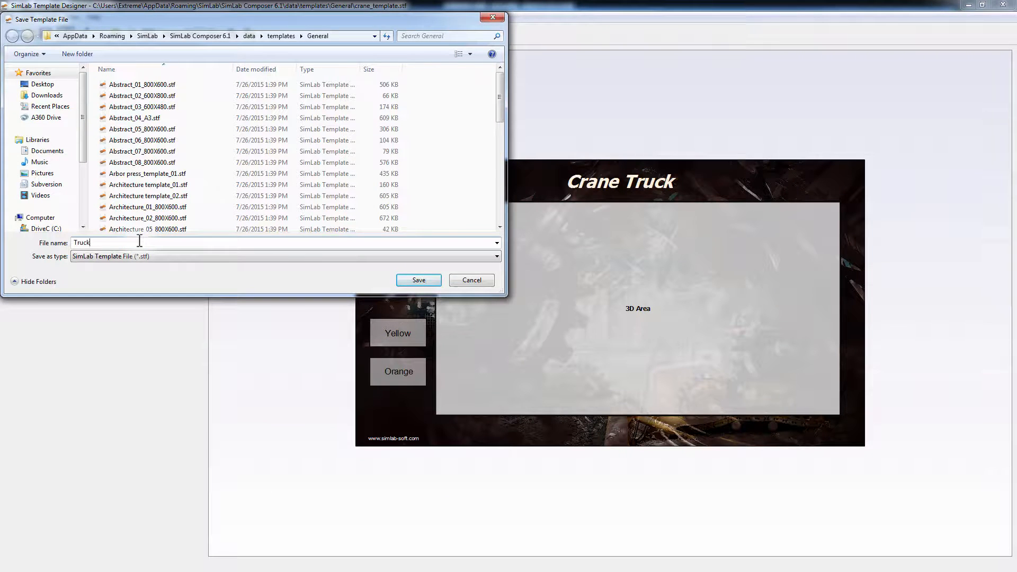
{"action": "type", "text": "template"}
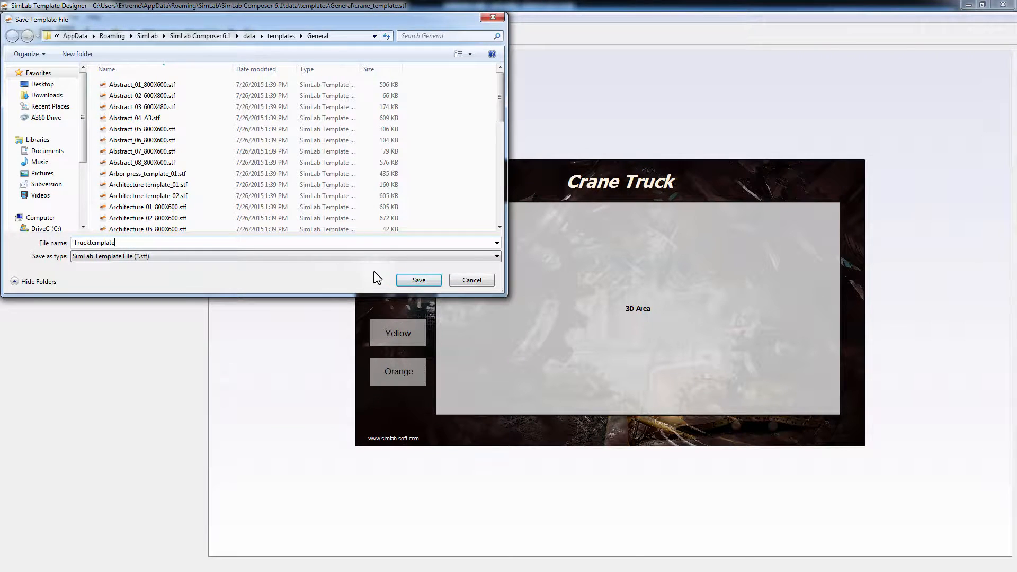
{"action": "left_click", "coordinate": [417, 279]}
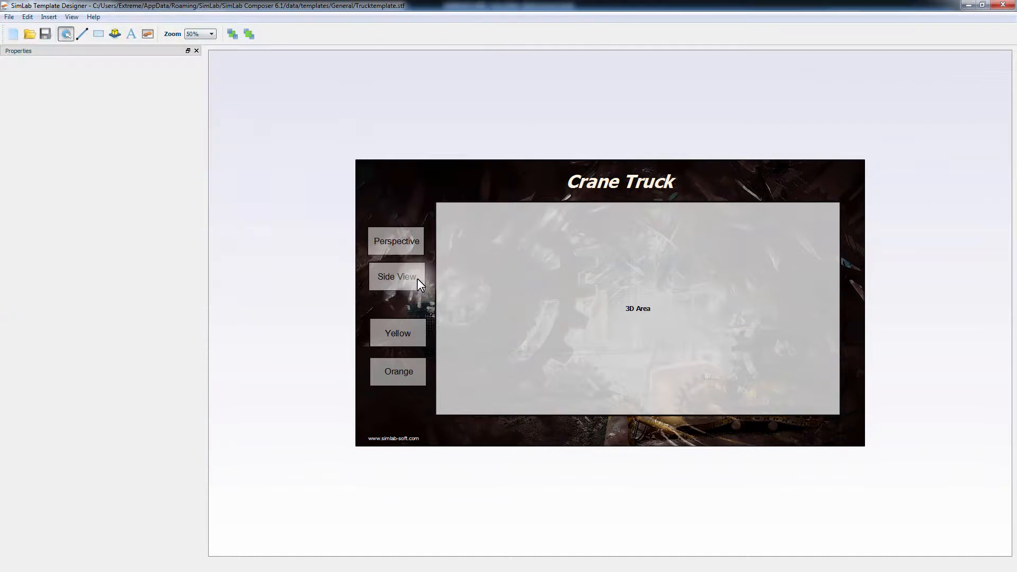
{"action": "mouse_move", "coordinate": [1002, 11]}
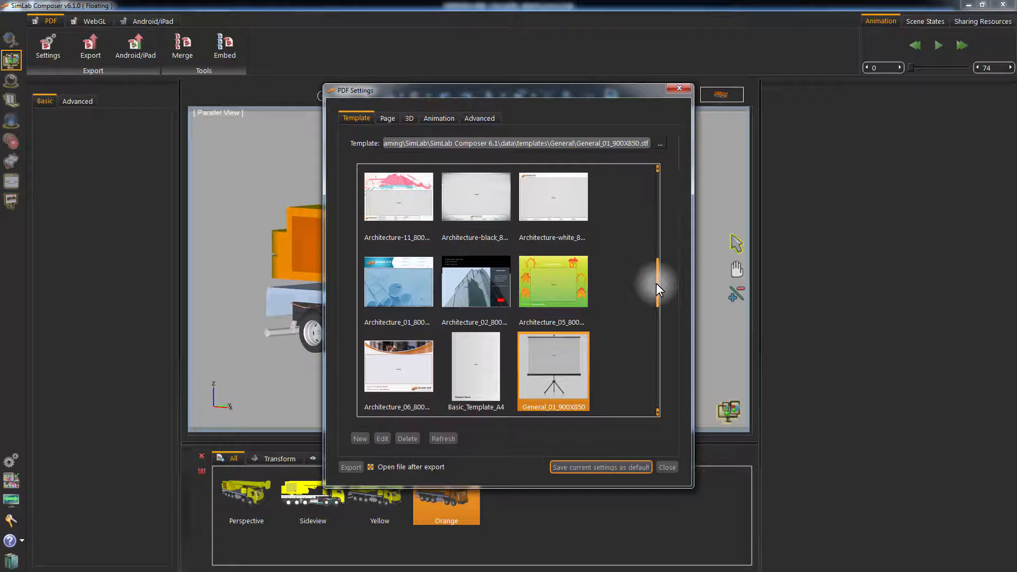
Step: Select Trucktemplate as the PDF export template and show the Page settings
{"action": "scroll", "scroll_direction": "down", "scroll_amount": 3}
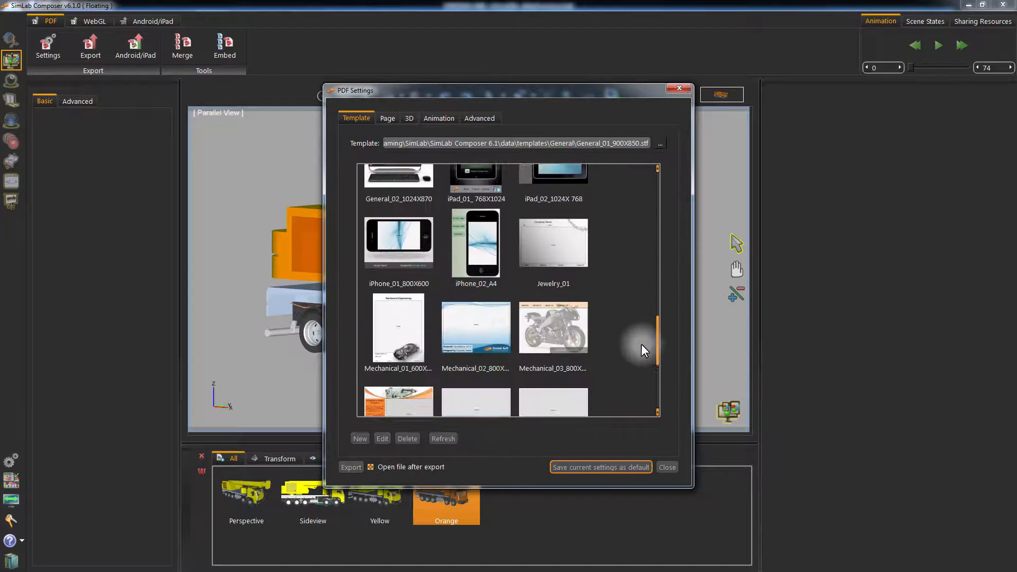
{"action": "scroll", "scroll_direction": "down", "scroll_amount": 3}
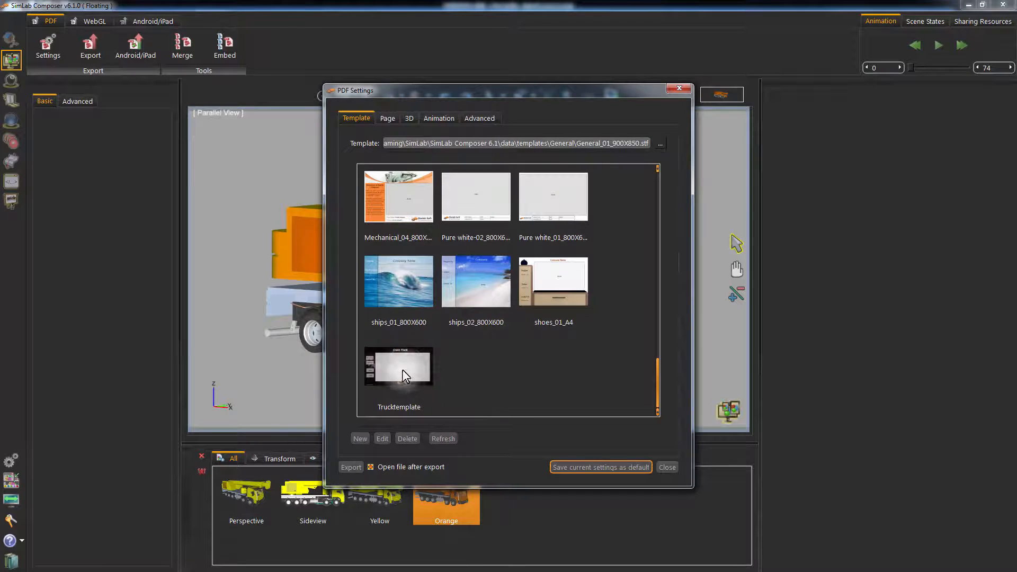
{"action": "left_click", "coordinate": [398, 369]}
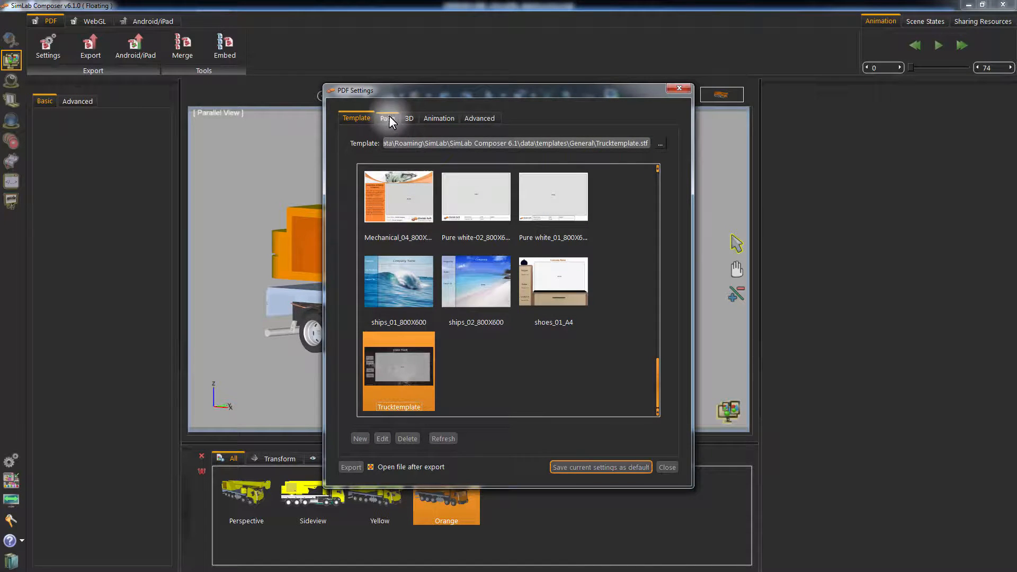
{"action": "left_click", "coordinate": [386, 118]}
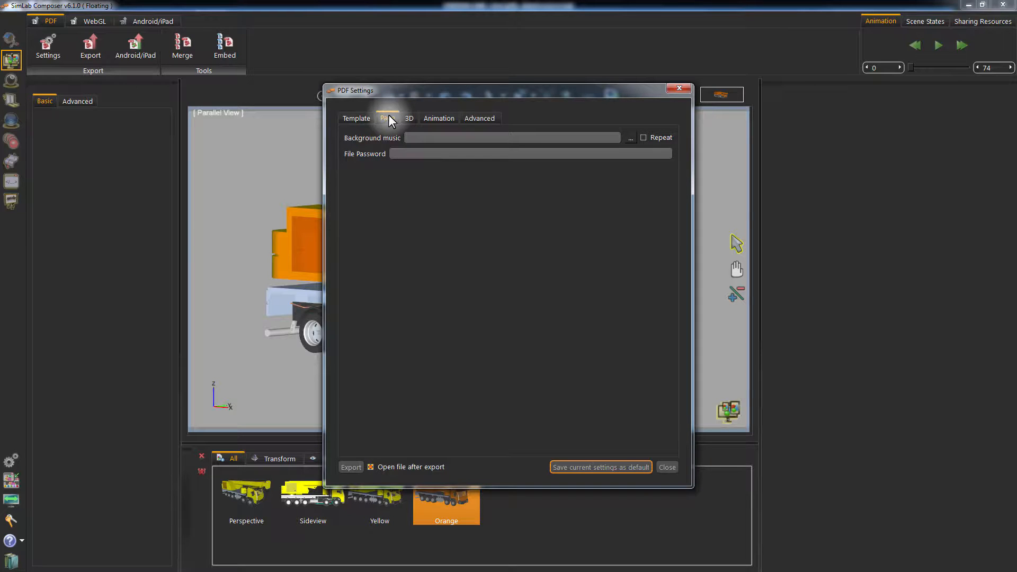
Step: Review the 3D, Animation and Advanced export options and save the settings as default
{"action": "left_click", "coordinate": [409, 117]}
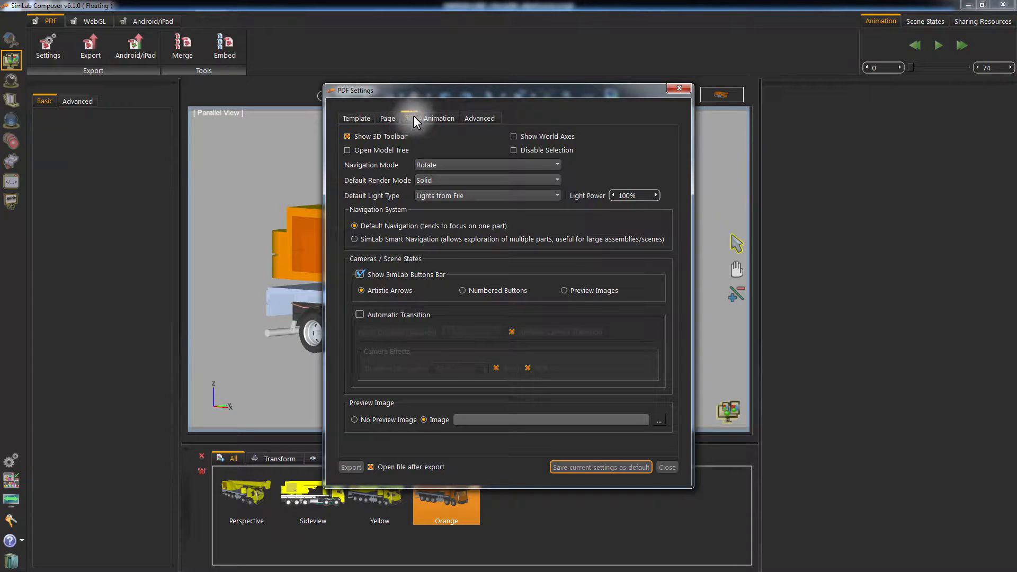
{"action": "left_click", "coordinate": [437, 117]}
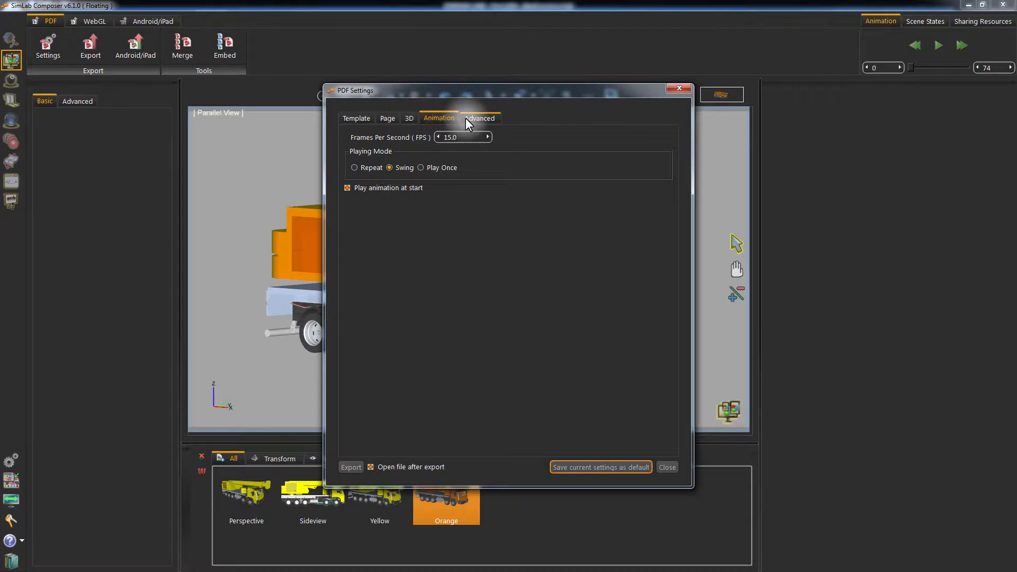
{"action": "left_click", "coordinate": [479, 117]}
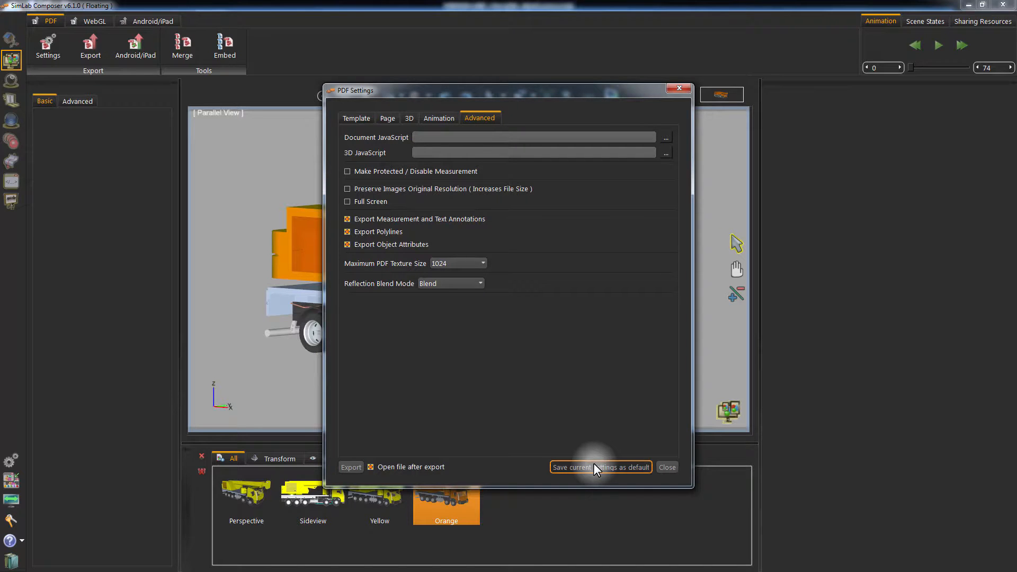
{"action": "left_click", "coordinate": [666, 467]}
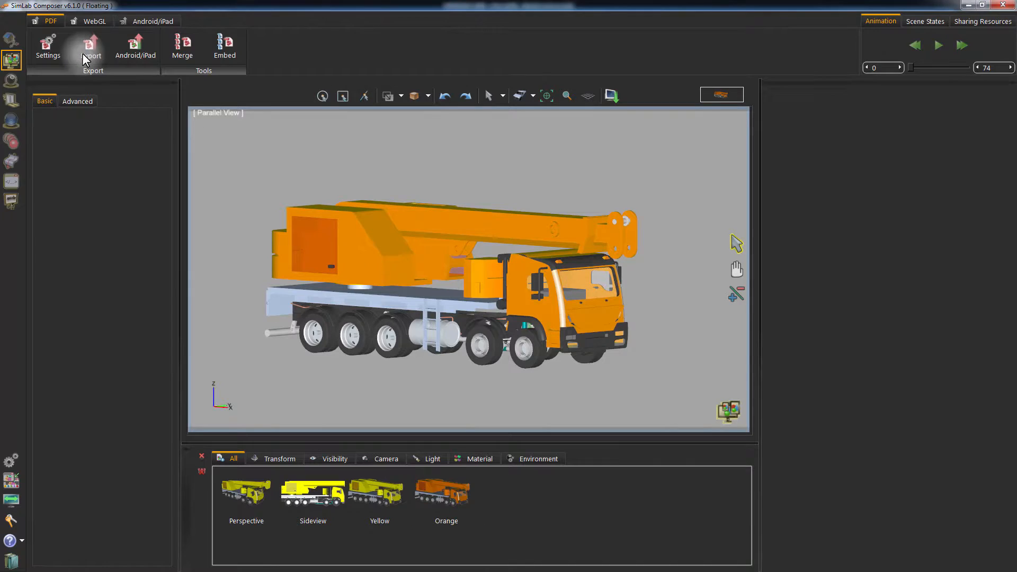
Step: Export the crane truck as 3D PDF 'truck_pdf' with all four scene states included
{"action": "left_click", "coordinate": [93, 49]}
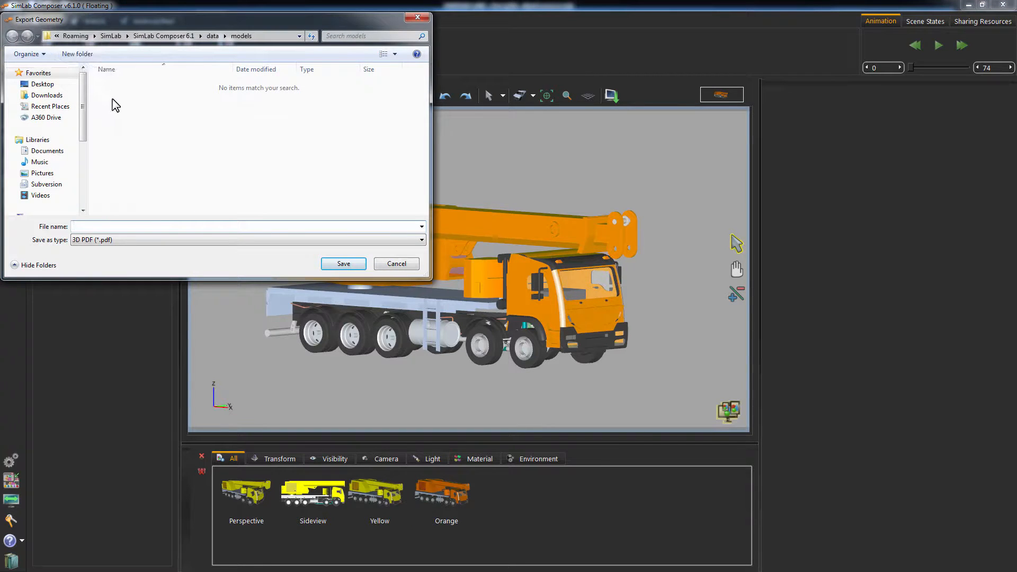
{"action": "type", "text": "truck_pdf"}
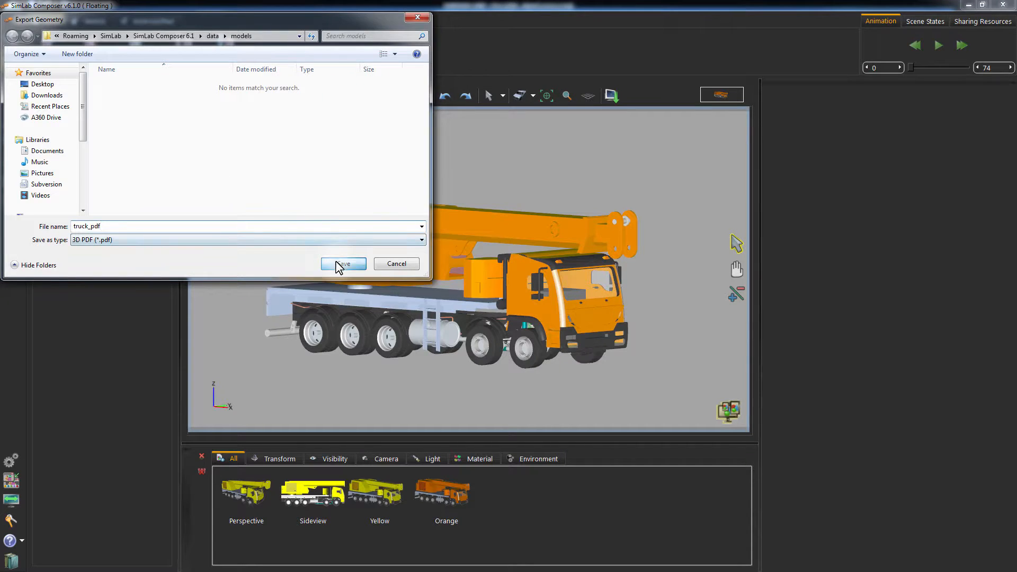
{"action": "left_click", "coordinate": [342, 264]}
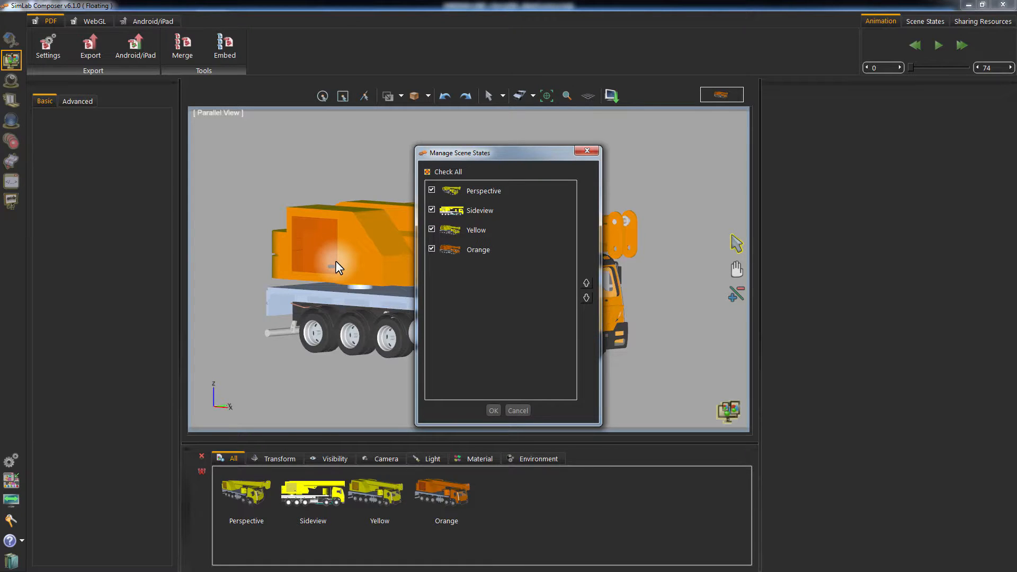
{"action": "mouse_move", "coordinate": [351, 280]}
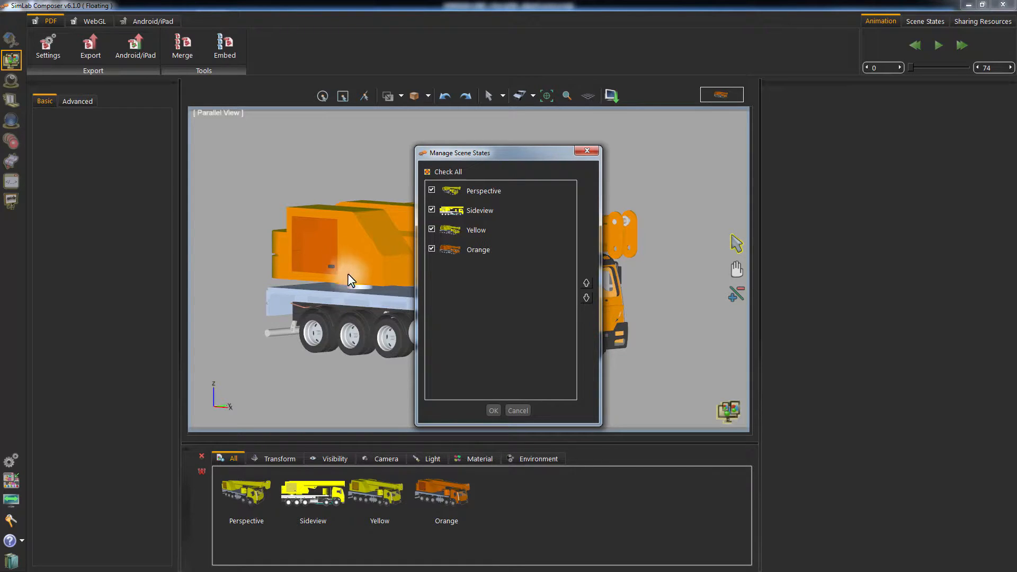
{"action": "left_click", "coordinate": [492, 410]}
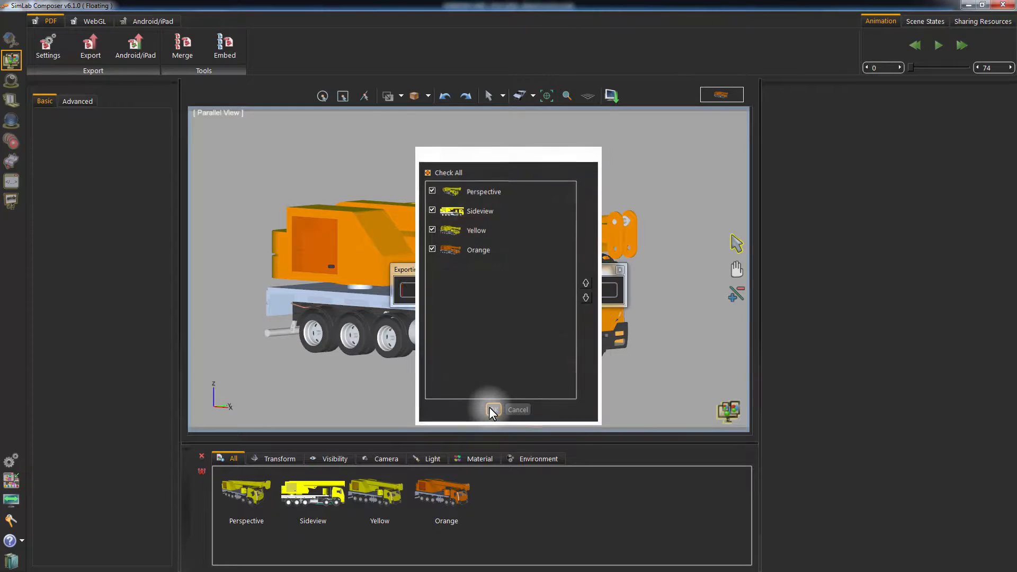
{"action": "left_click", "coordinate": [493, 409]}
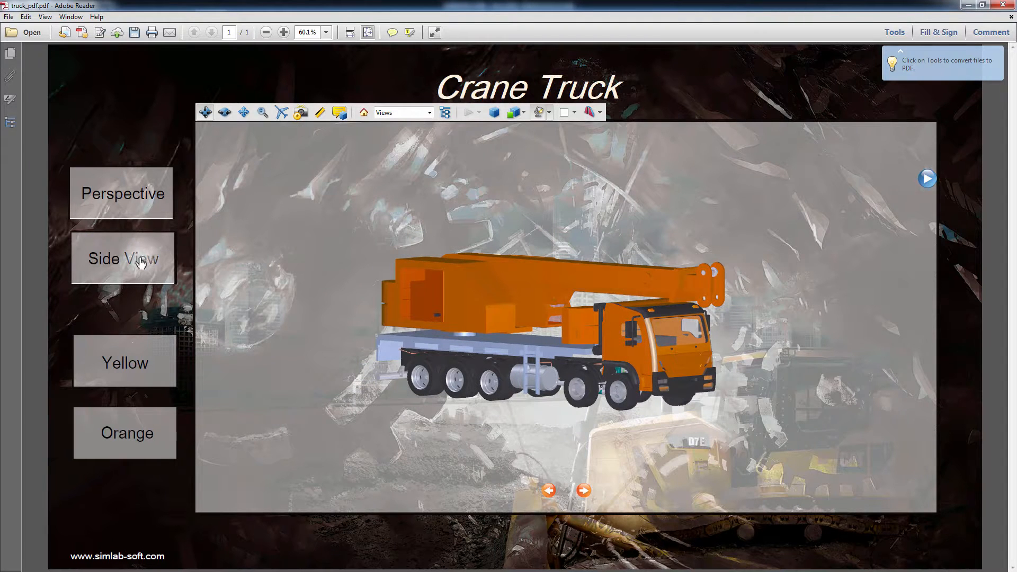
Step: Switch the truck between Side View, Perspective and Orange using the page buttons
{"action": "left_click", "coordinate": [123, 258]}
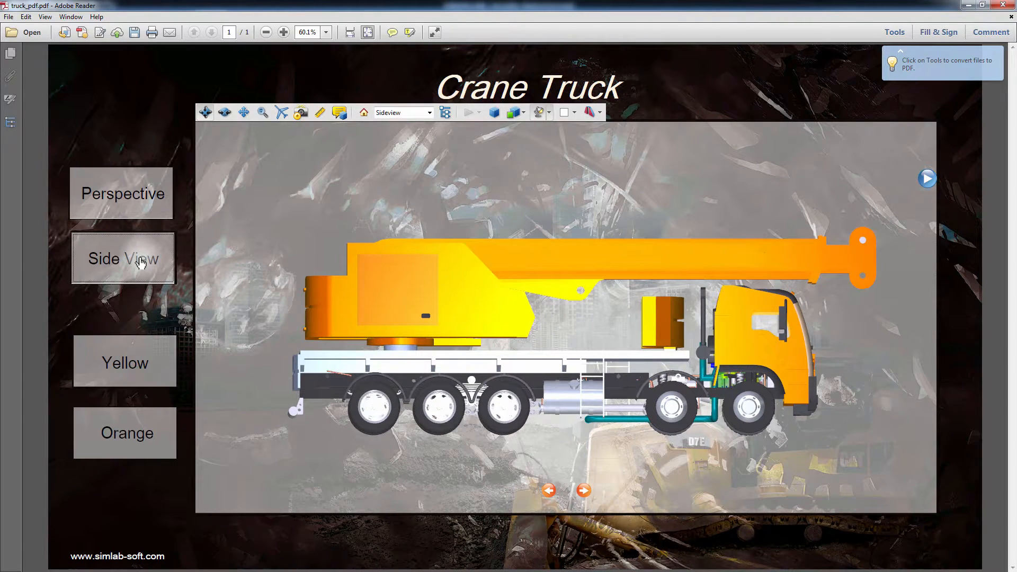
{"action": "left_click", "coordinate": [121, 193]}
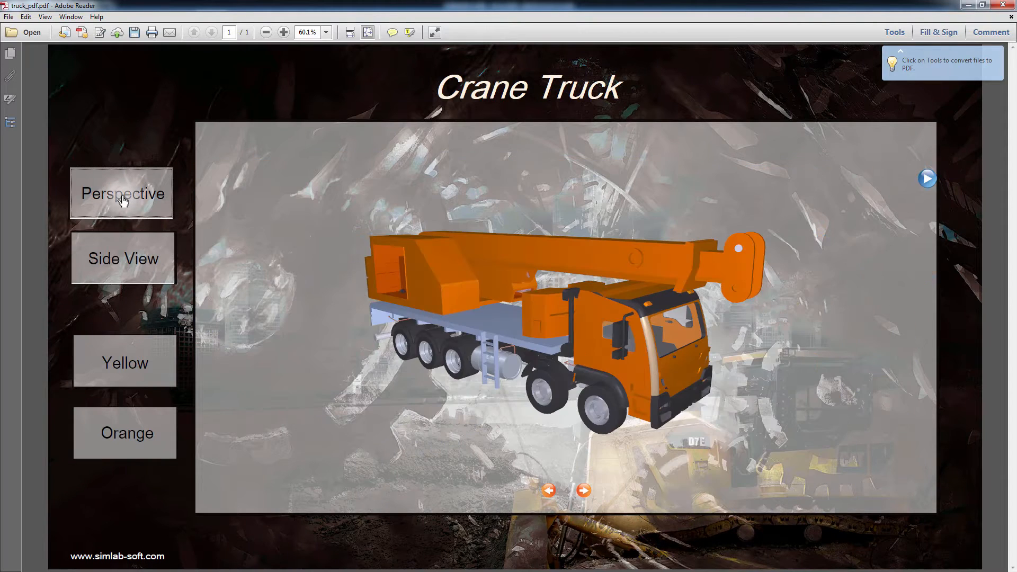
{"action": "mouse_move", "coordinate": [137, 357]}
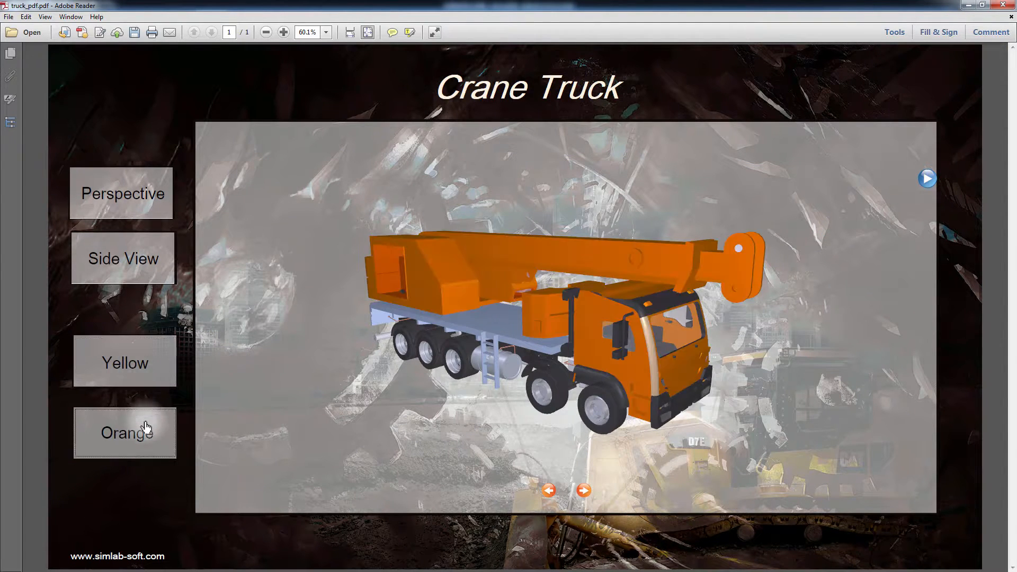
{"action": "left_click", "coordinate": [125, 362]}
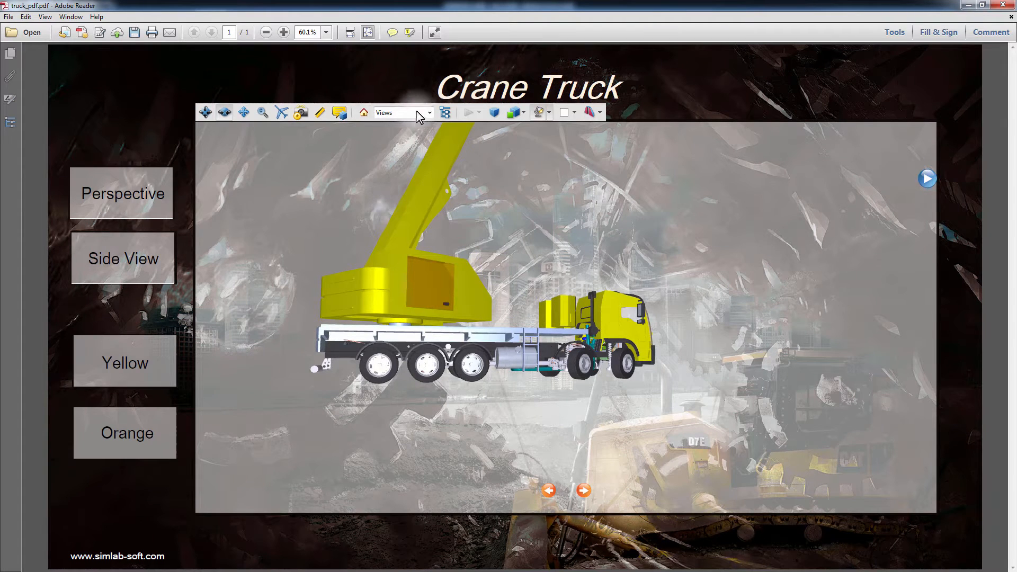
Step: Pick another saved scene state from the 3D toolbar Views list and choose a render mode
{"action": "left_click", "coordinate": [123, 259]}
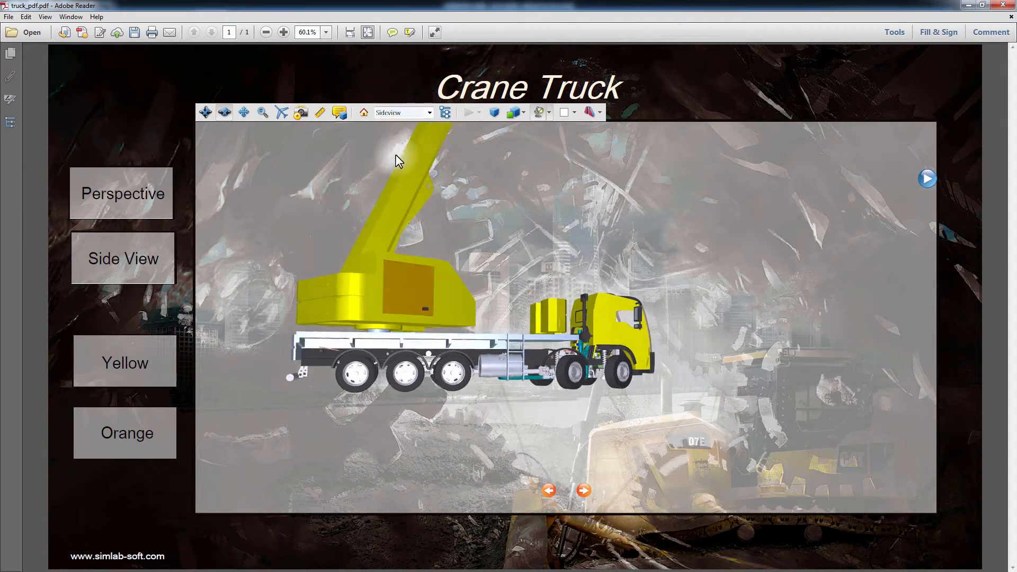
{"action": "left_click", "coordinate": [429, 112]}
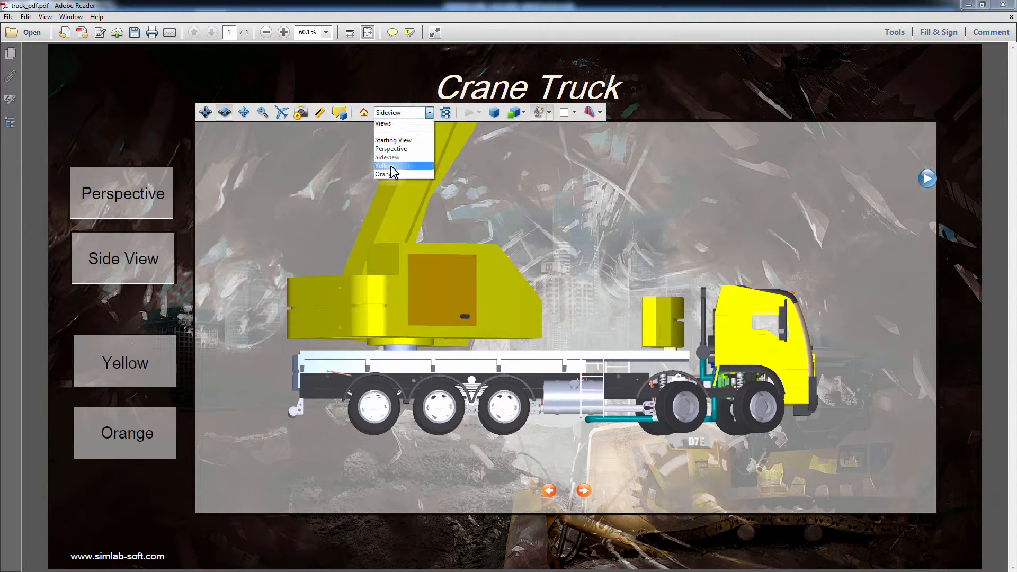
{"action": "left_click", "coordinate": [389, 165]}
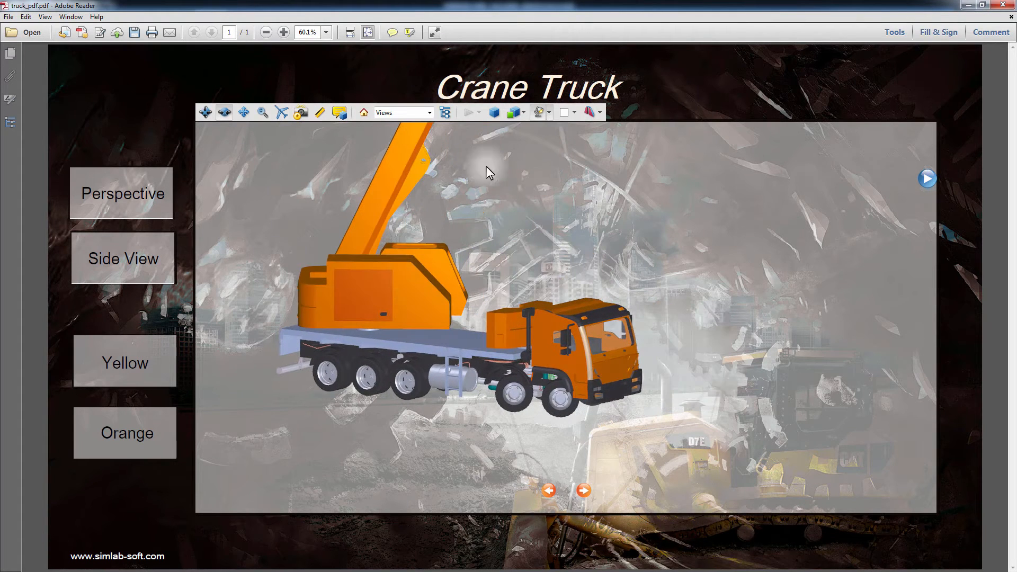
{"action": "left_click", "coordinate": [511, 113]}
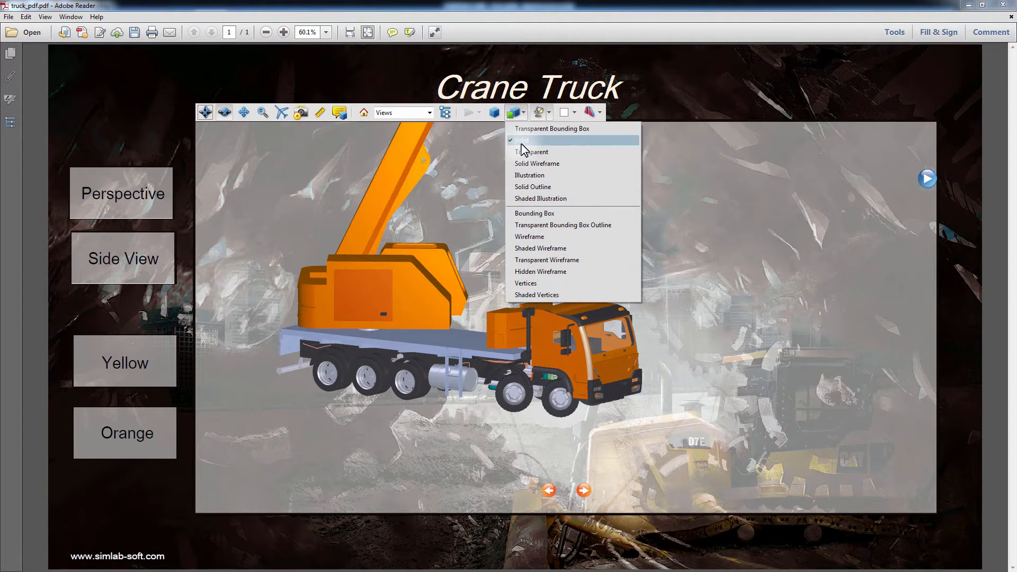
{"action": "left_click", "coordinate": [530, 174]}
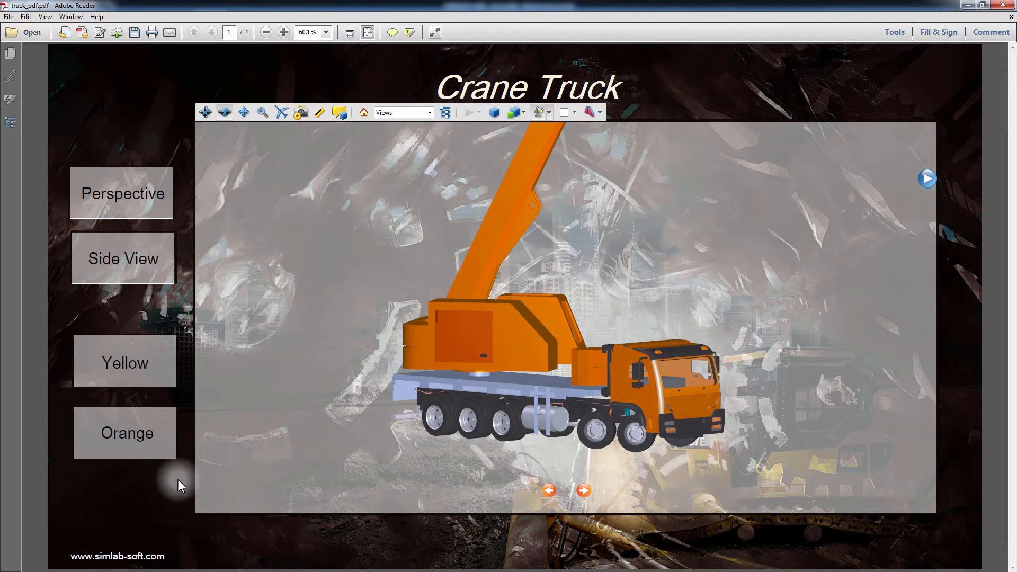
{"action": "mouse_move", "coordinate": [134, 563]}
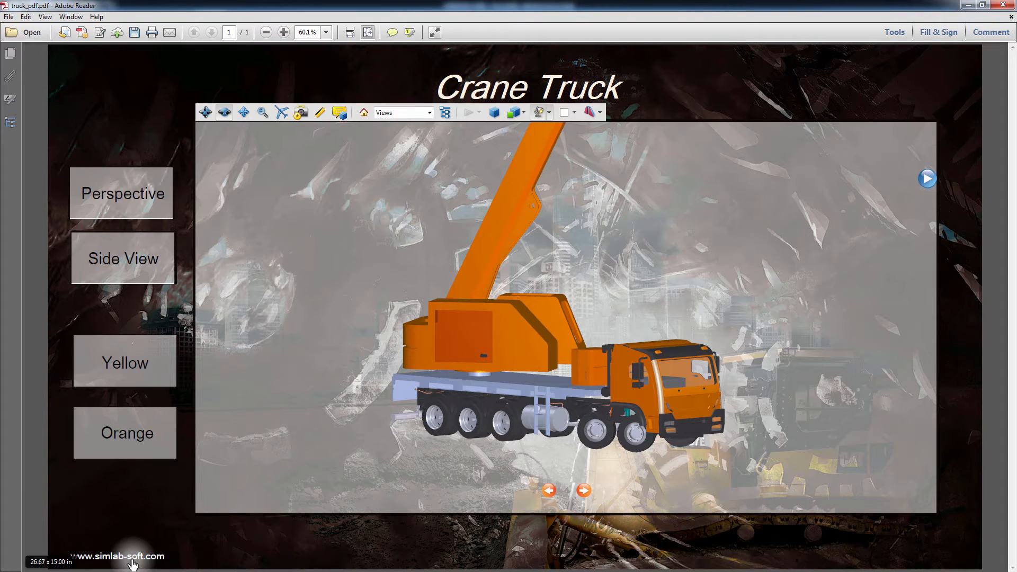